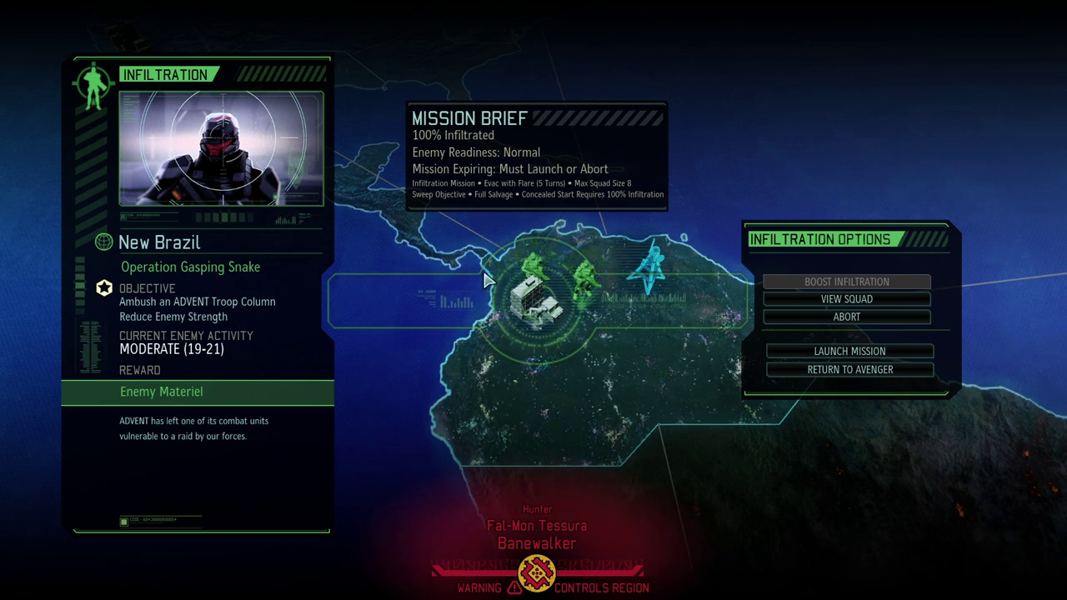
mouse_move(527, 394)
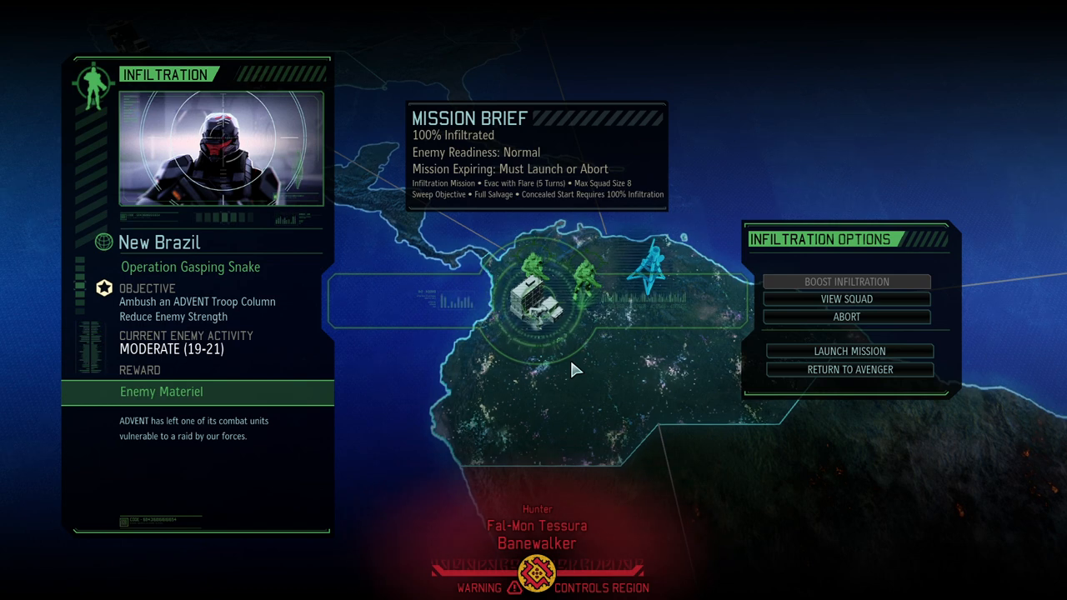
mouse_move(522, 227)
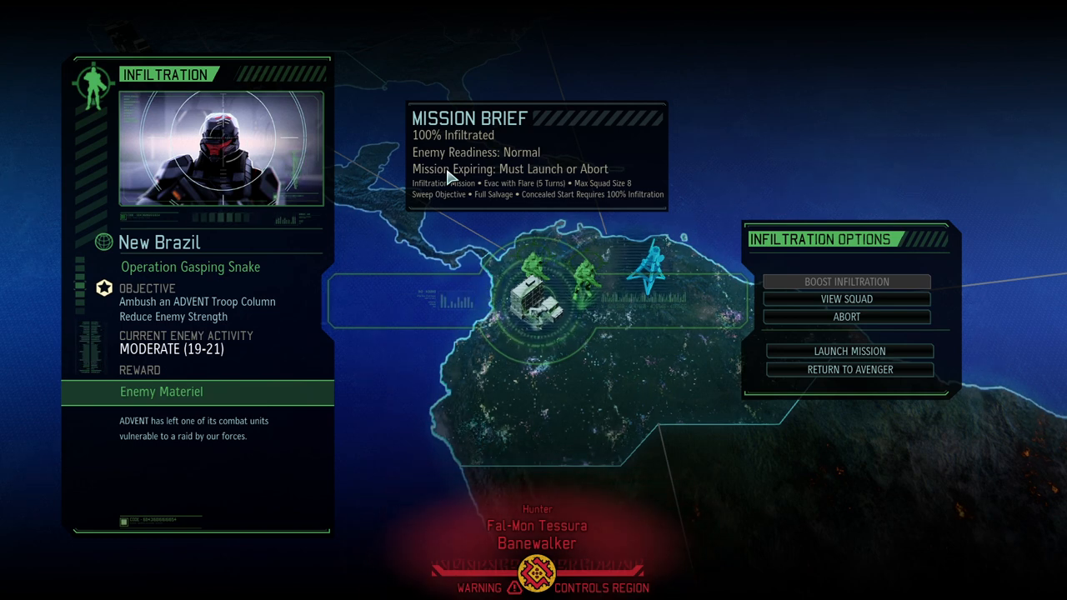
mouse_move(462, 178)
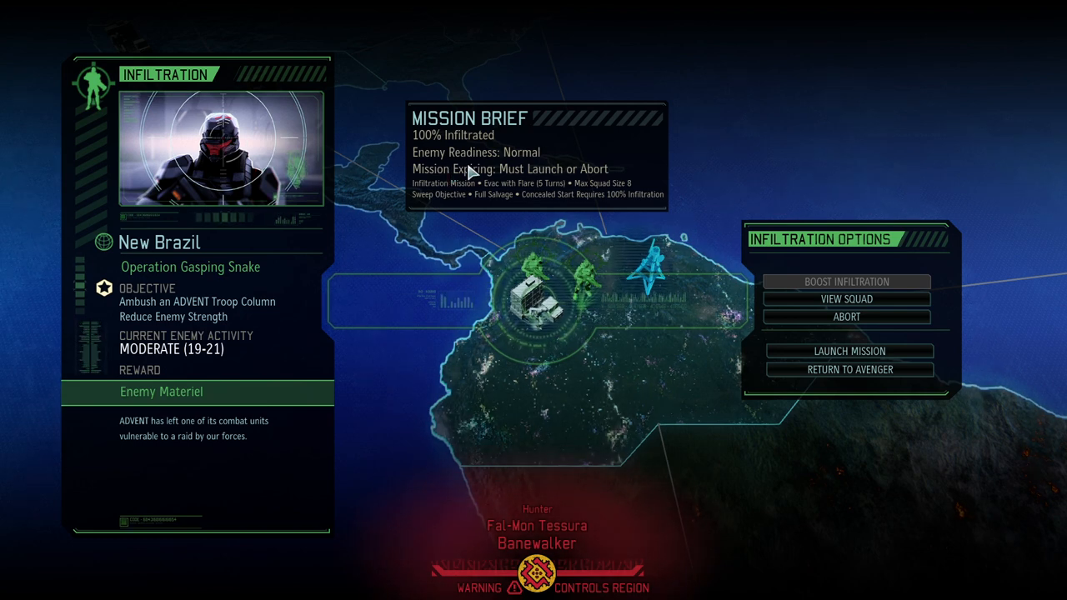
mouse_move(588, 382)
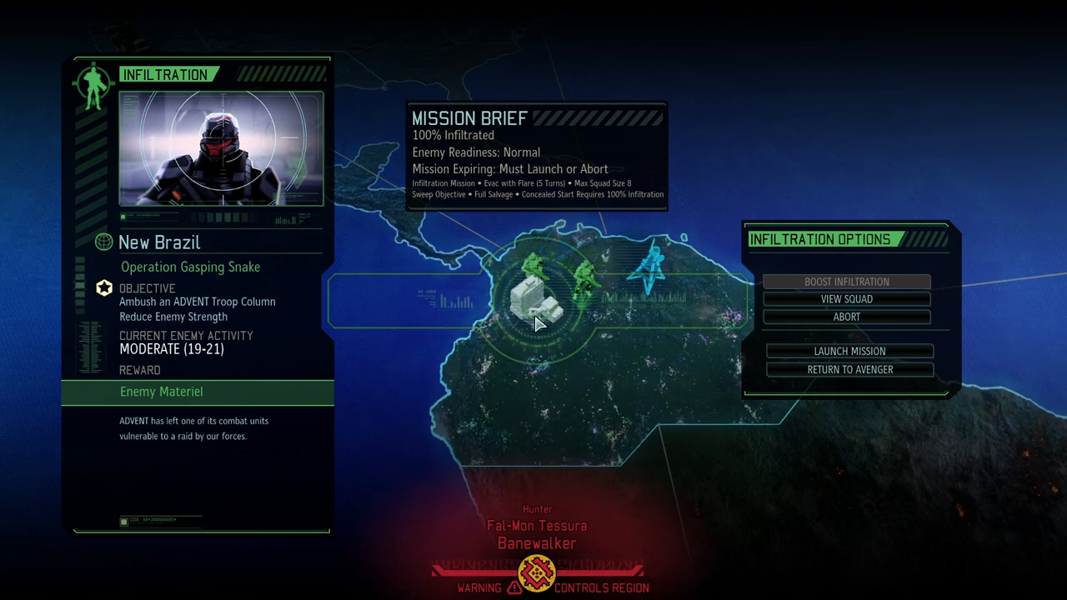
mouse_move(594, 403)
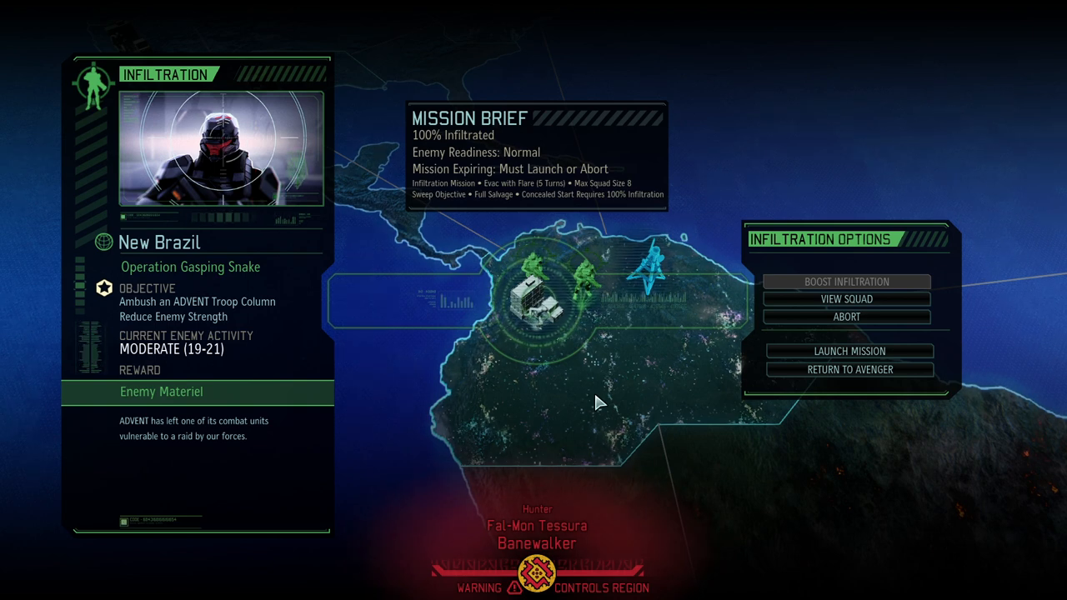
mouse_move(824, 308)
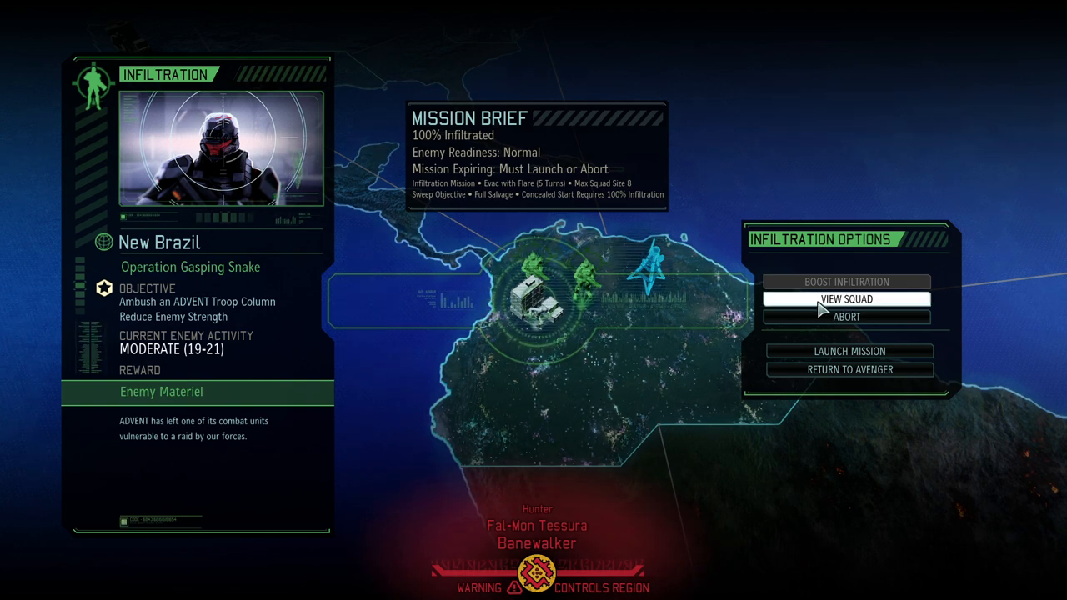
Check the soldiers infiltrating the New Brazil mission before leaving for the Change Log page.
click(845, 298)
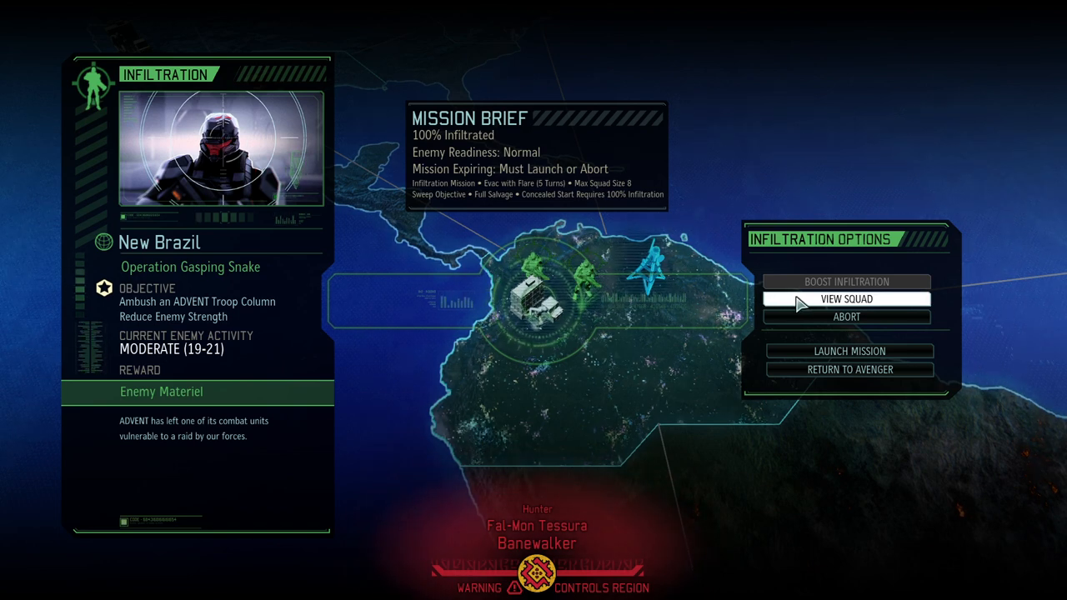
click(846, 299)
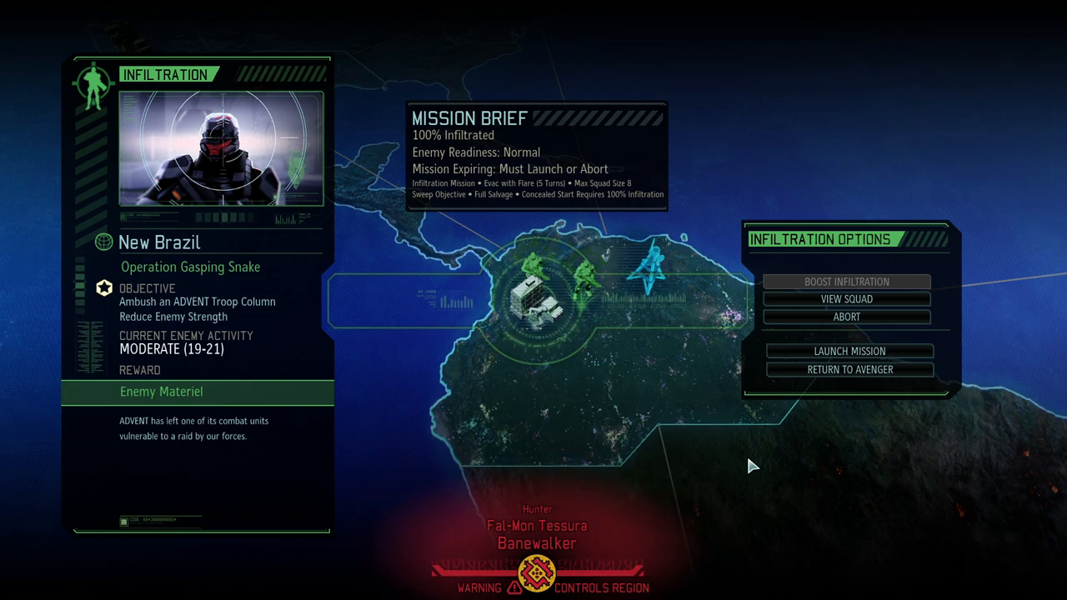
mouse_move(511, 396)
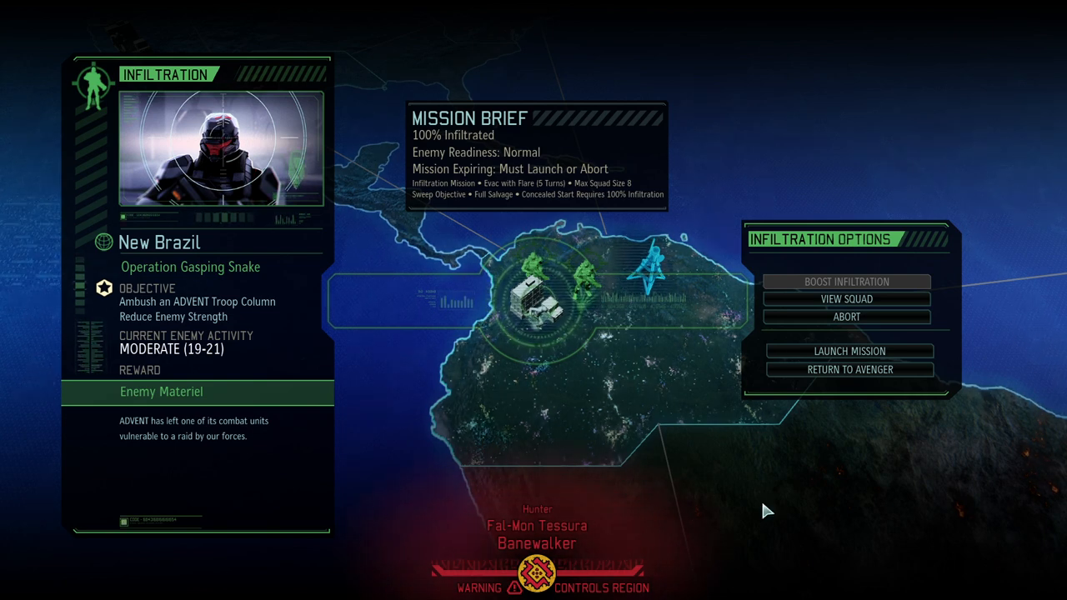
mouse_move(831, 471)
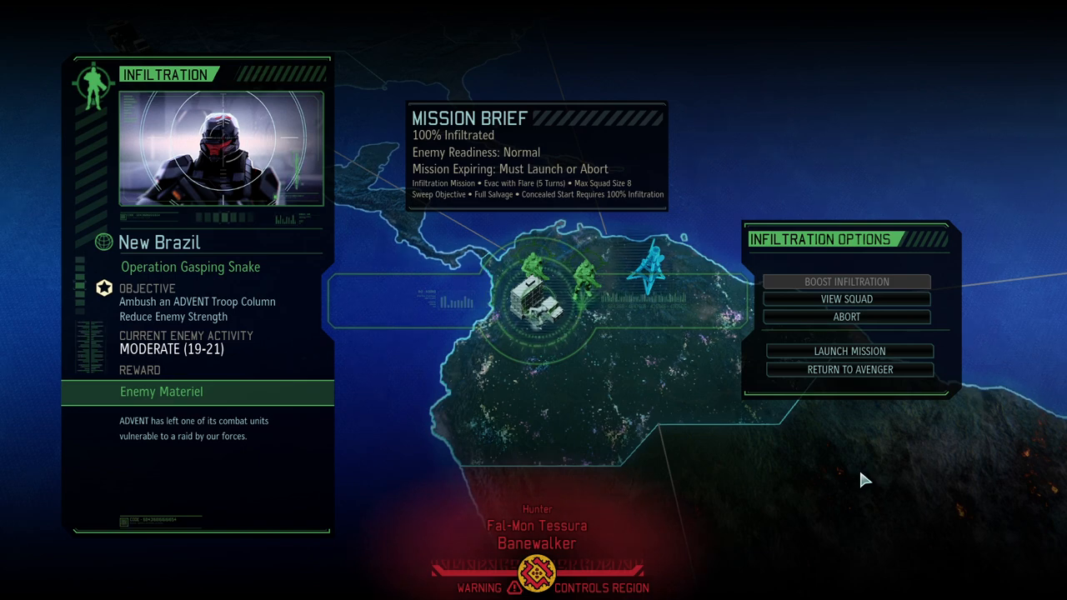
mouse_move(855, 301)
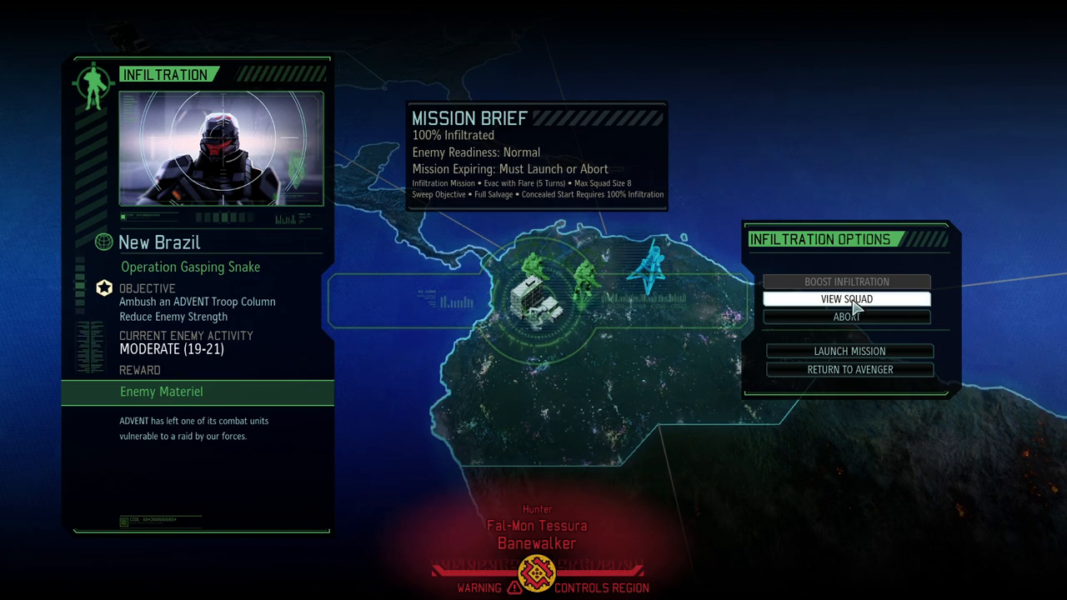
click(846, 299)
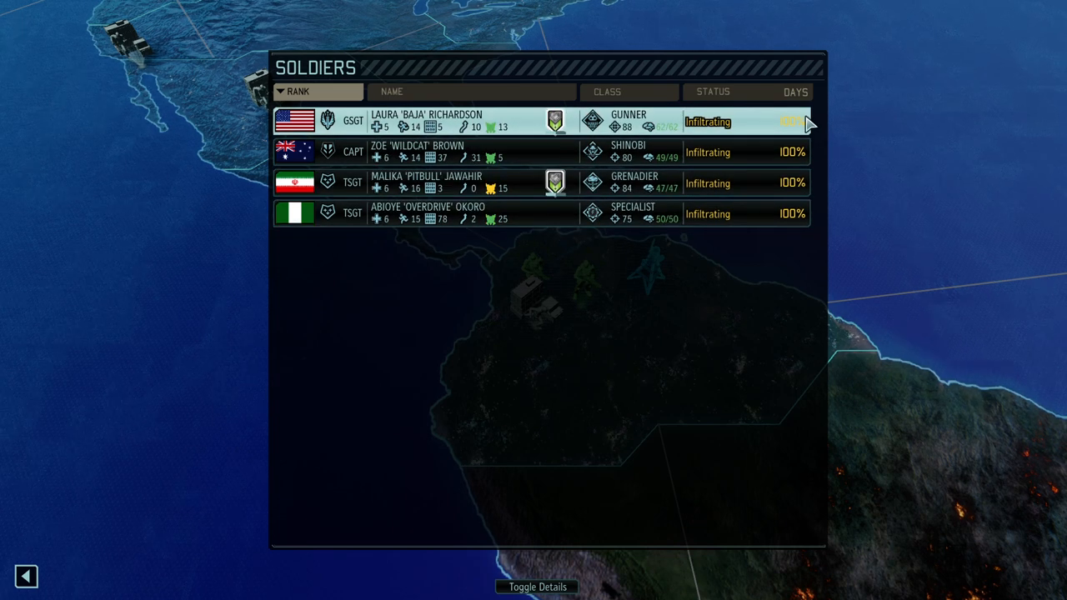
mouse_move(585, 147)
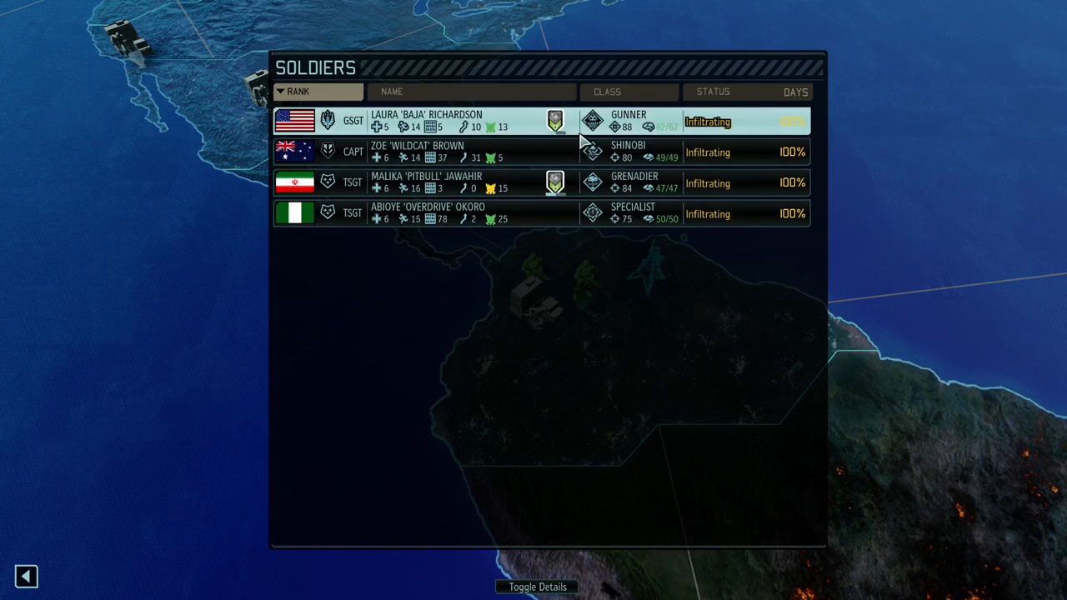
mouse_move(646, 185)
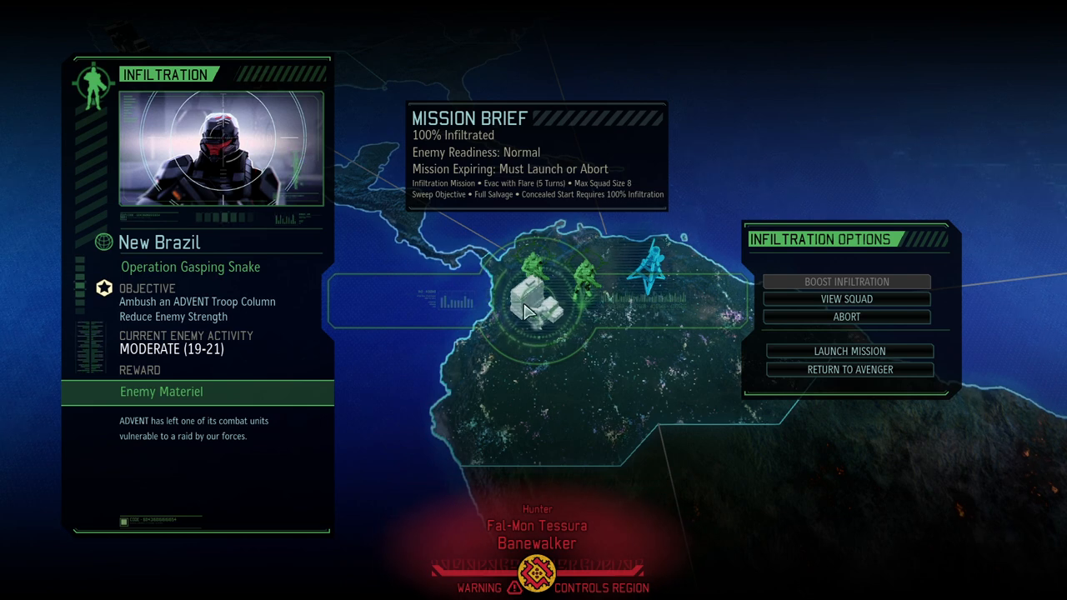
mouse_move(471, 197)
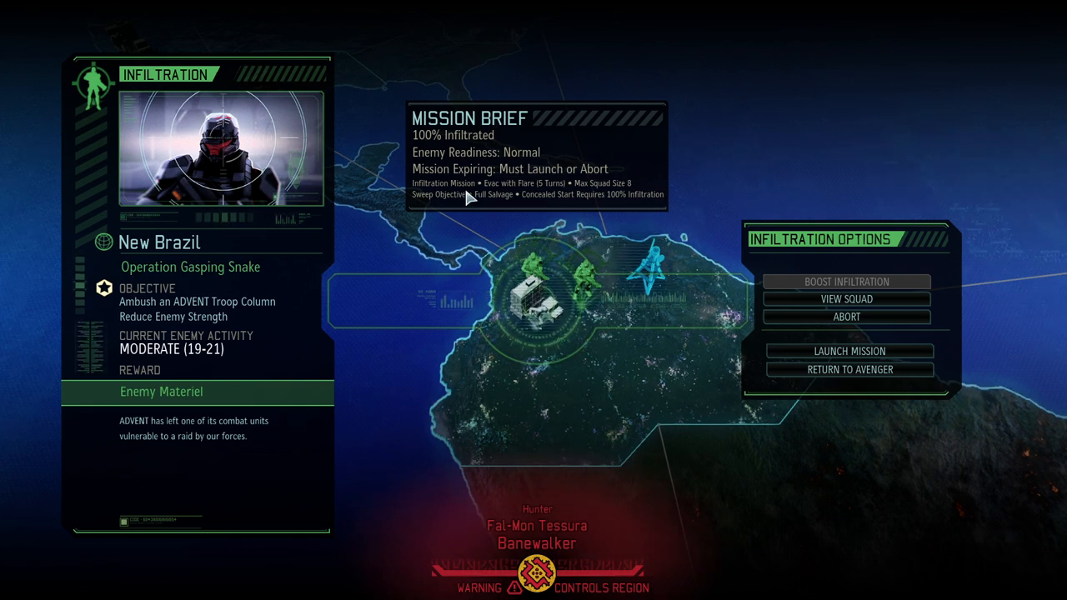
mouse_move(604, 181)
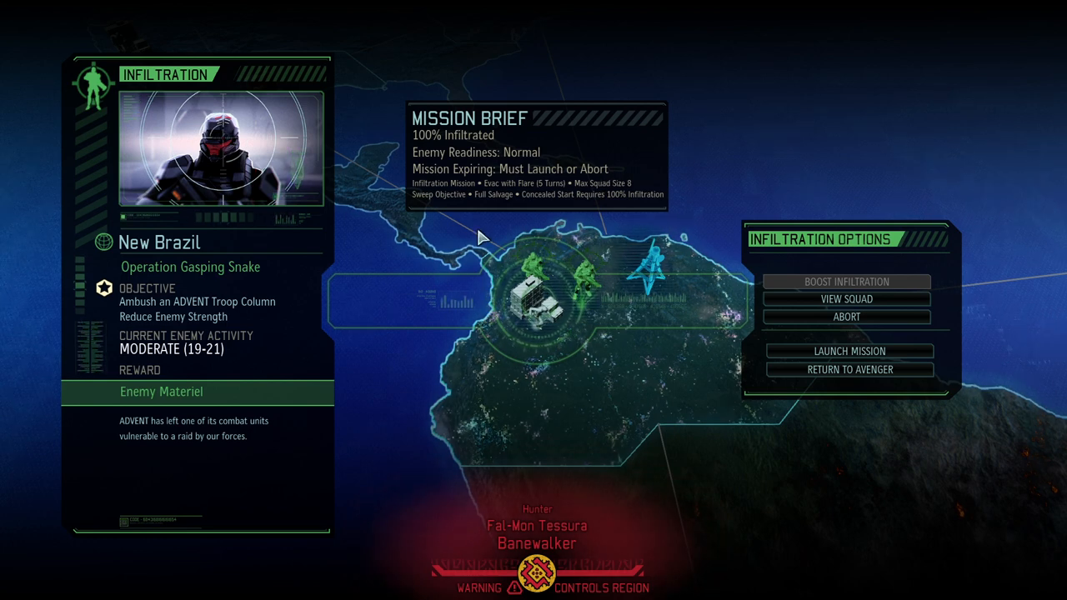
mouse_move(558, 199)
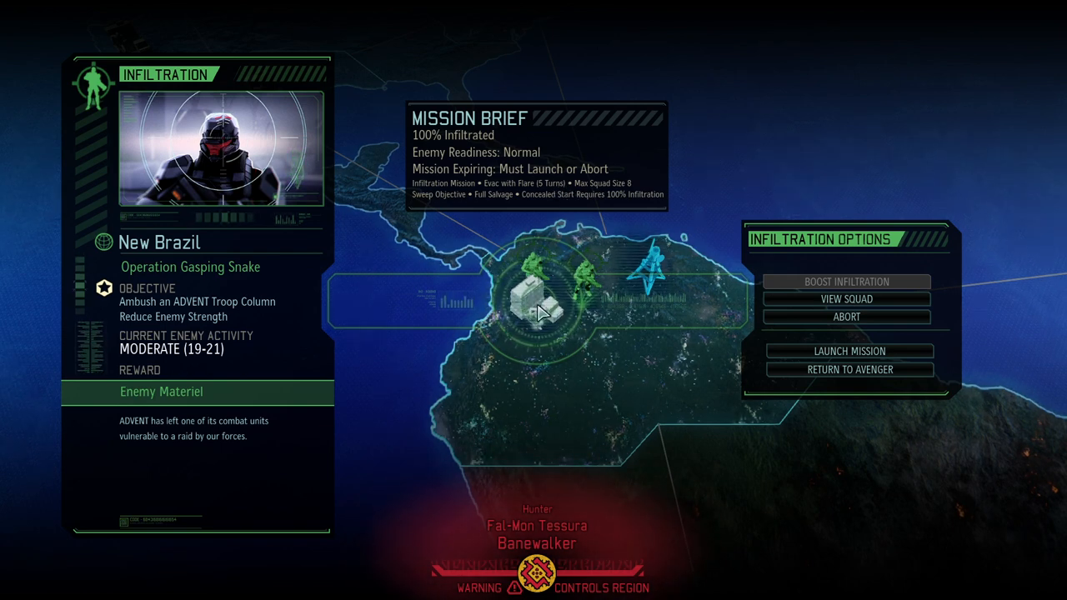
mouse_move(660, 306)
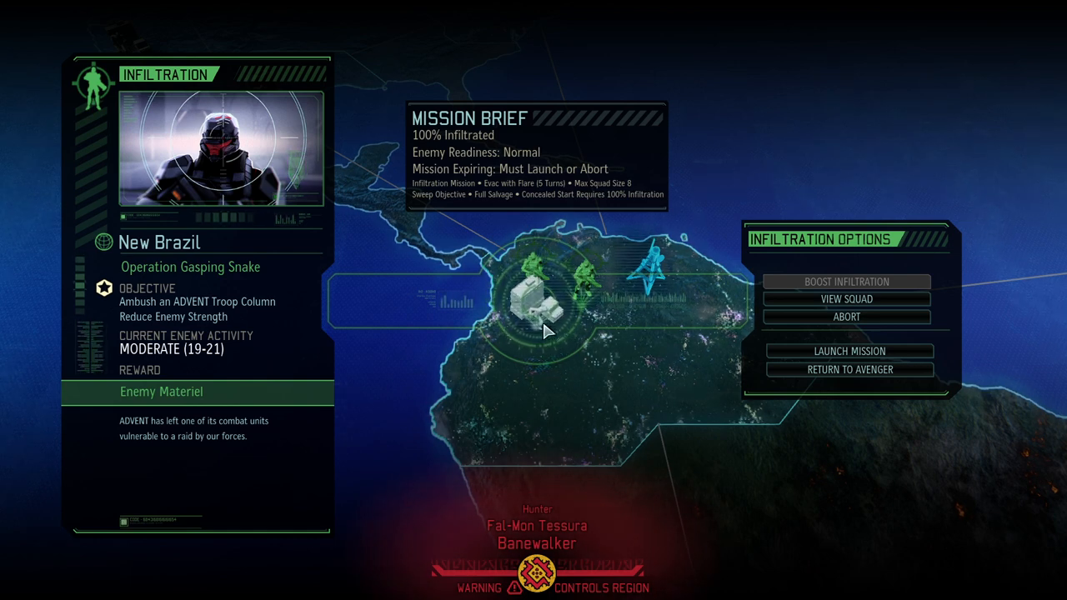
mouse_move(454, 150)
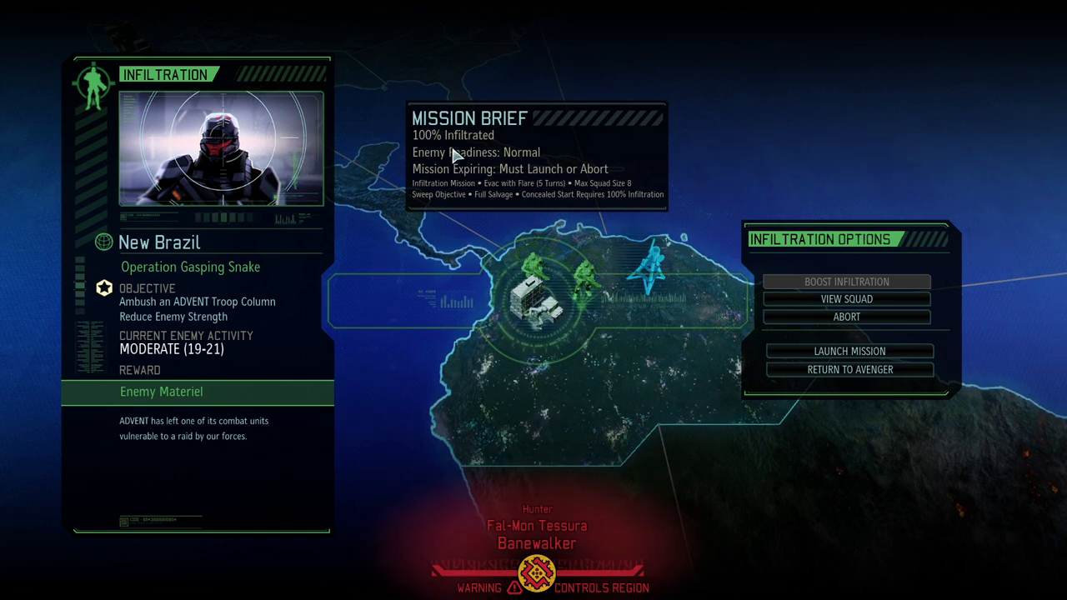
mouse_move(1017, 372)
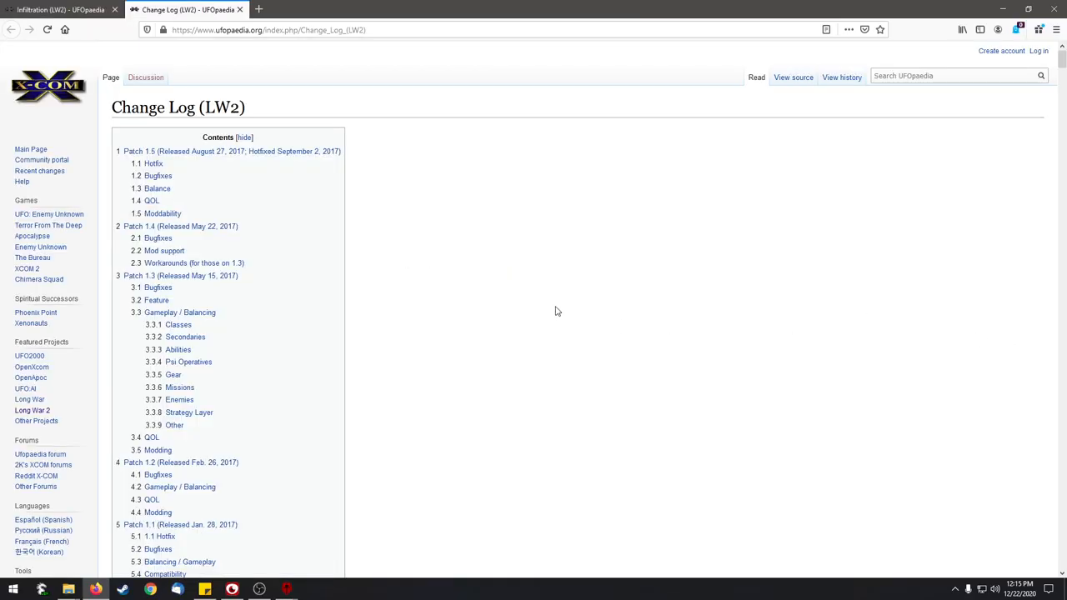
Scroll the Infiltration (LW2) page down to the Effects of Infiltration enemy strength table.
scroll(down, 3)
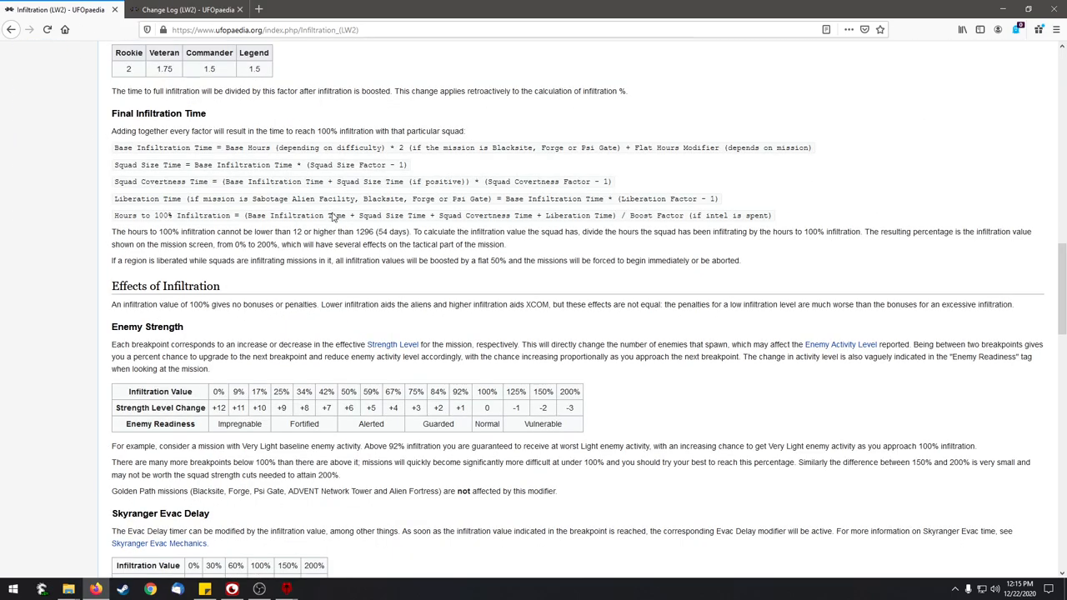
scroll(down, 3)
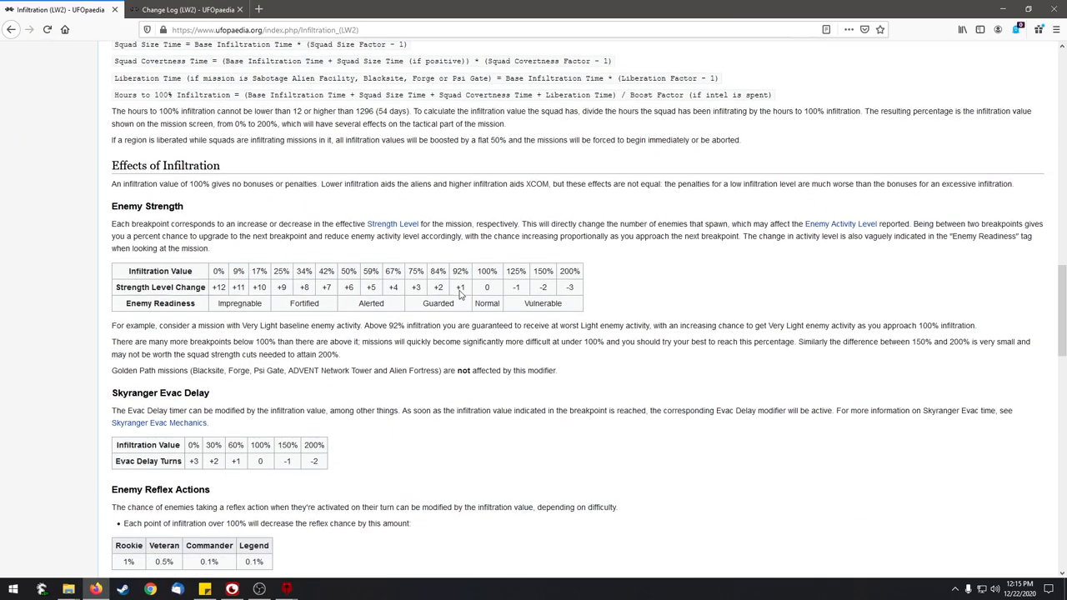
scroll(down, 3)
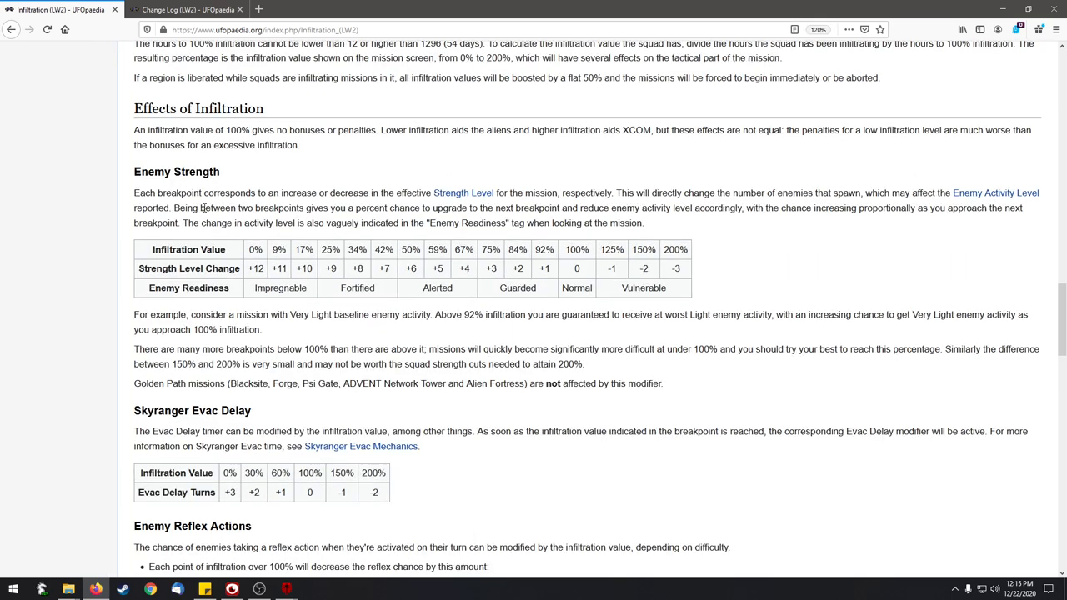
mouse_move(230, 173)
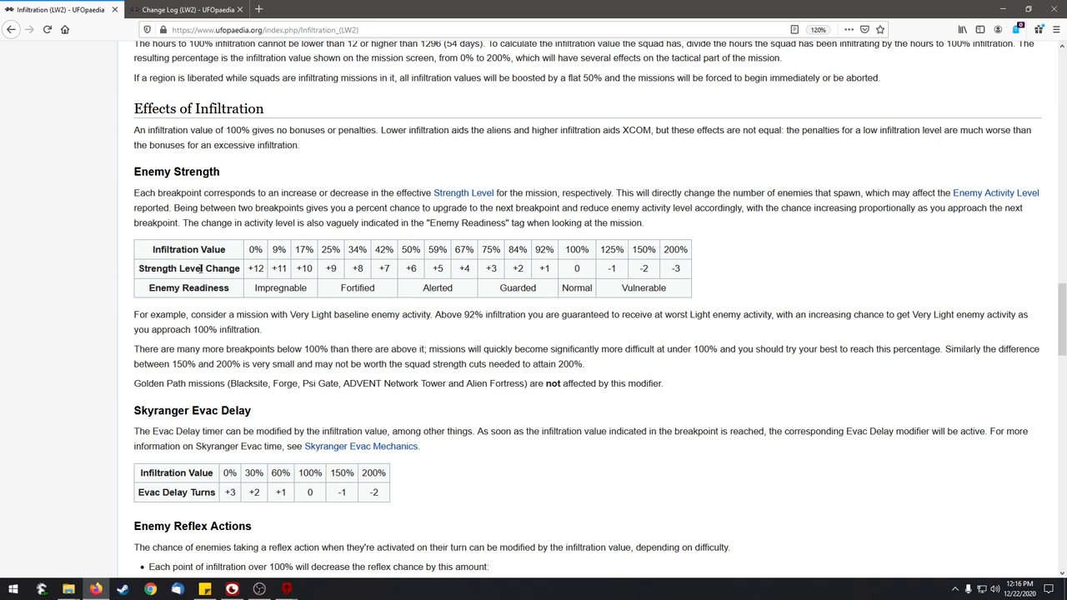
mouse_move(577, 275)
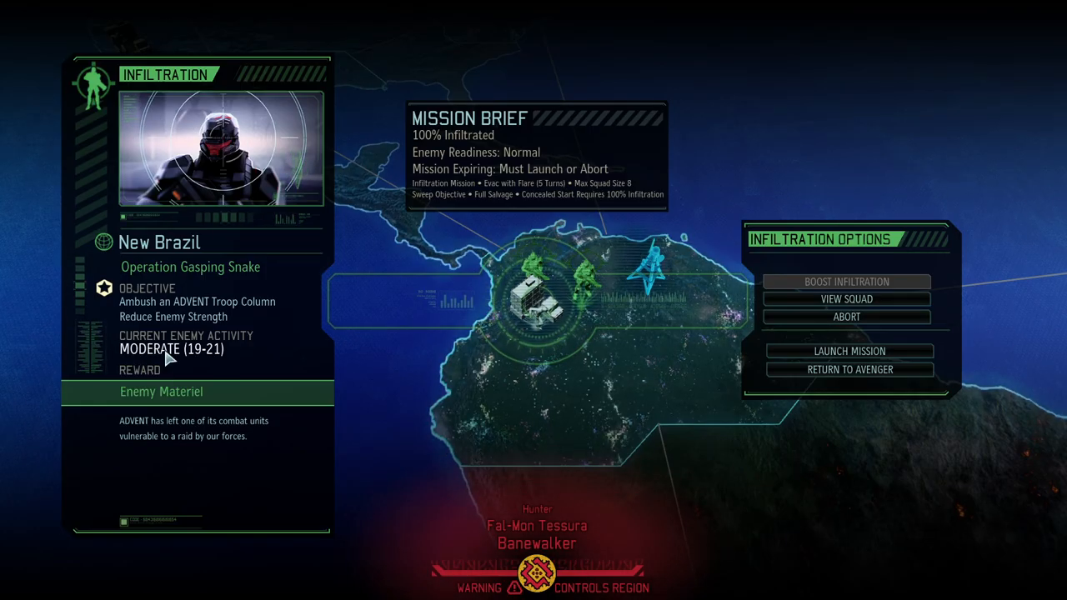
mouse_move(184, 375)
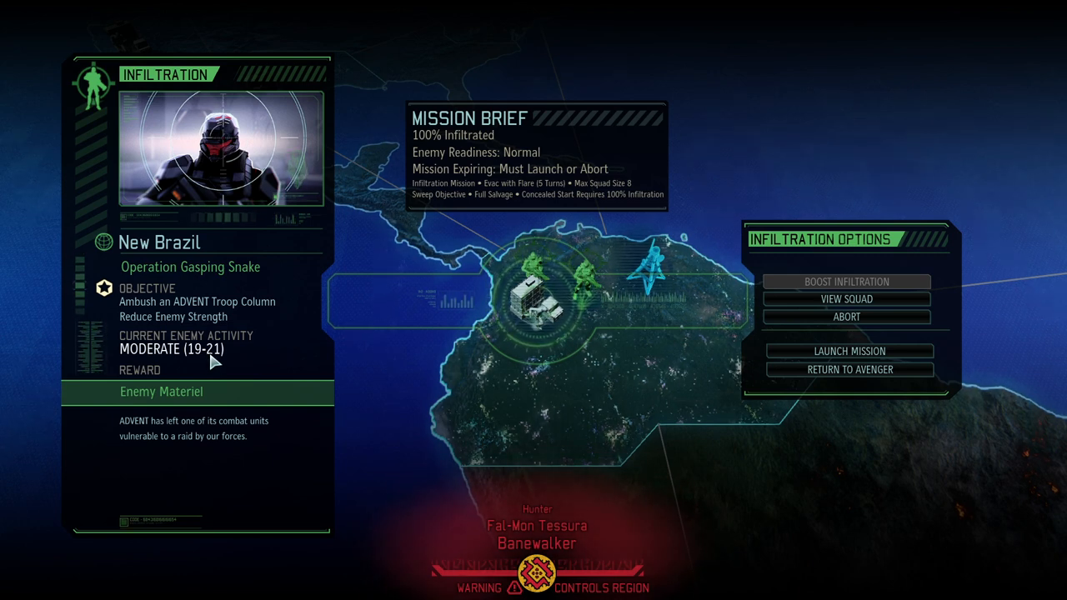
mouse_move(218, 358)
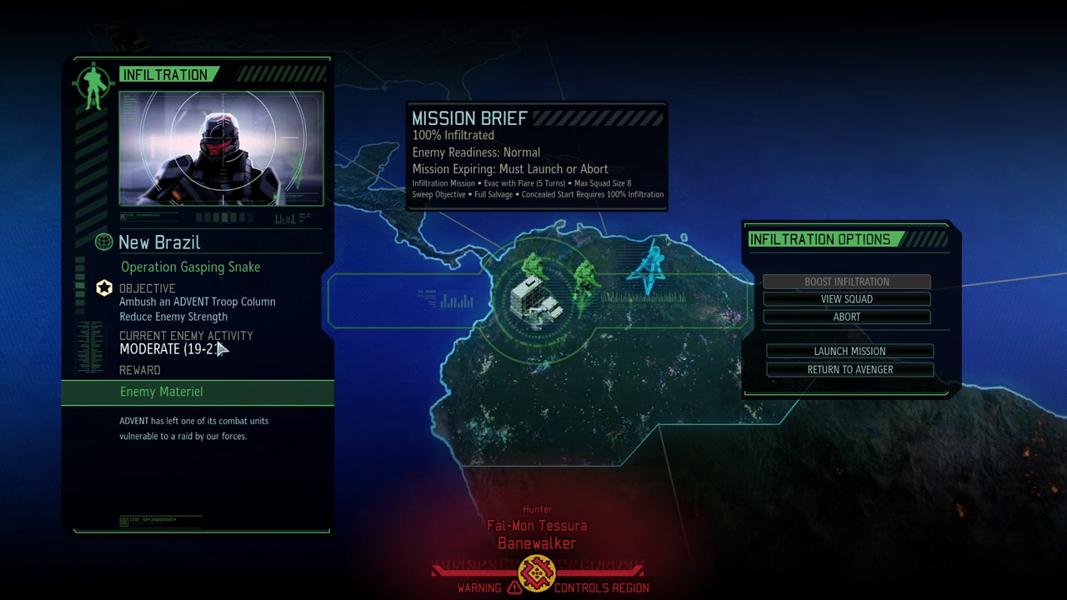
mouse_move(165, 373)
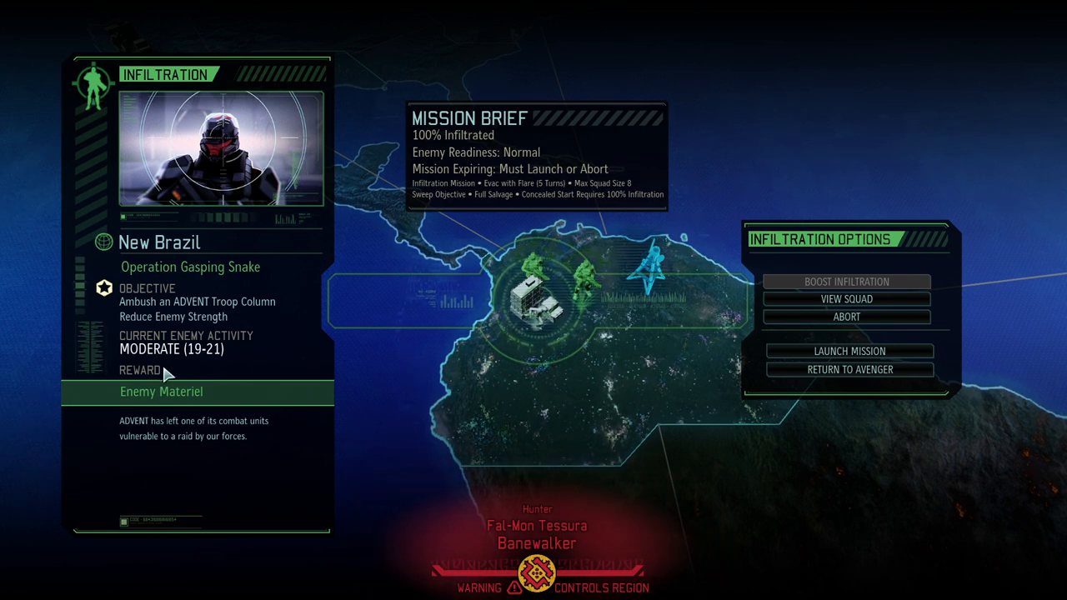
mouse_move(217, 359)
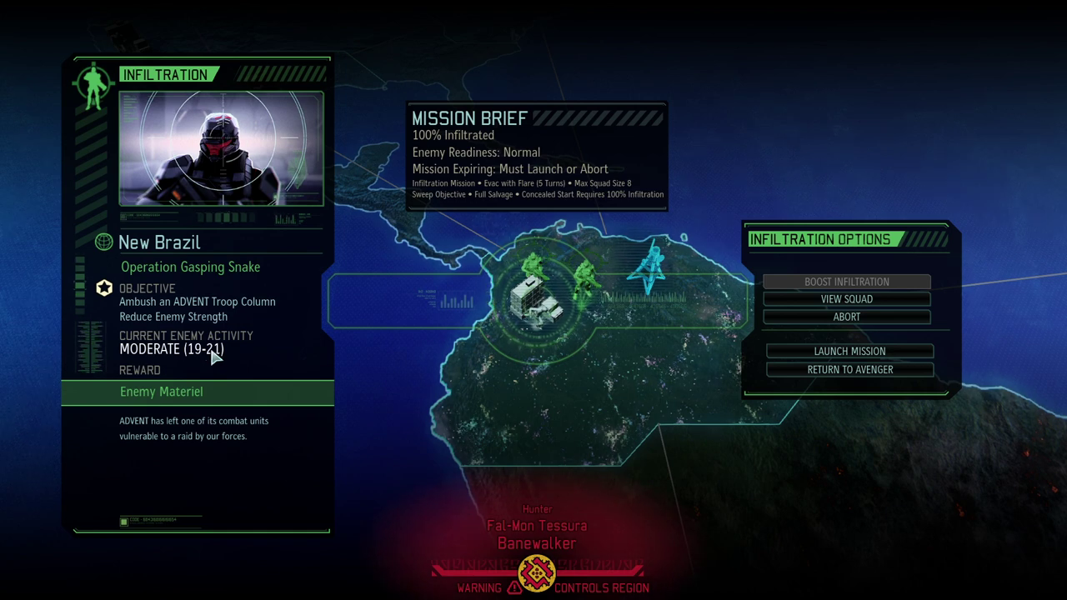
mouse_move(190, 289)
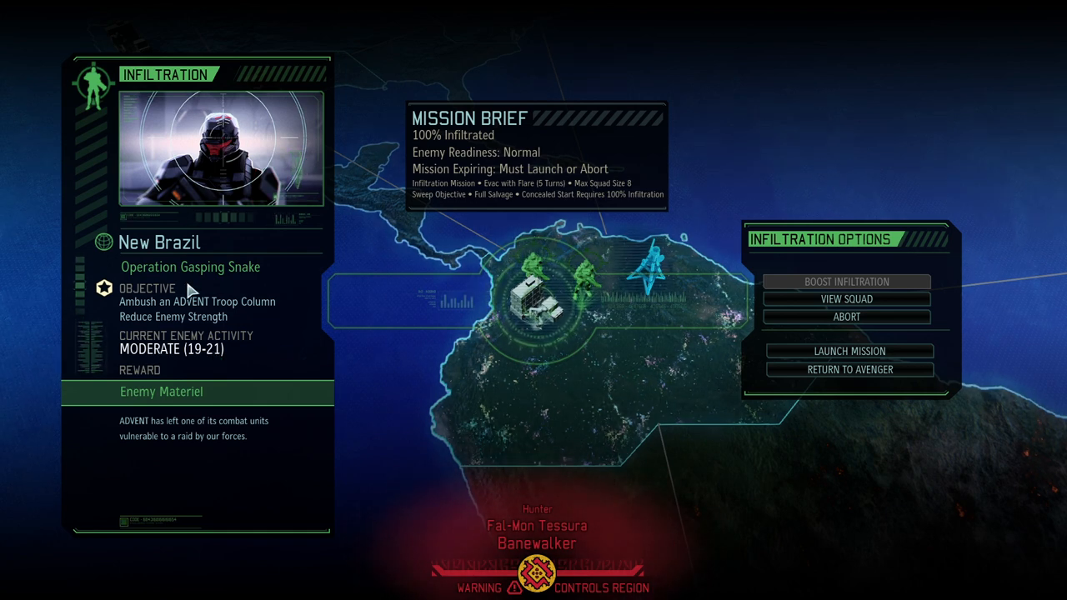
mouse_move(203, 363)
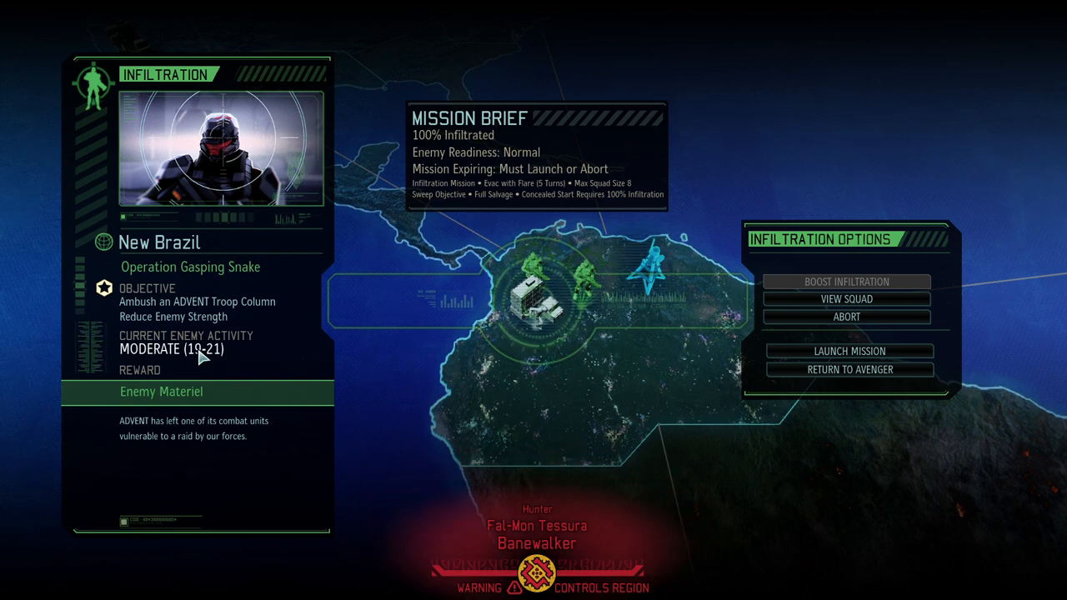
mouse_move(190, 371)
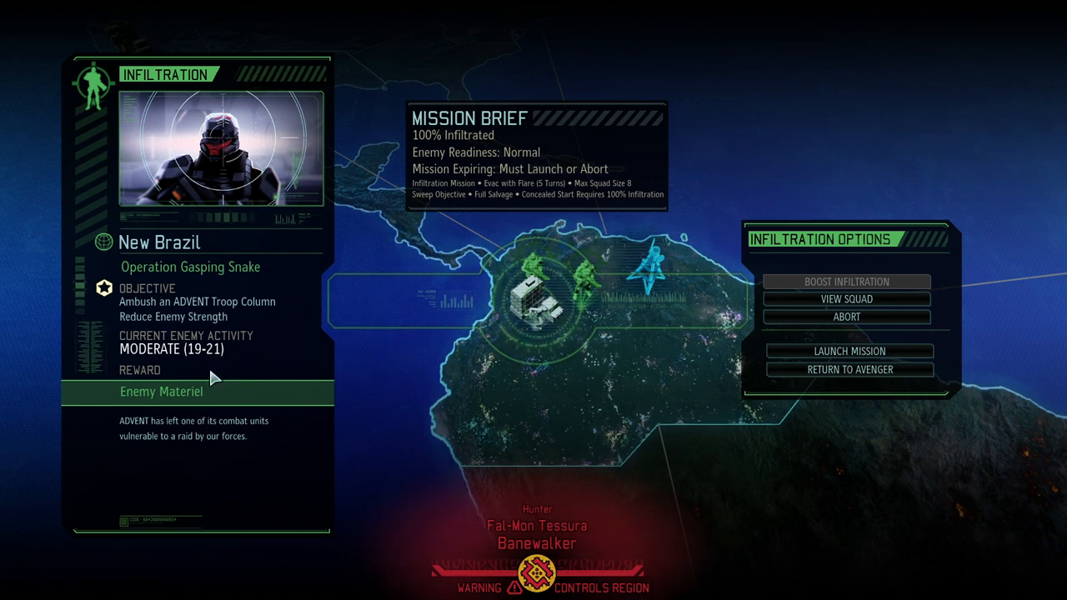
mouse_move(211, 357)
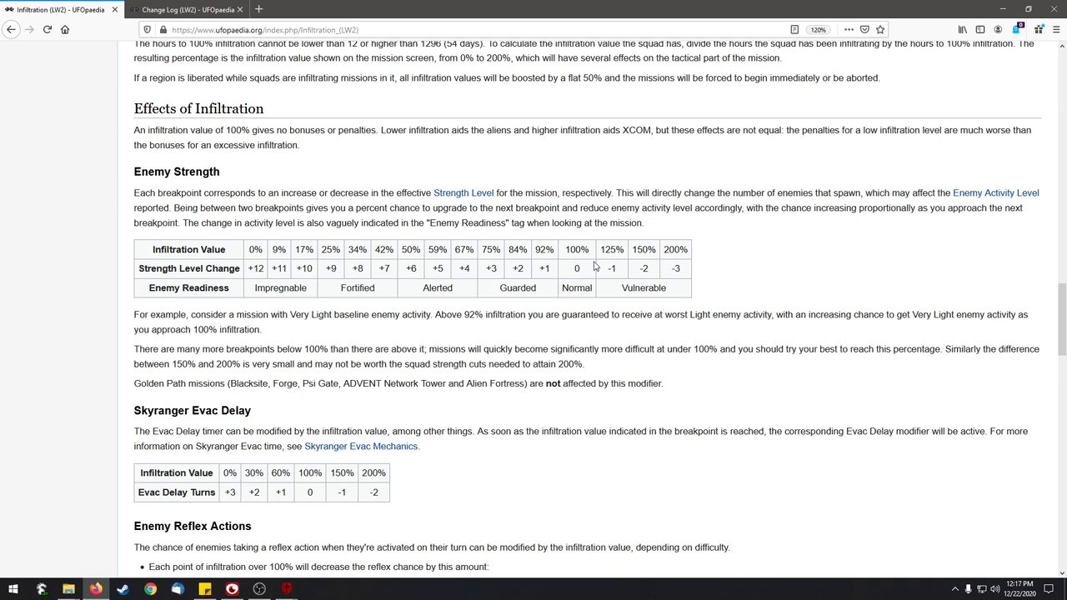
mouse_move(581, 269)
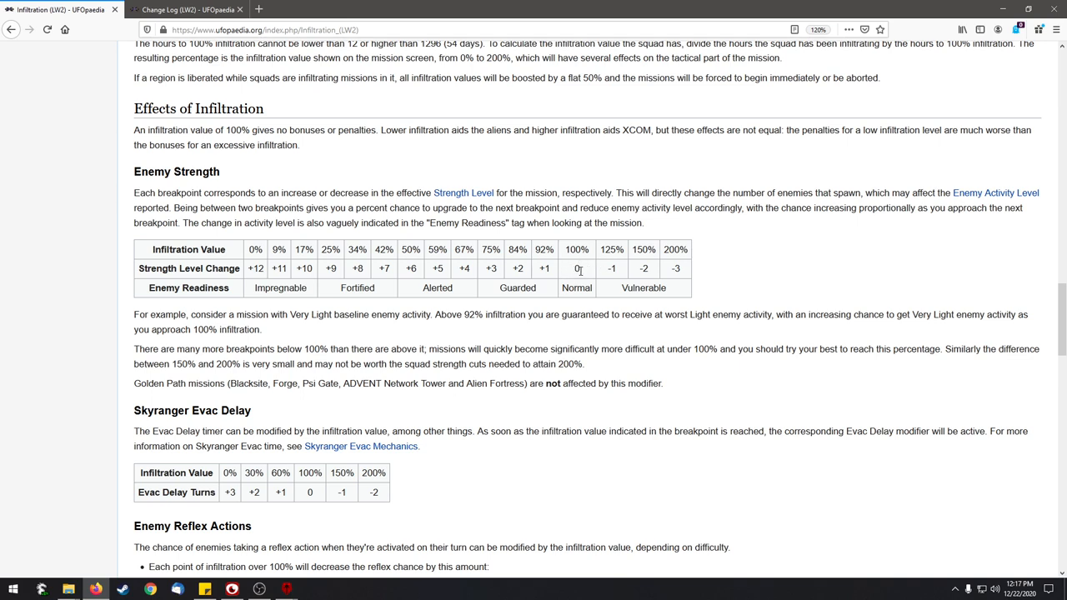
Emphasize the 0 strength change at the 100% infiltration breakpoint in the Enemy Strength table.
double_click(576, 267)
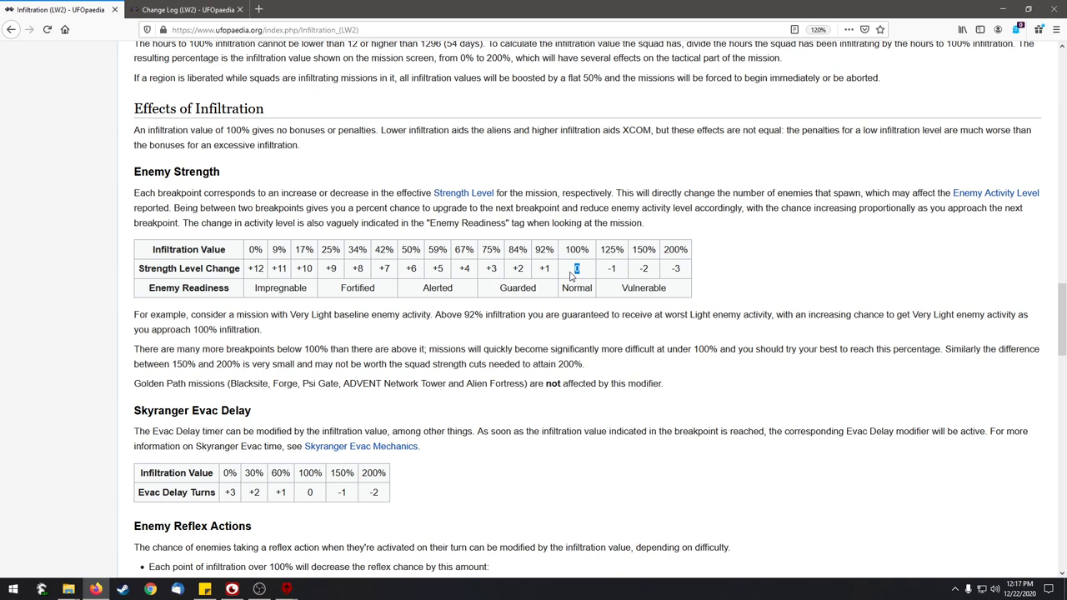
mouse_move(622, 258)
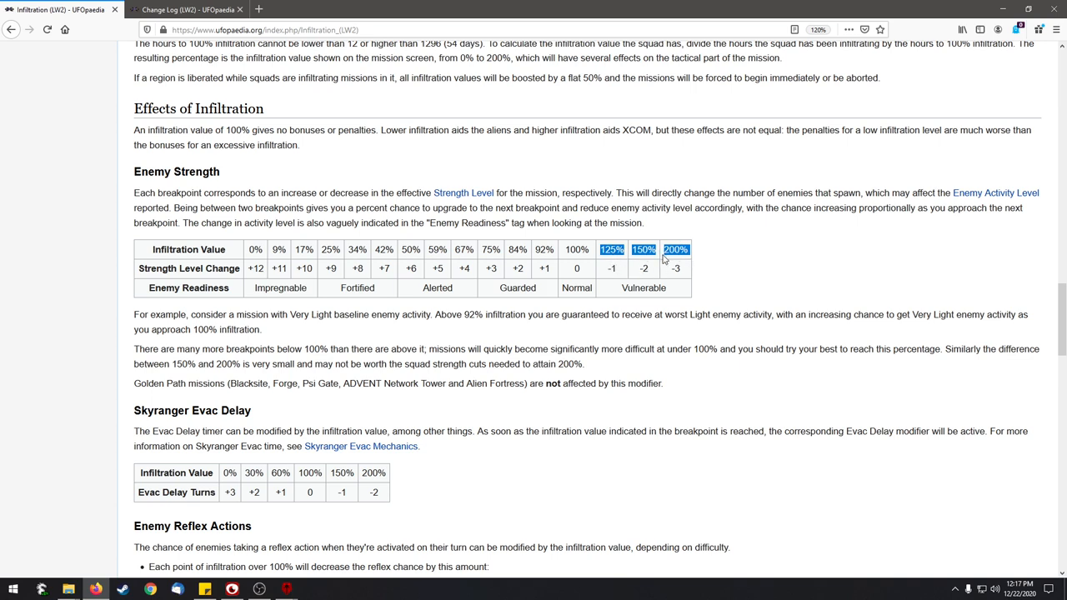
mouse_move(567, 250)
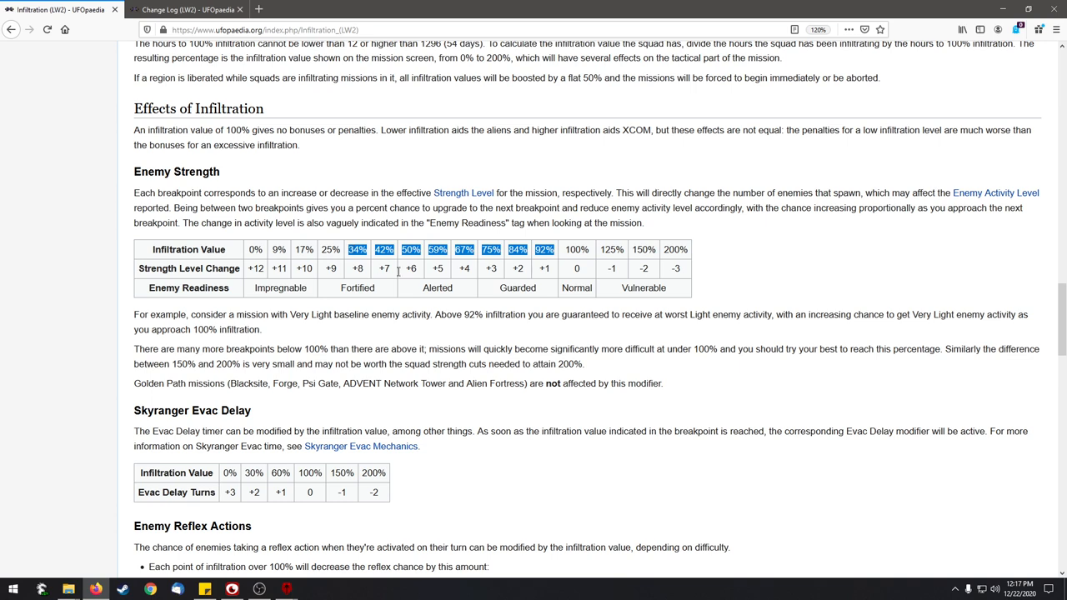
mouse_move(499, 284)
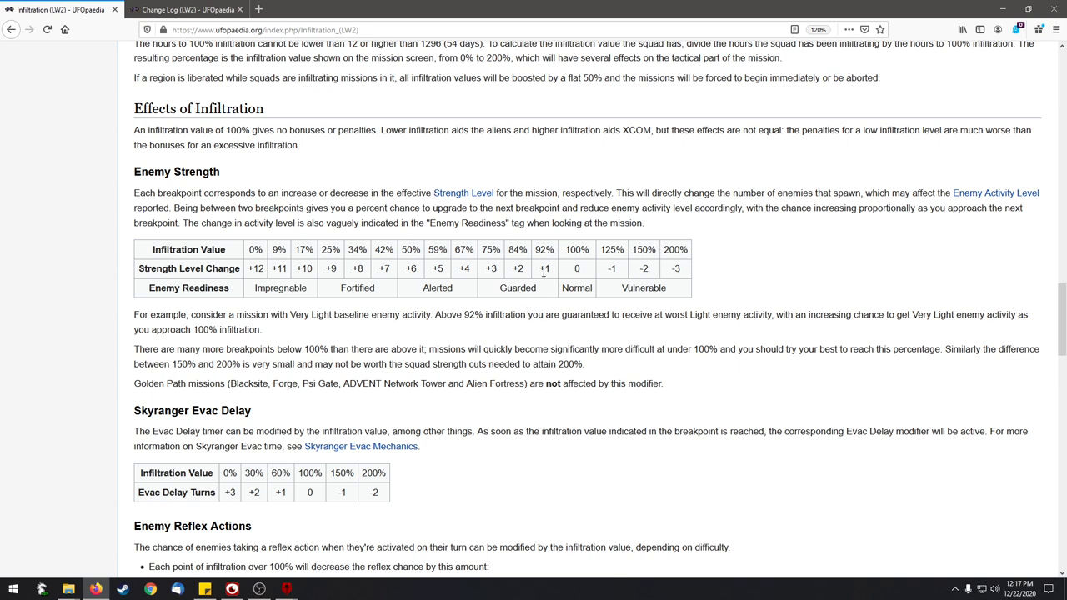
mouse_move(551, 282)
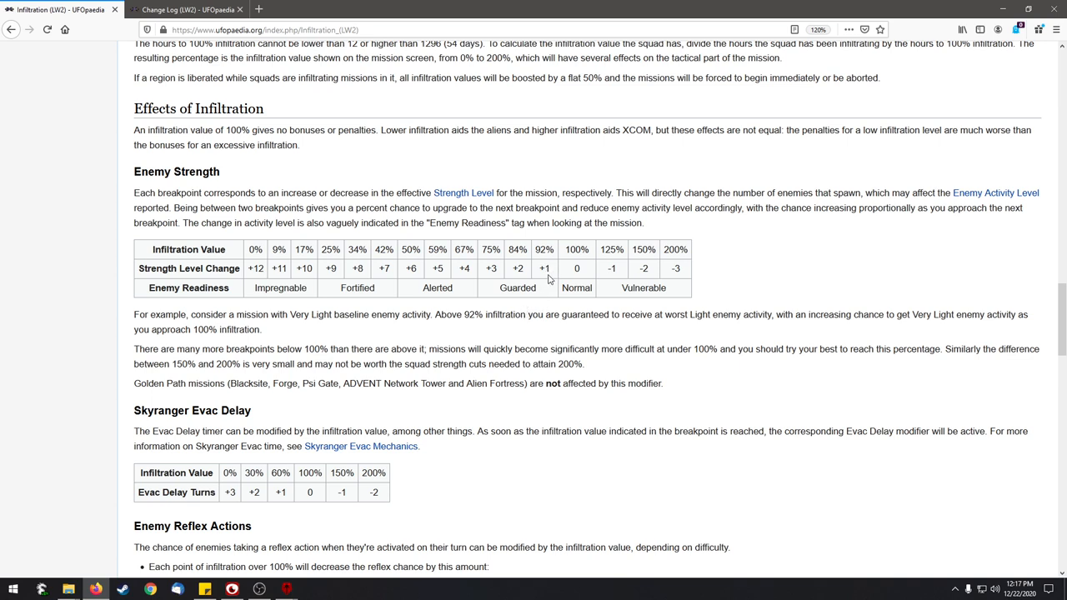
mouse_move(552, 268)
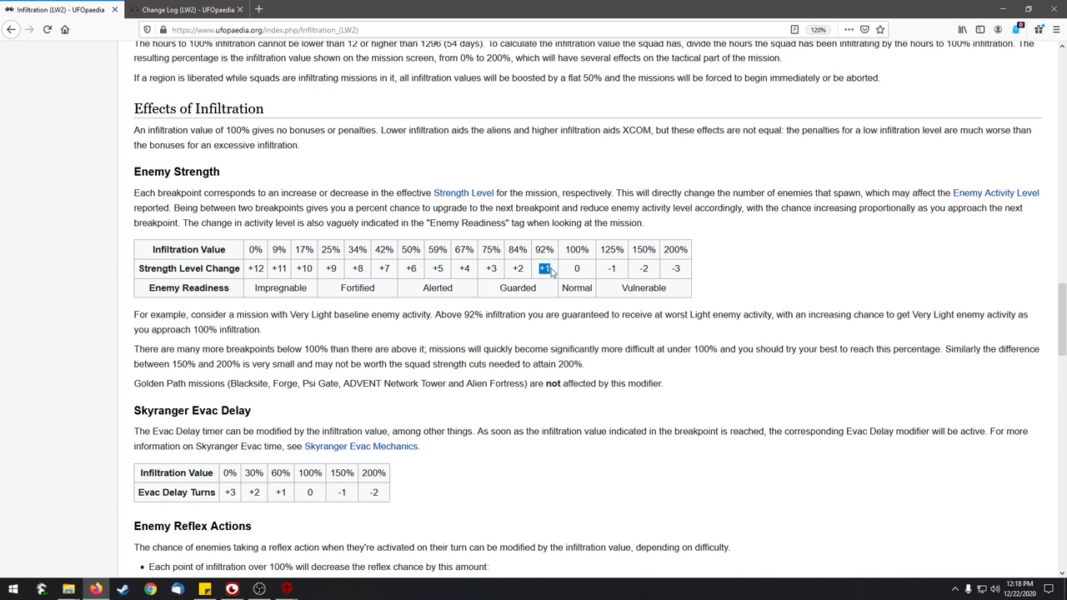
mouse_move(511, 275)
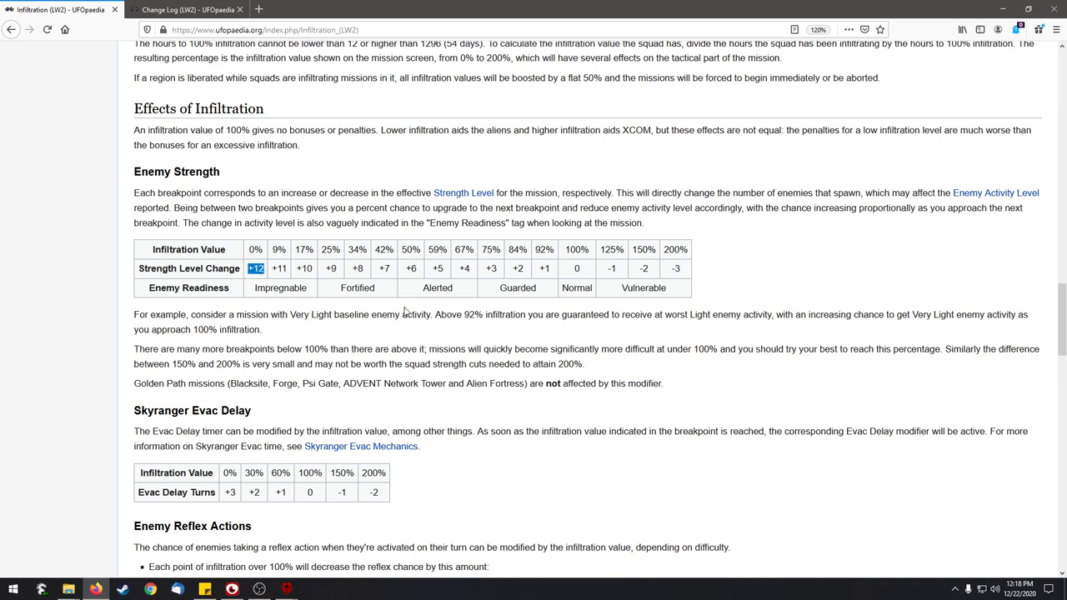
mouse_move(424, 294)
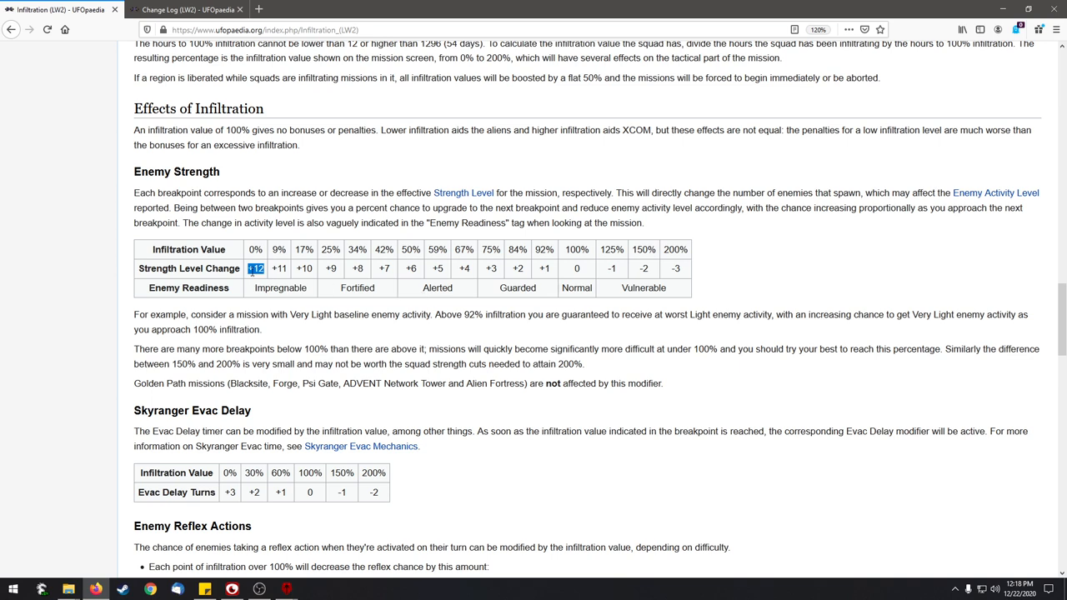
mouse_move(281, 267)
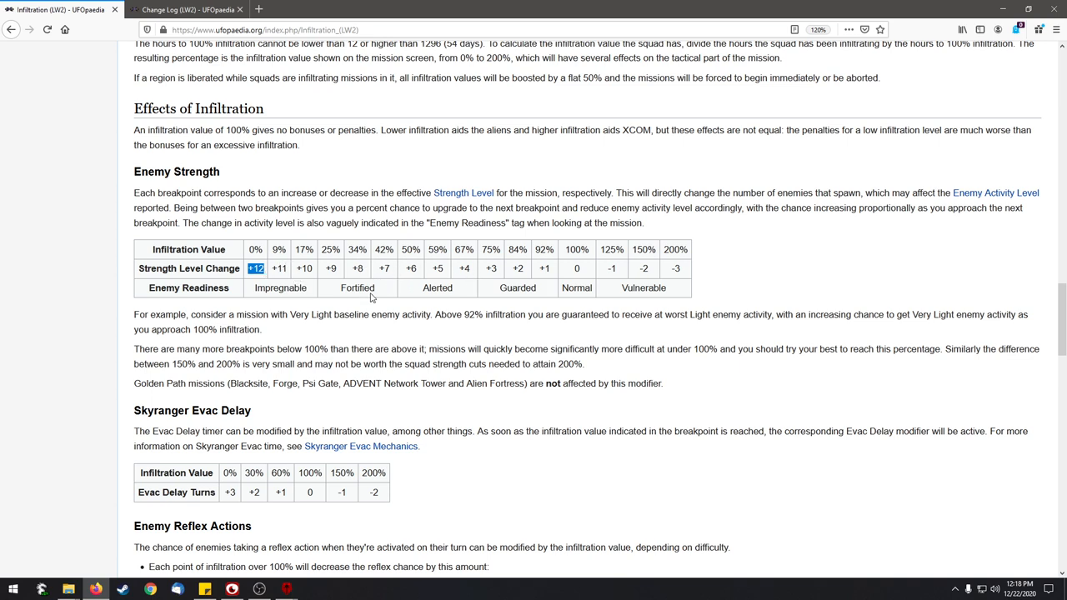
mouse_move(320, 315)
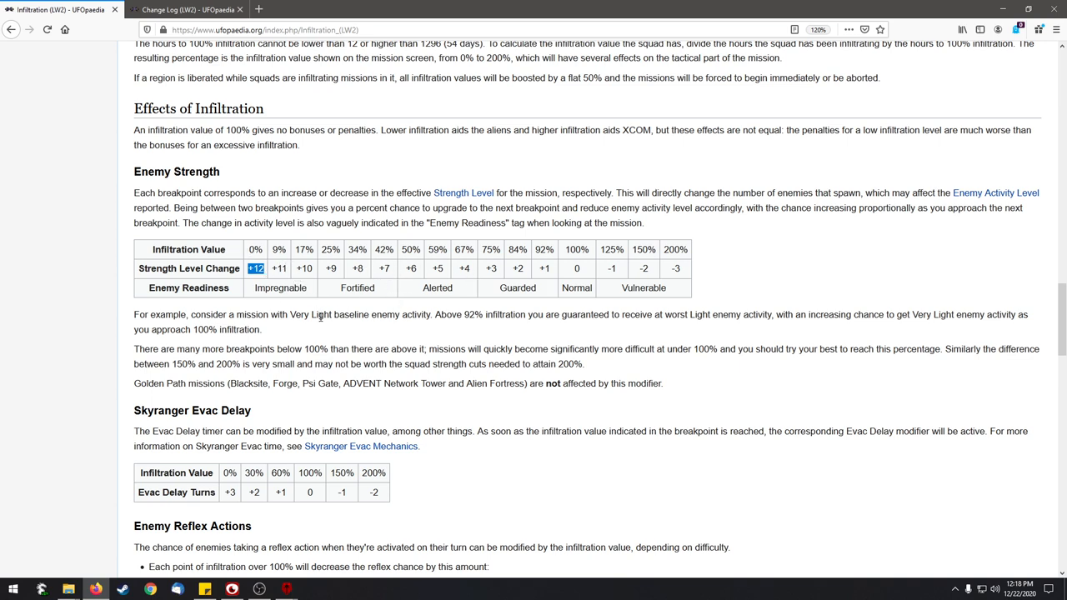
mouse_move(270, 301)
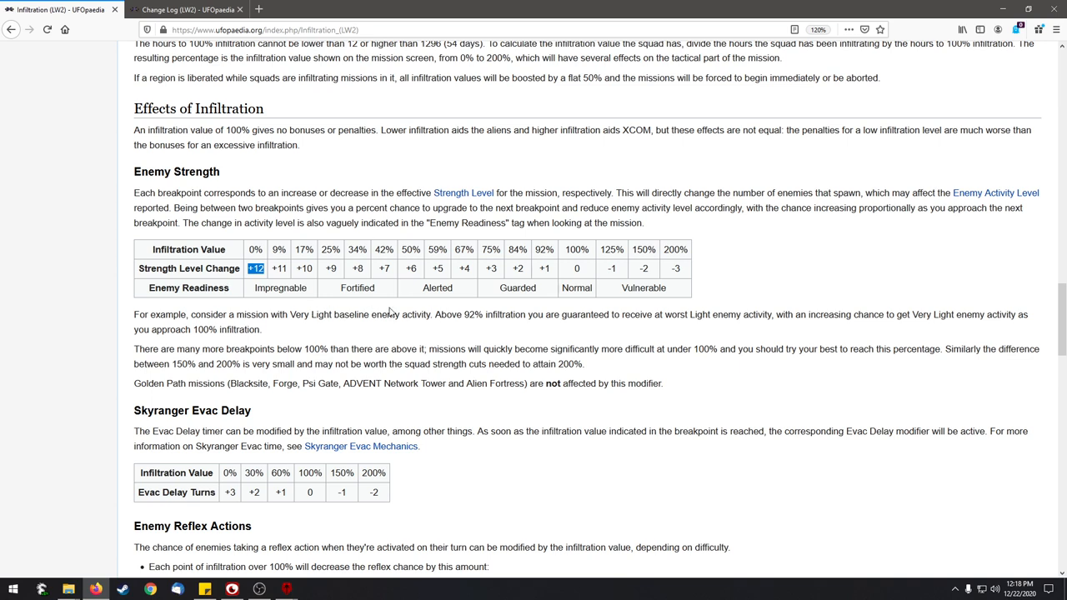
mouse_move(509, 327)
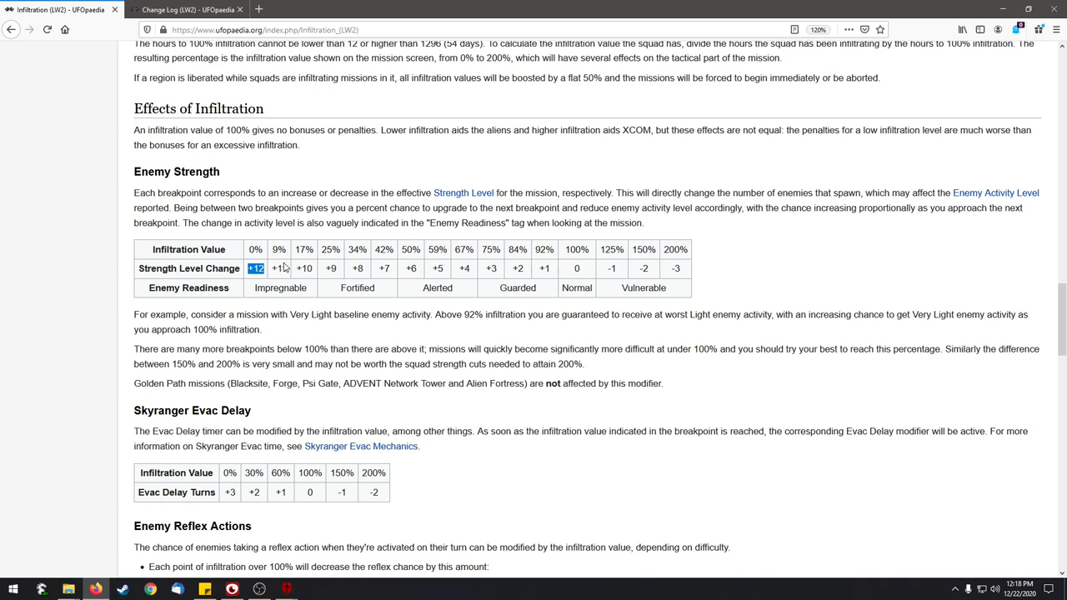
mouse_move(341, 267)
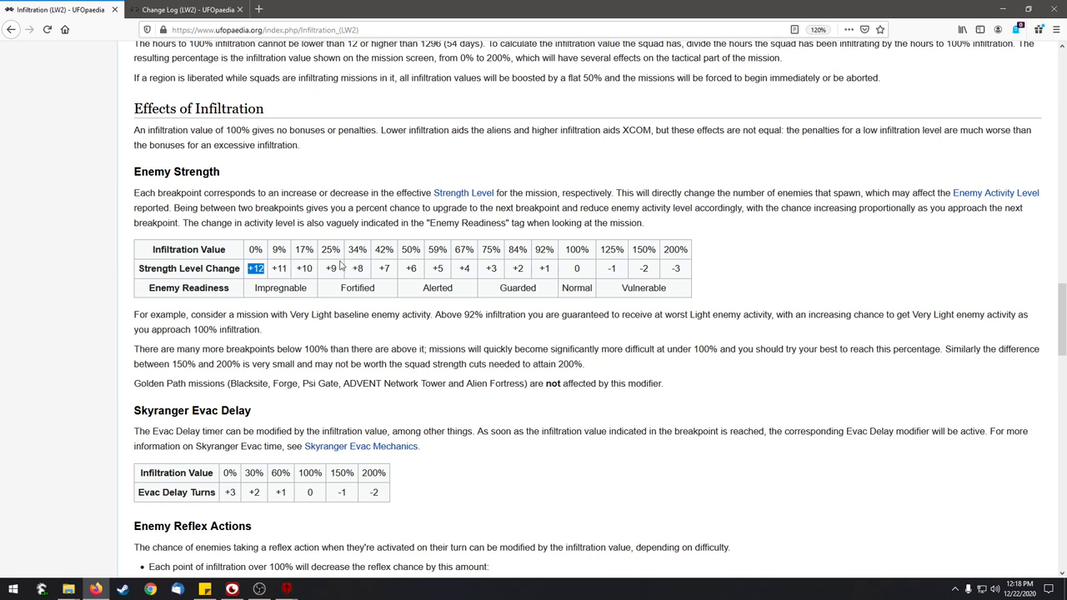
mouse_move(476, 261)
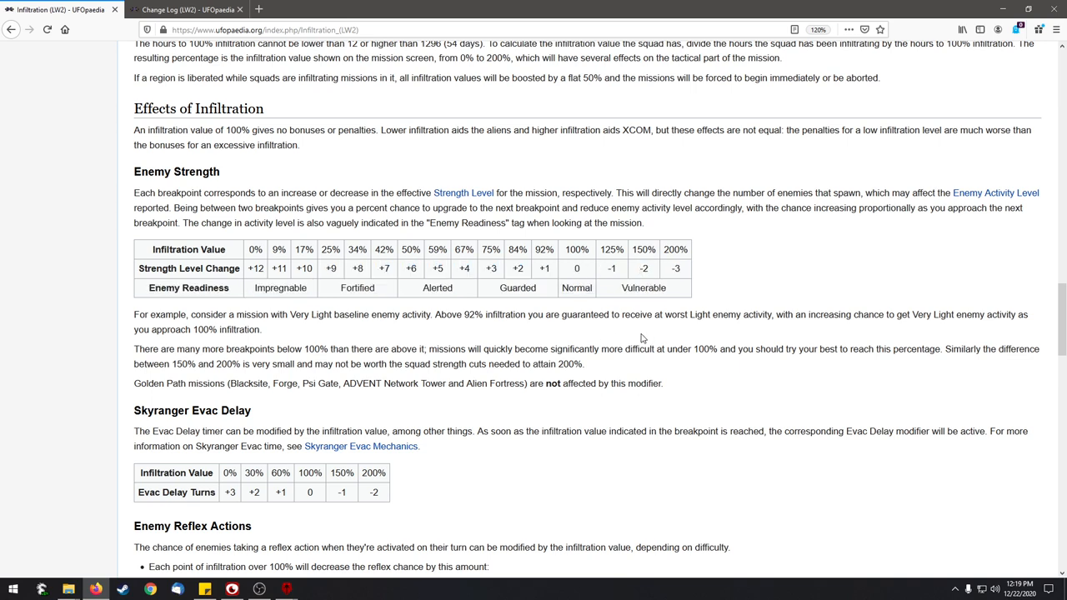
mouse_move(593, 292)
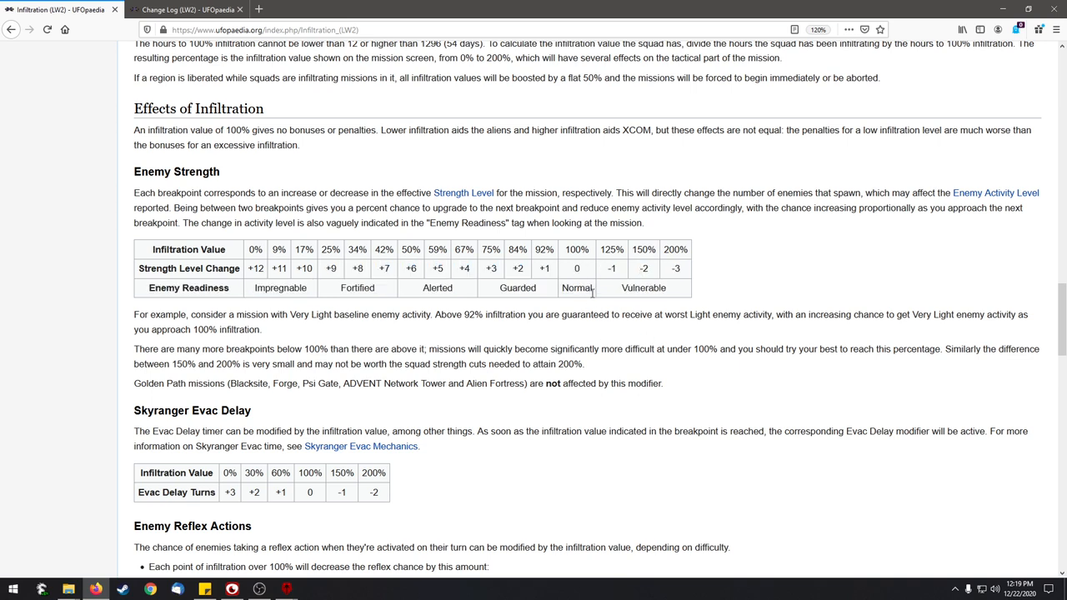
double_click(576, 287)
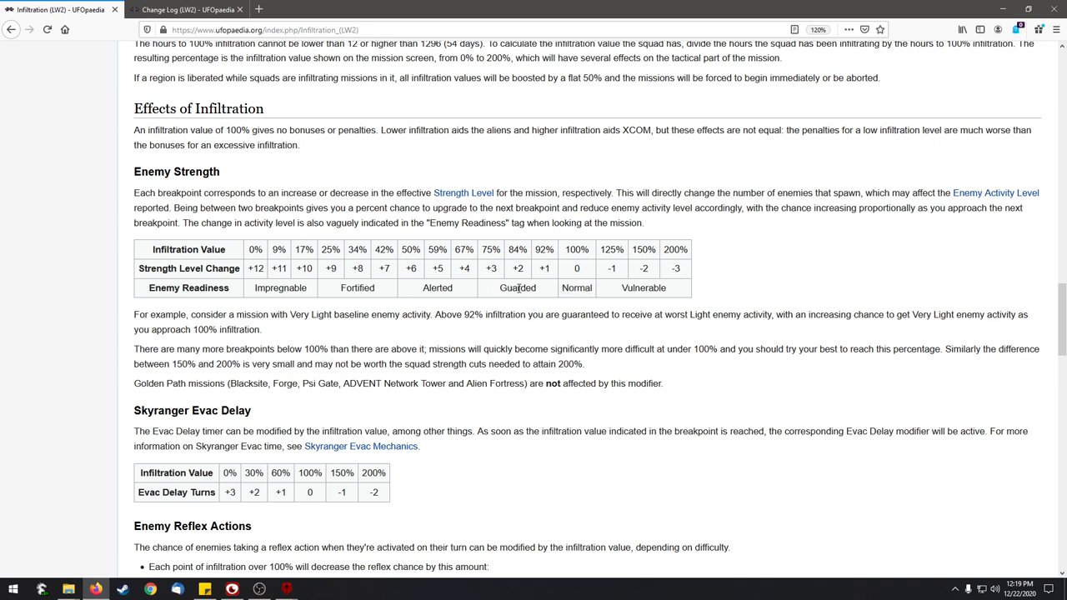
double_click(517, 288)
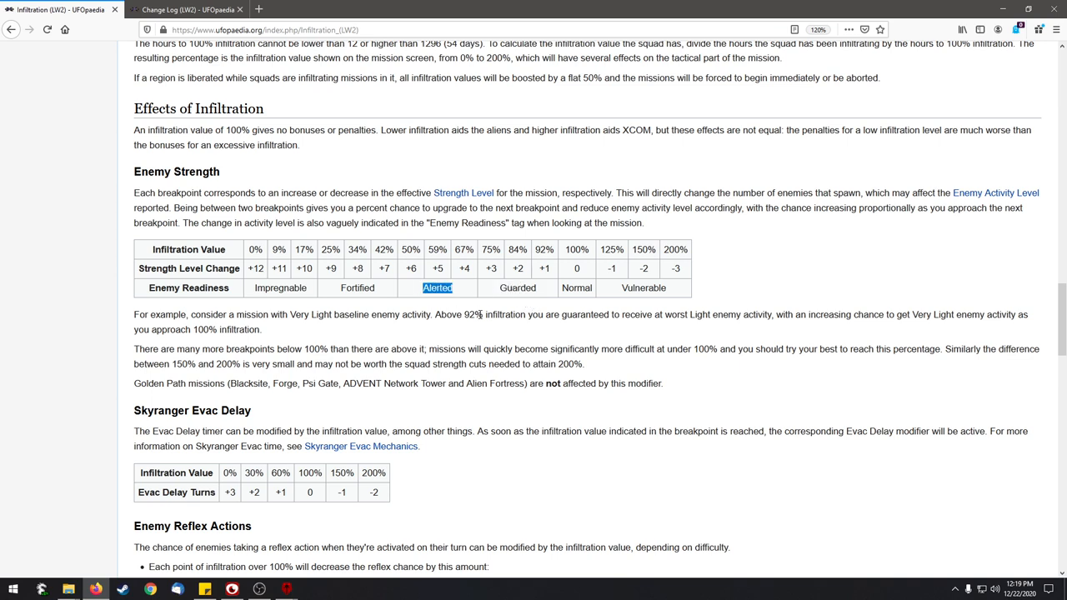
mouse_move(442, 309)
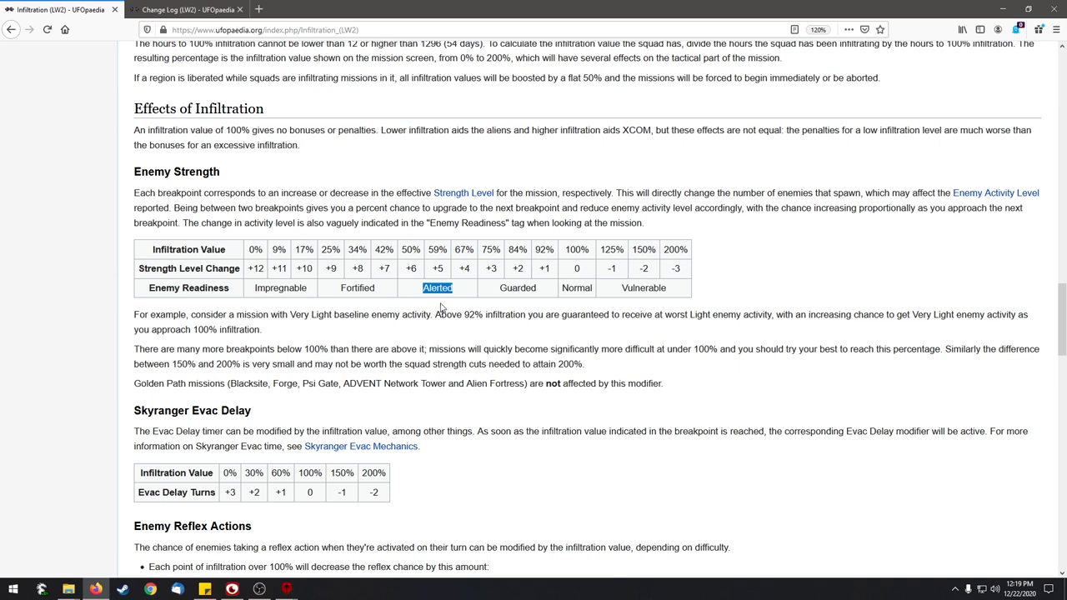
mouse_move(438, 301)
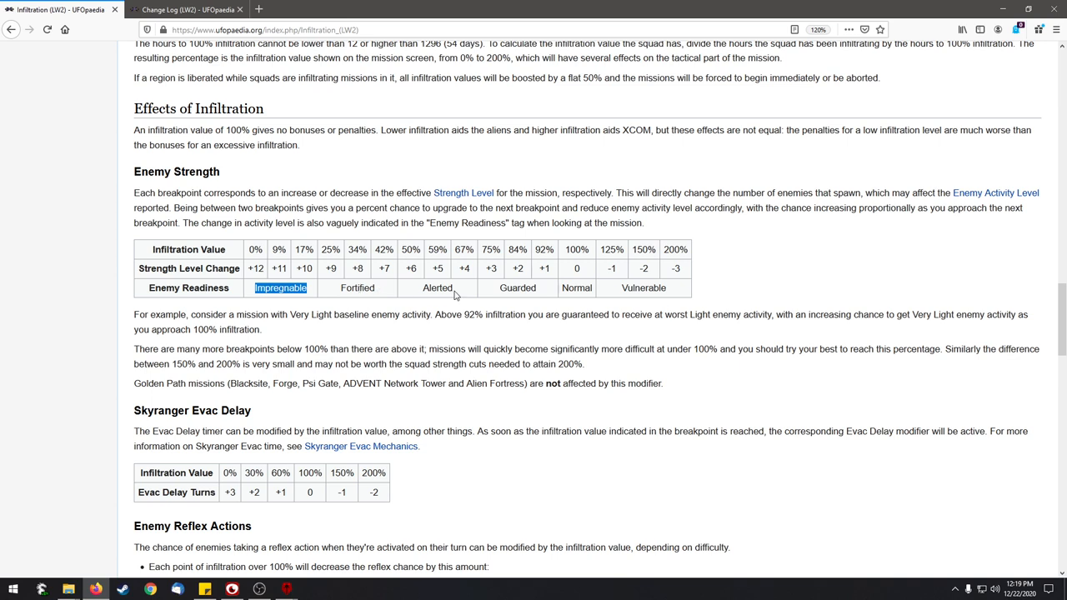
drag(280, 287, 437, 287)
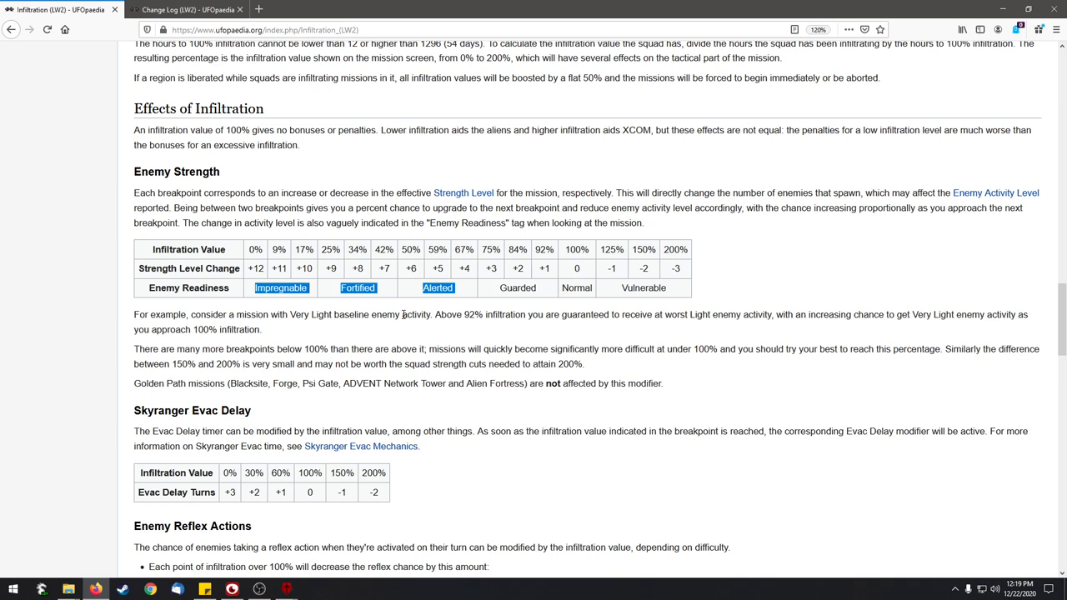
mouse_move(311, 325)
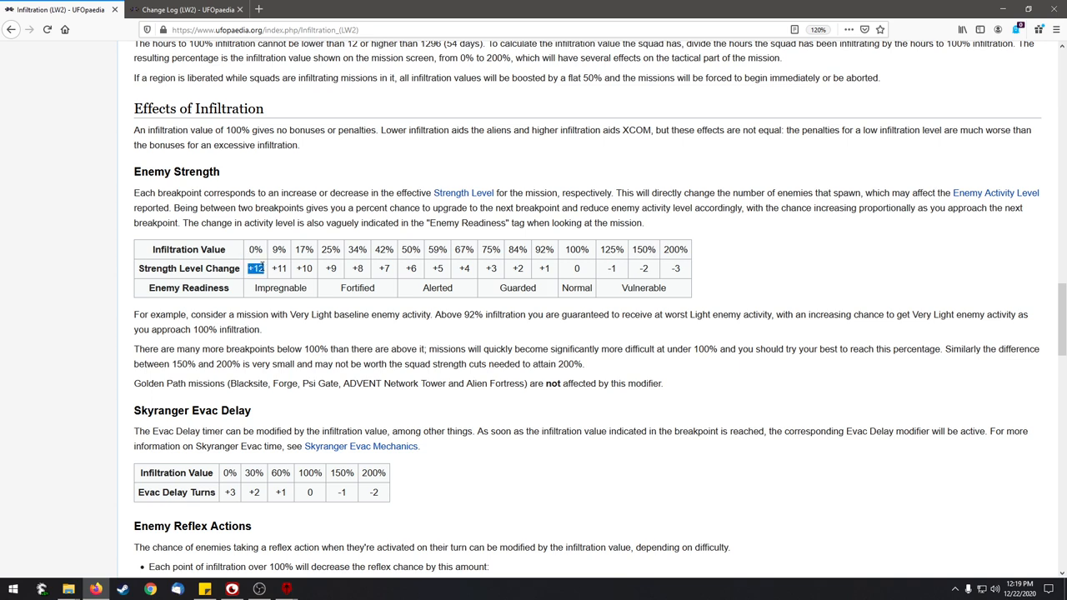
mouse_move(280, 288)
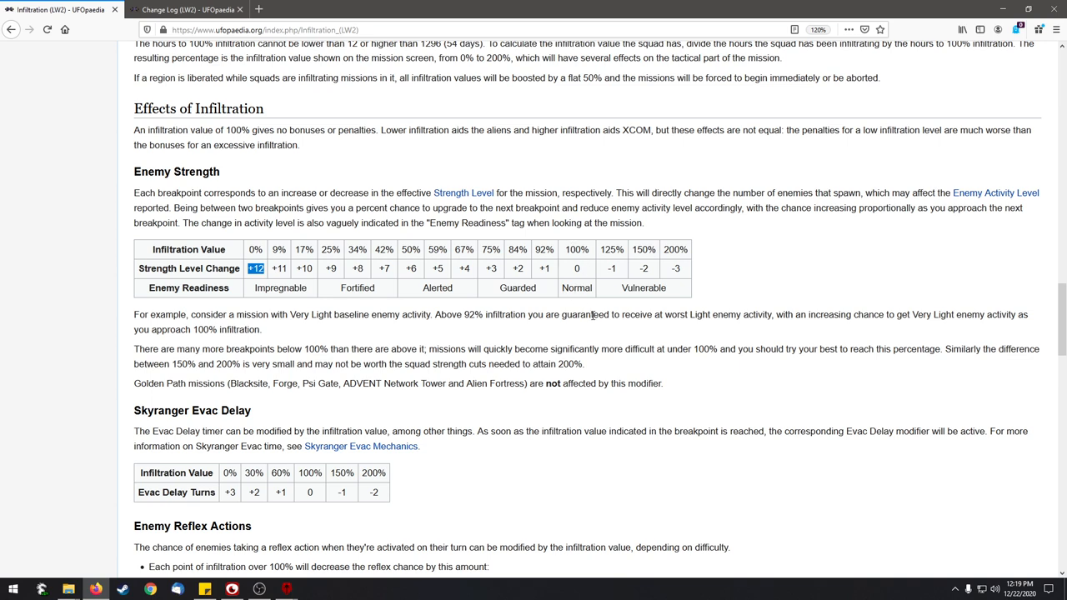
mouse_move(584, 300)
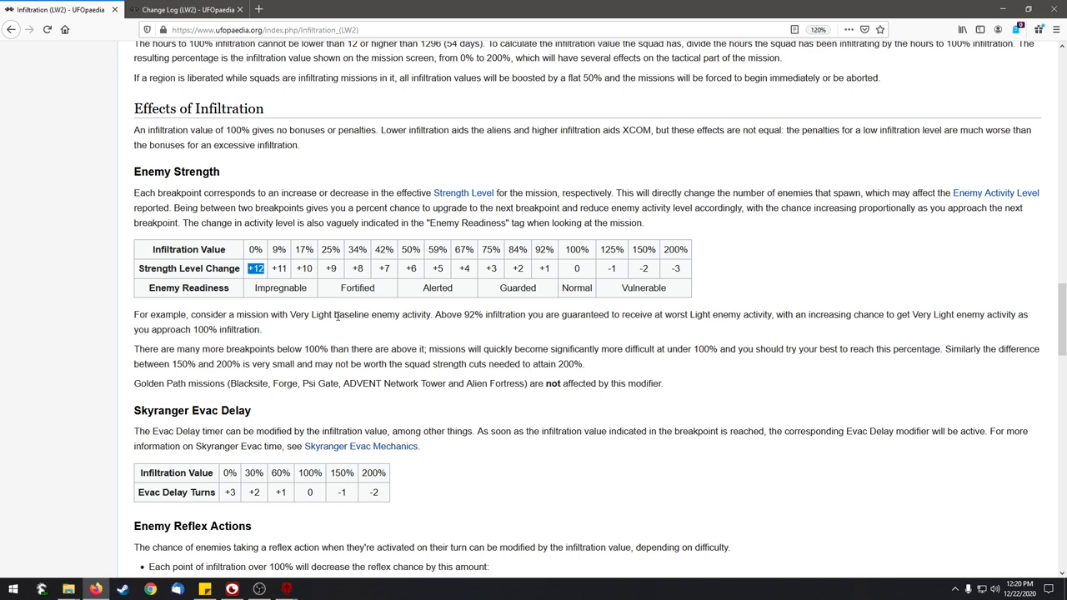
Clear the strength-table emphasis and scroll down past Skyranger Evac Delay to Enemy Reflex Actions.
scroll(down, 3)
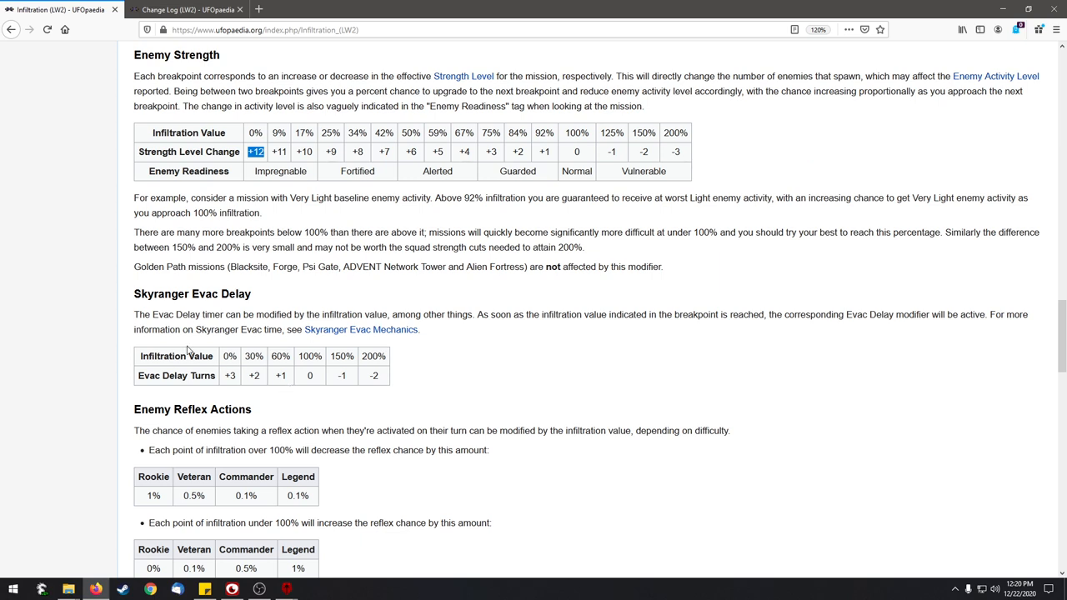
double_click(192, 293)
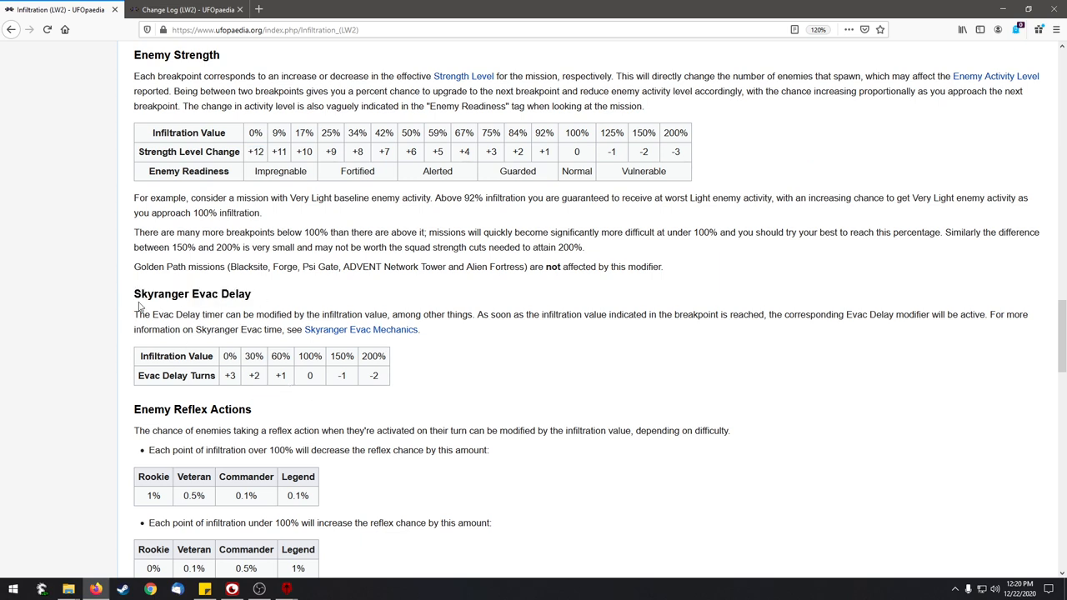
mouse_move(298, 368)
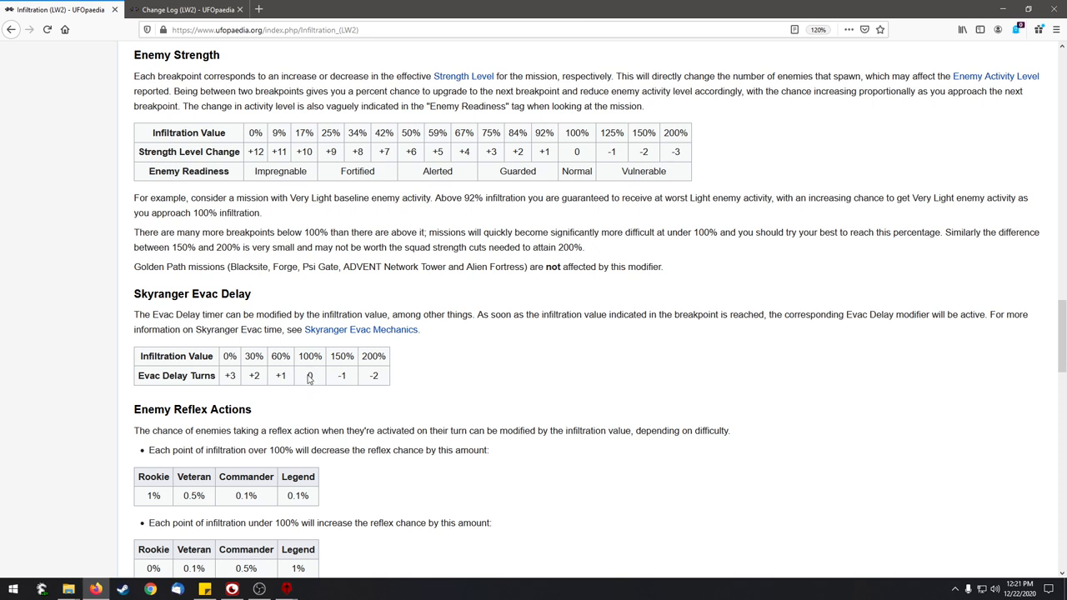
mouse_move(306, 379)
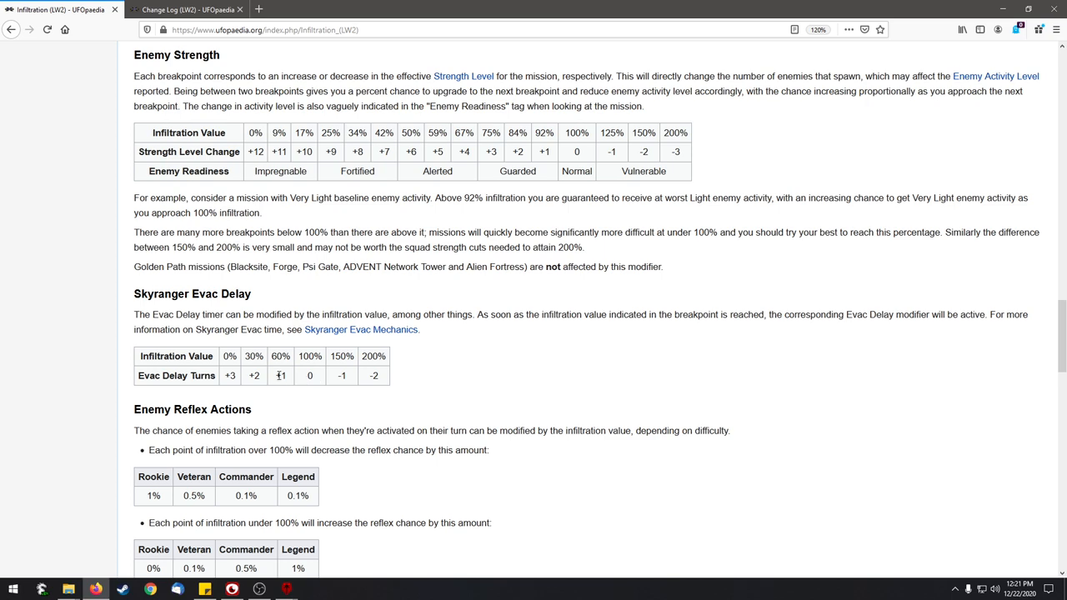
mouse_move(287, 401)
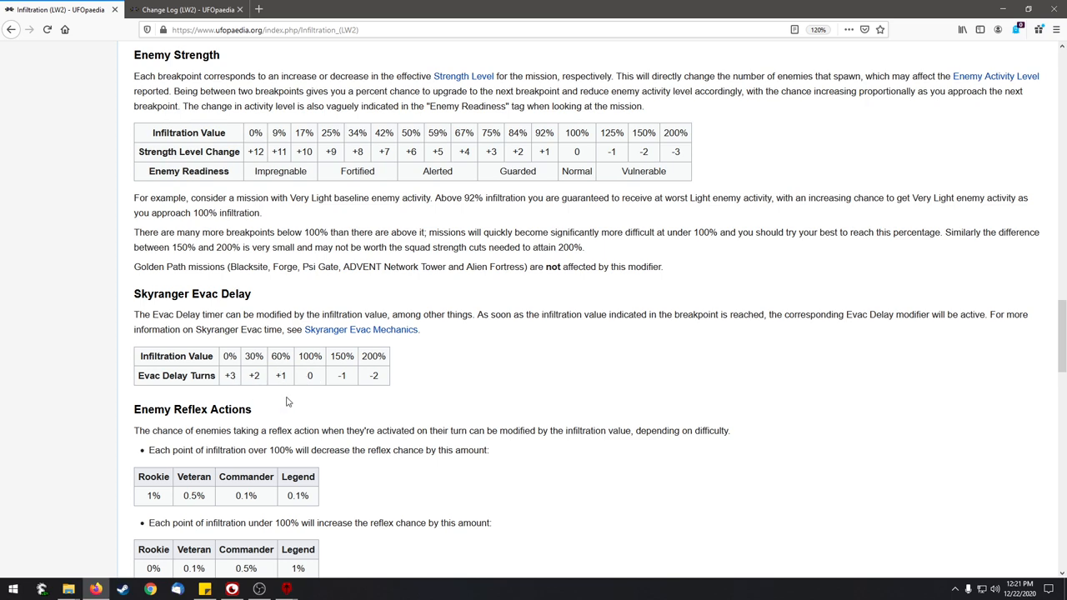
scroll(down, 3)
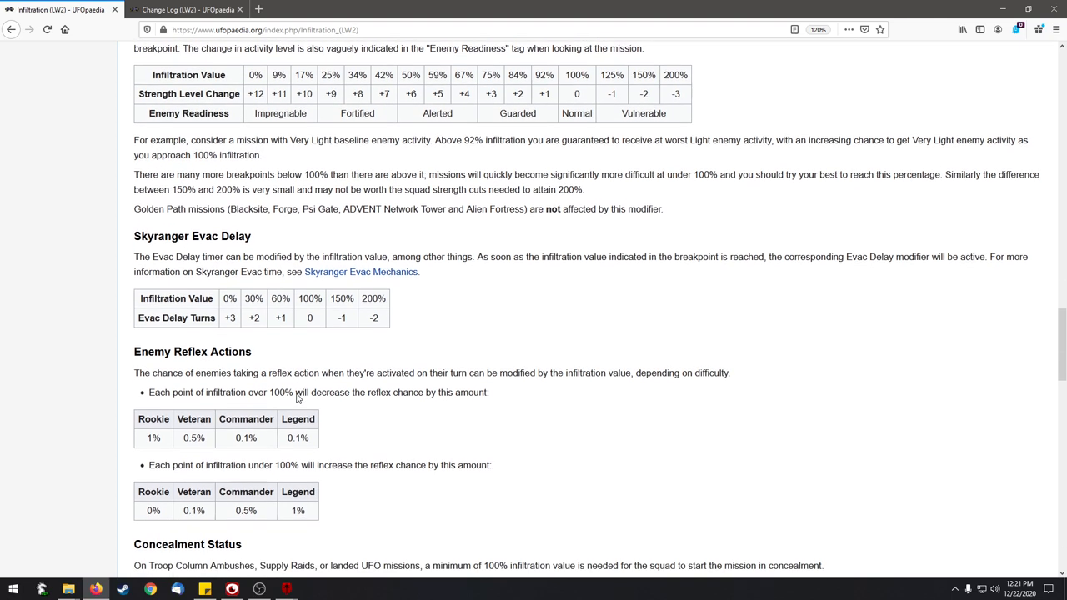
Highlight the Rookie and Legend 0.1% reflex values in the above-100% table.
scroll(down, 3)
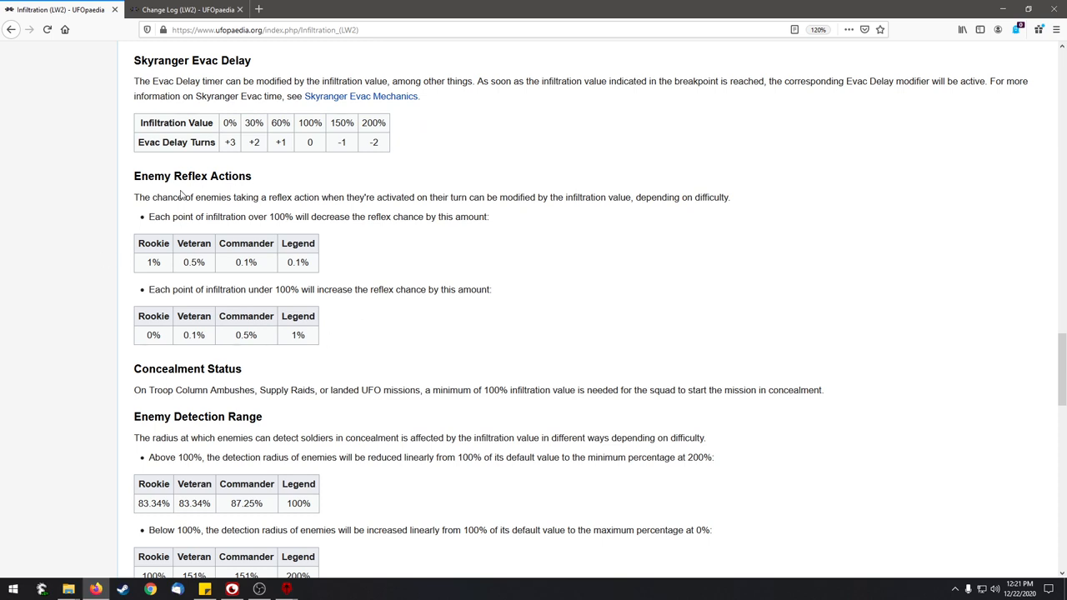
mouse_move(331, 320)
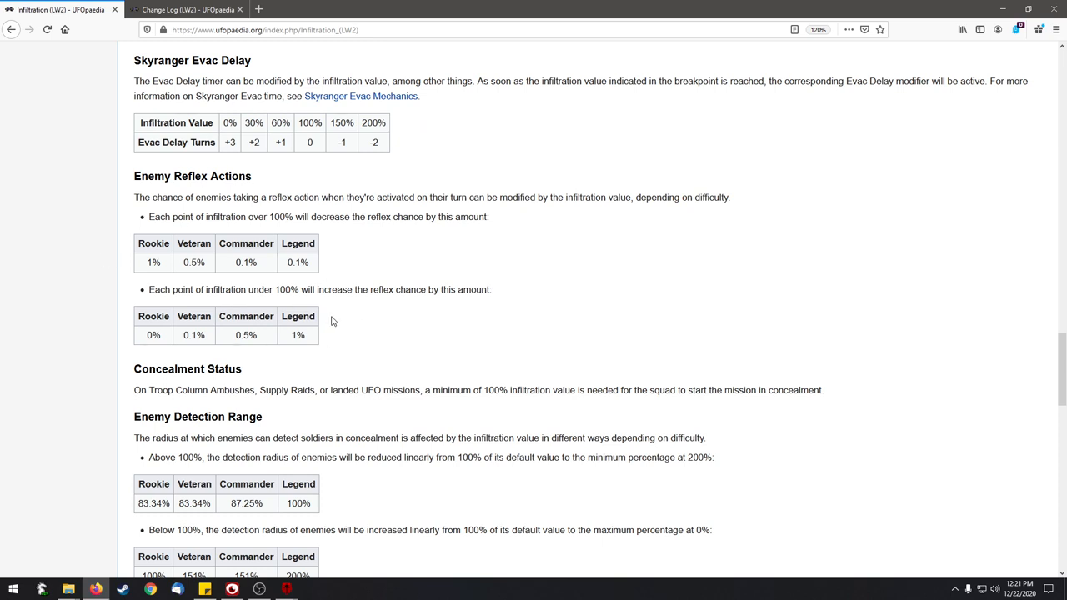
mouse_move(319, 293)
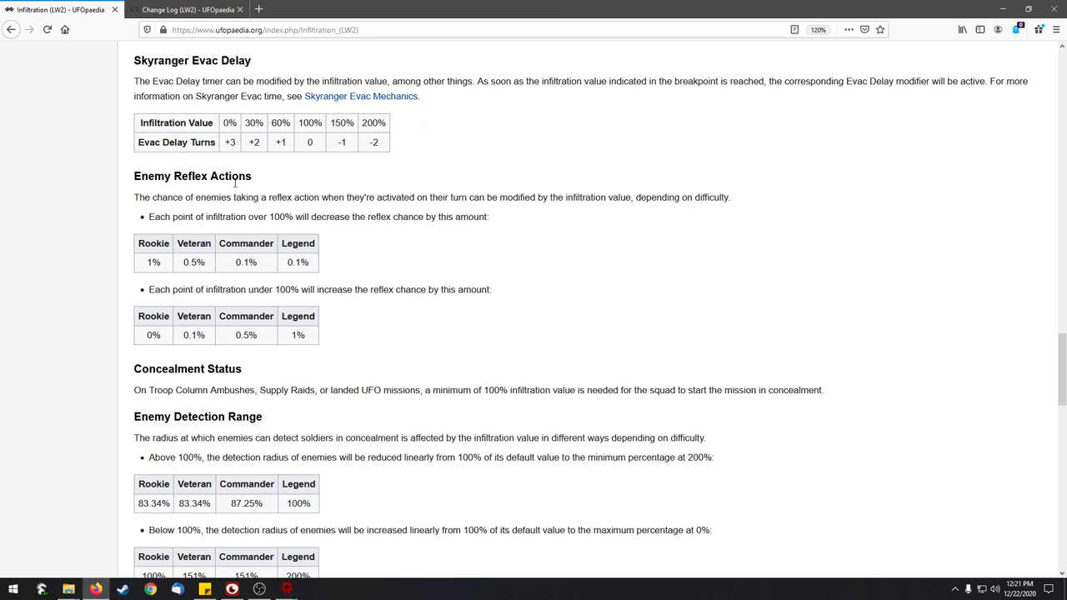
mouse_move(385, 188)
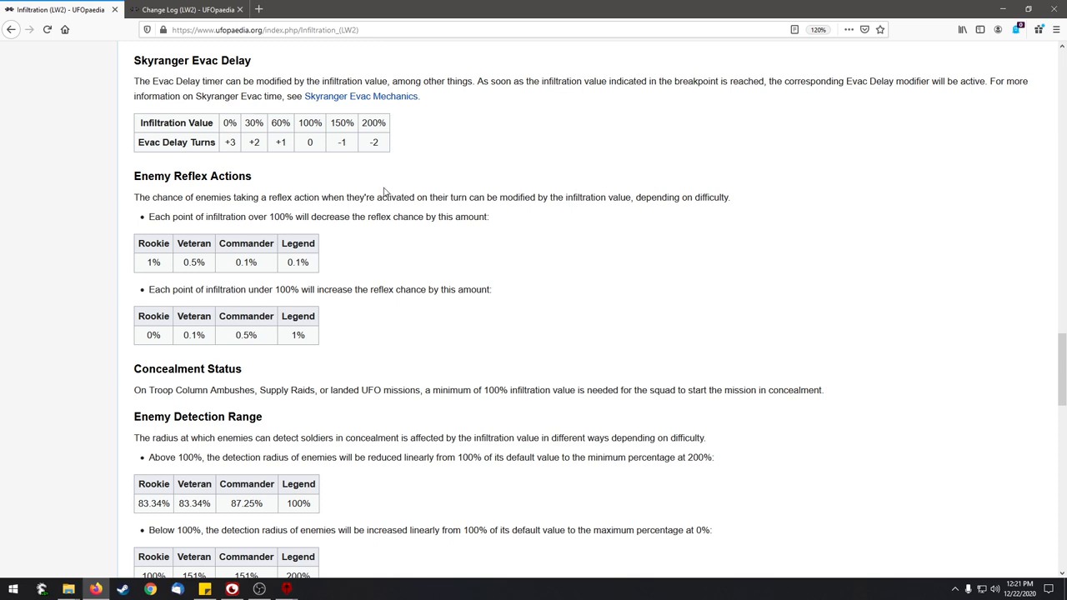
mouse_move(343, 232)
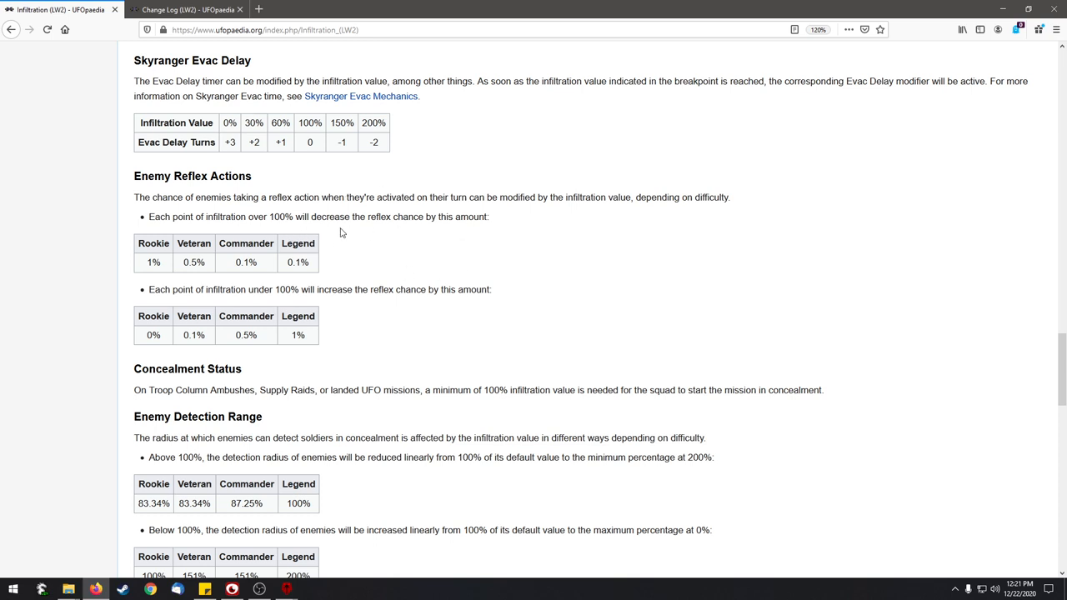
mouse_move(346, 233)
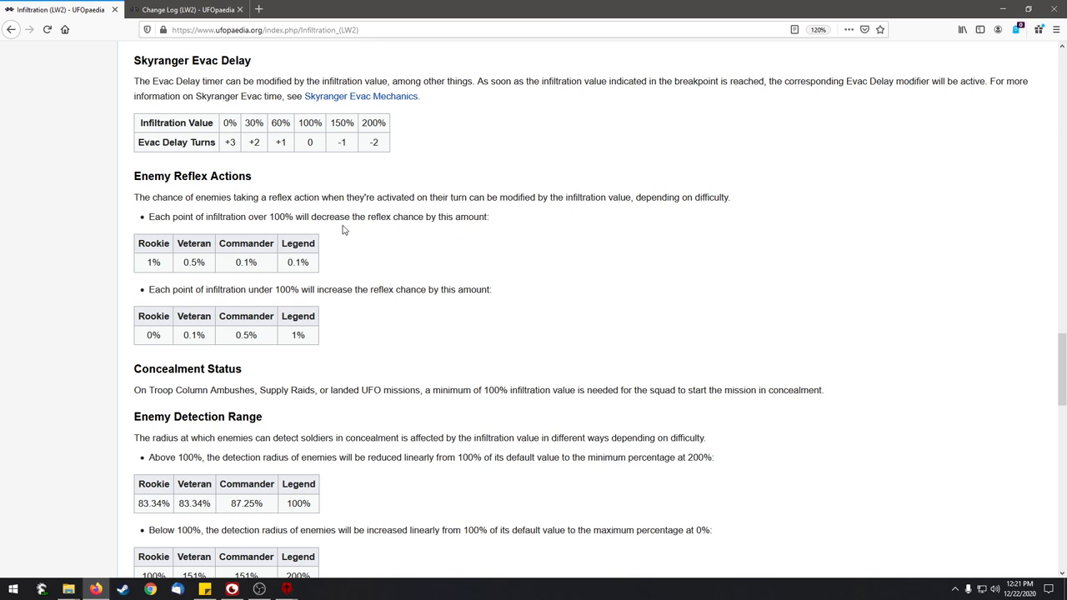
mouse_move(215, 273)
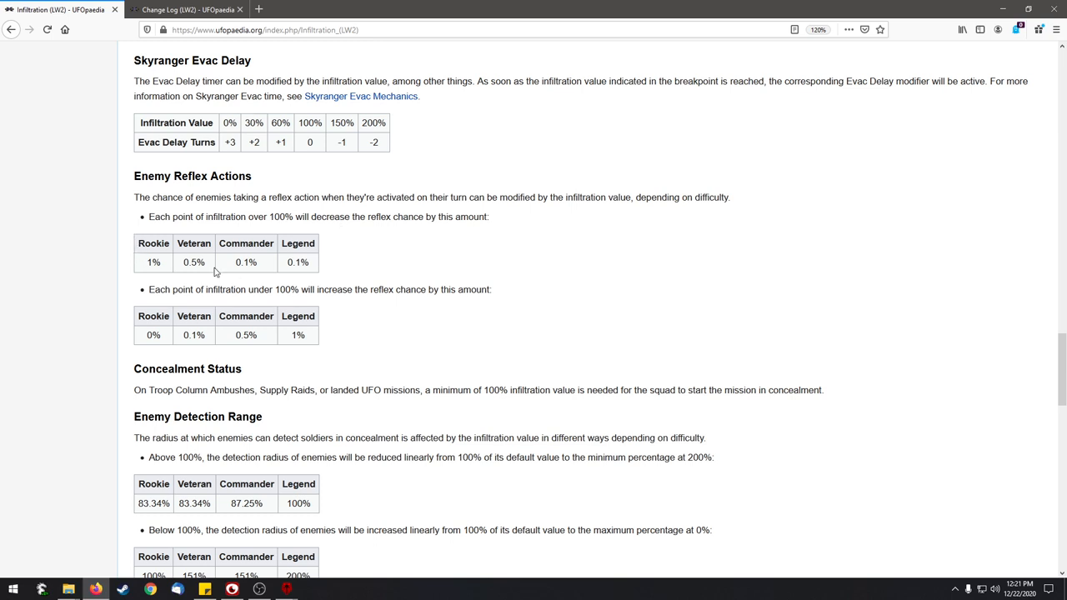
mouse_move(312, 275)
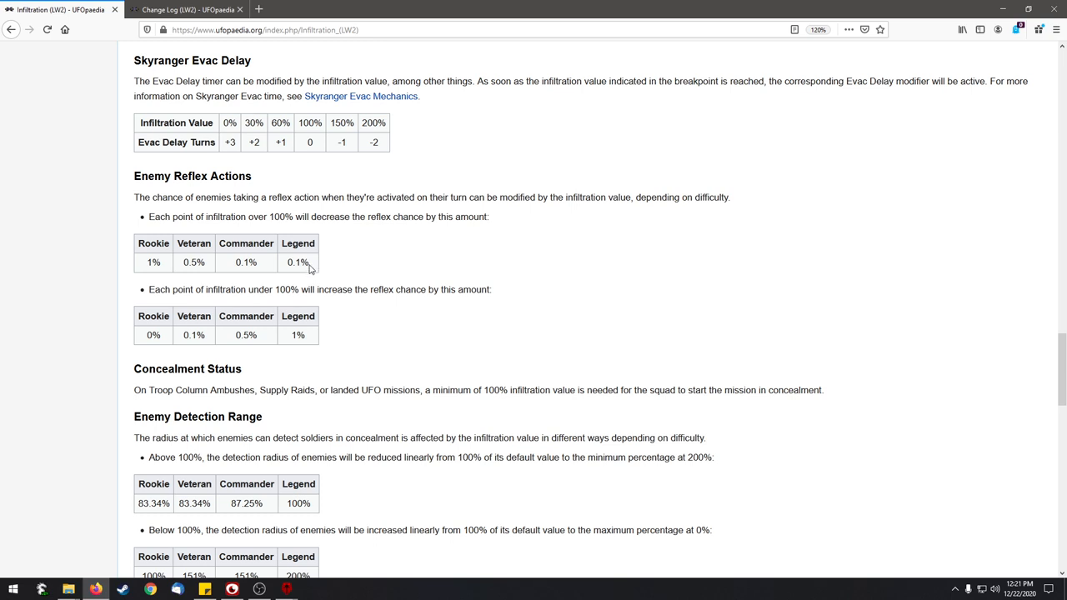
mouse_move(235, 183)
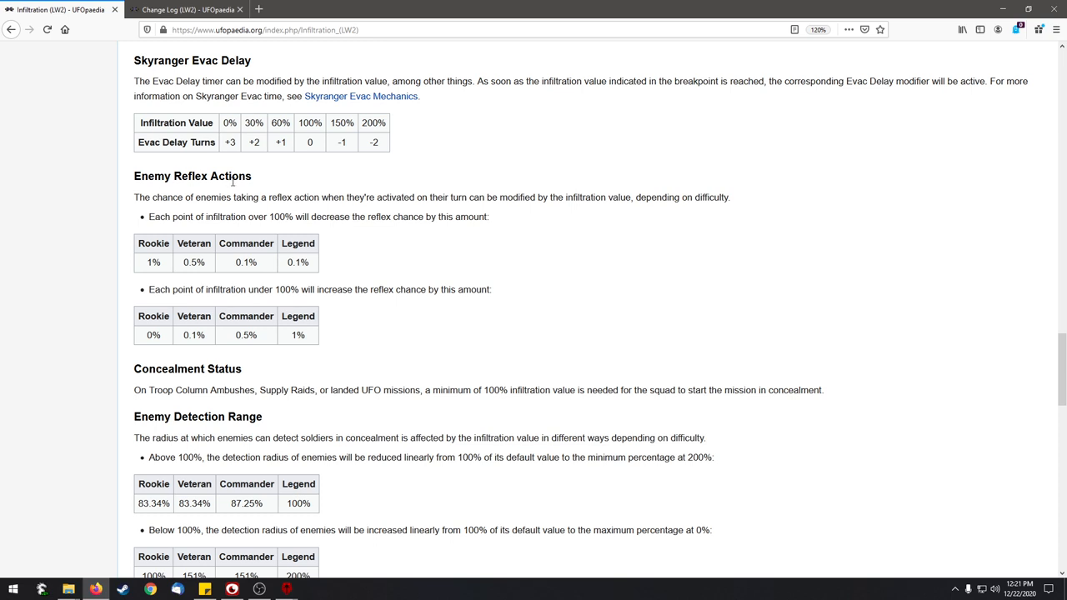
mouse_move(234, 194)
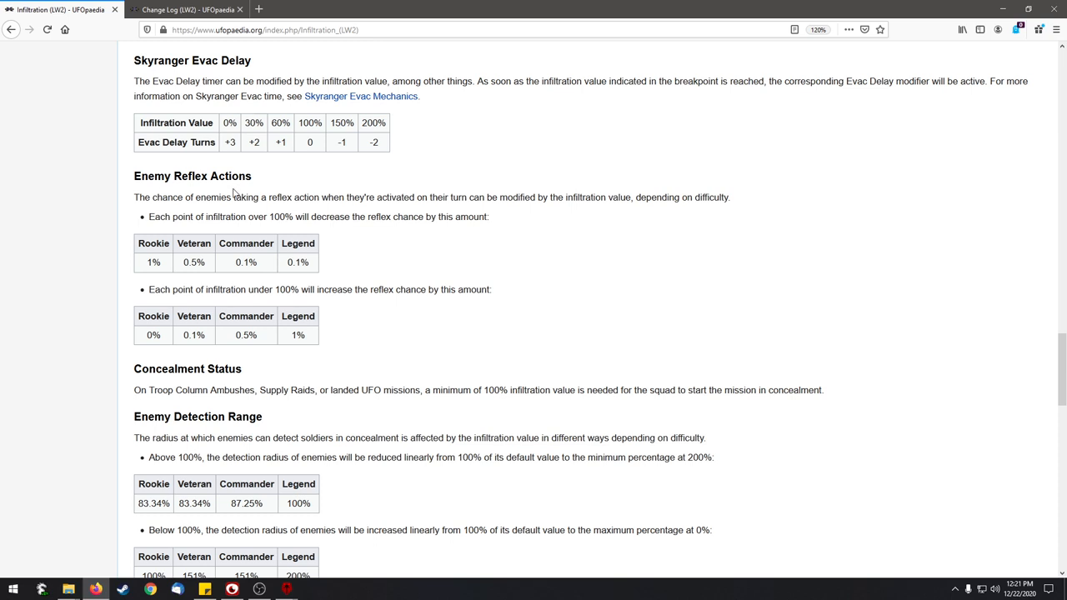
mouse_move(236, 191)
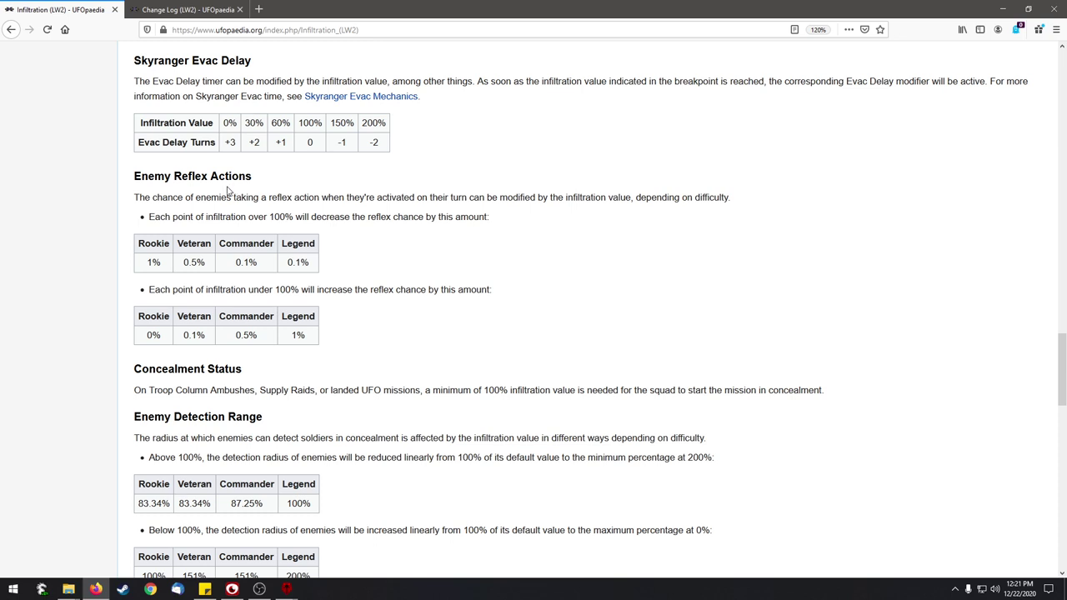
mouse_move(220, 192)
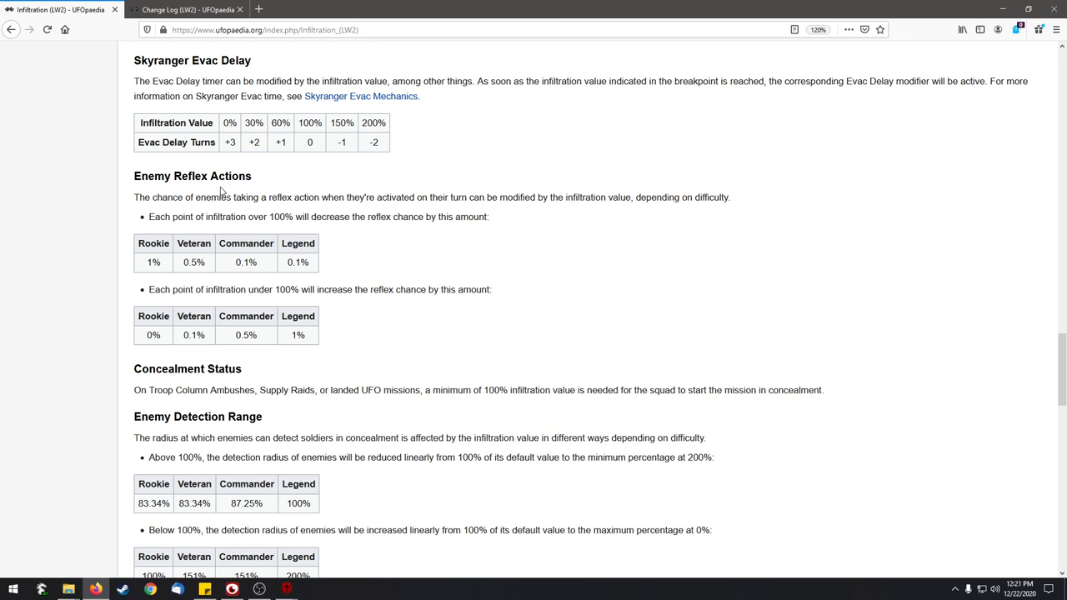
mouse_move(103, 199)
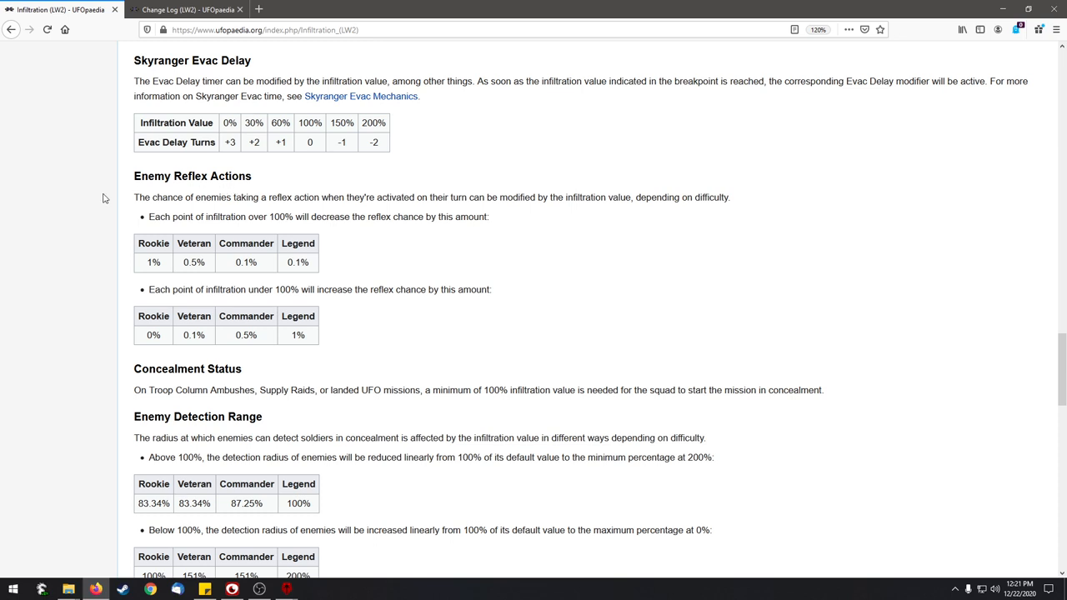
mouse_move(299, 273)
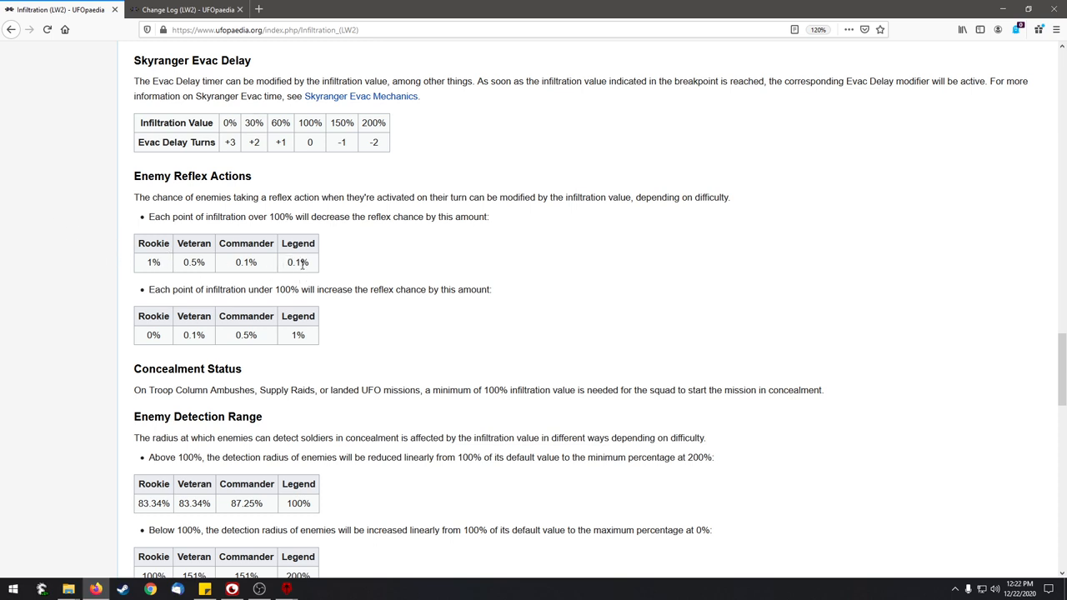
mouse_move(298, 243)
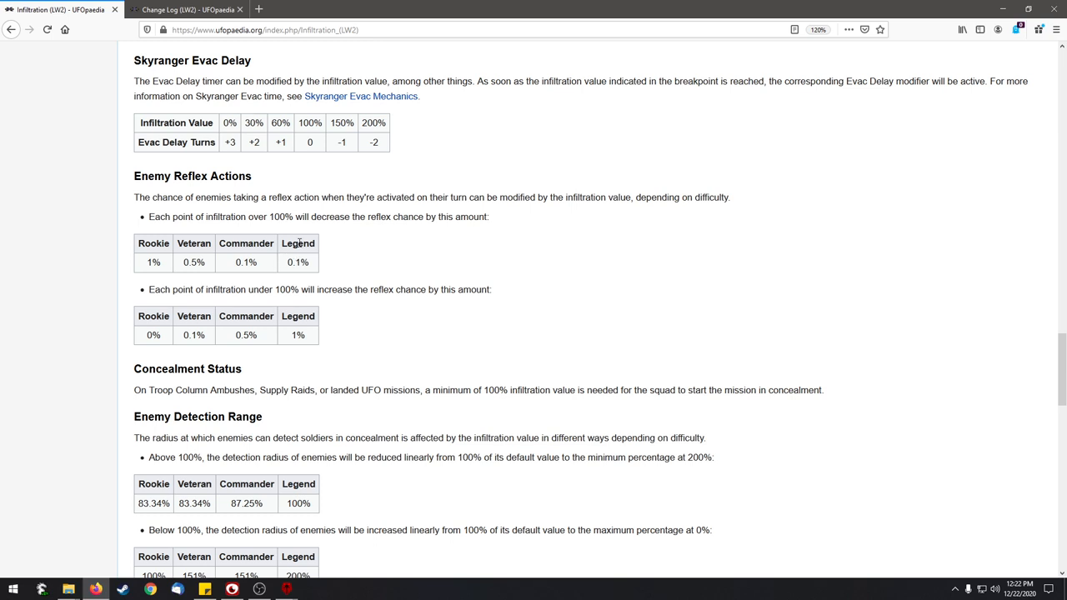
mouse_move(307, 267)
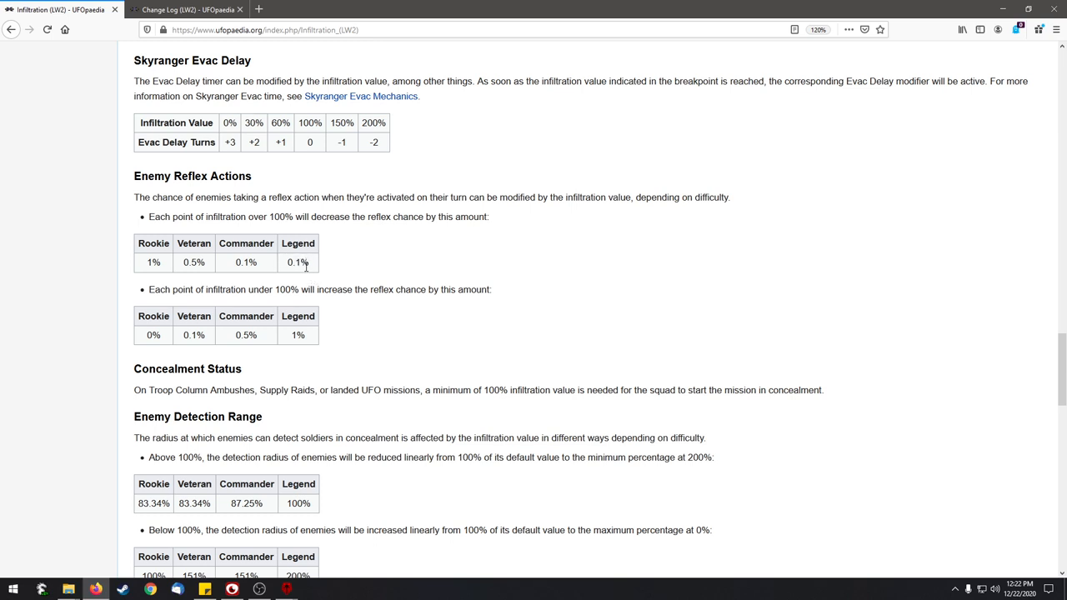
double_click(297, 262)
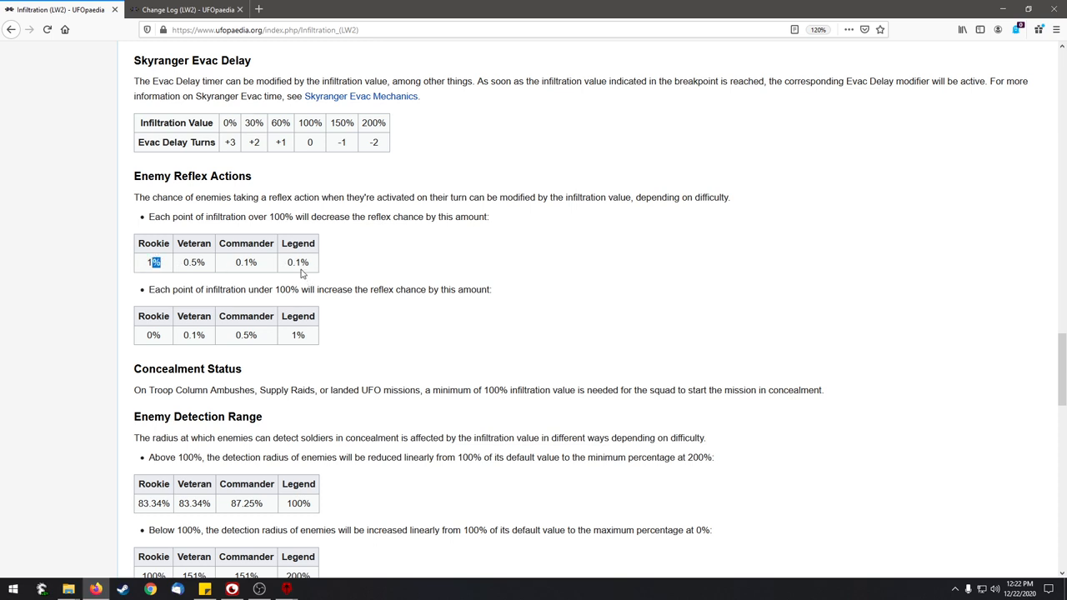
double_click(298, 262)
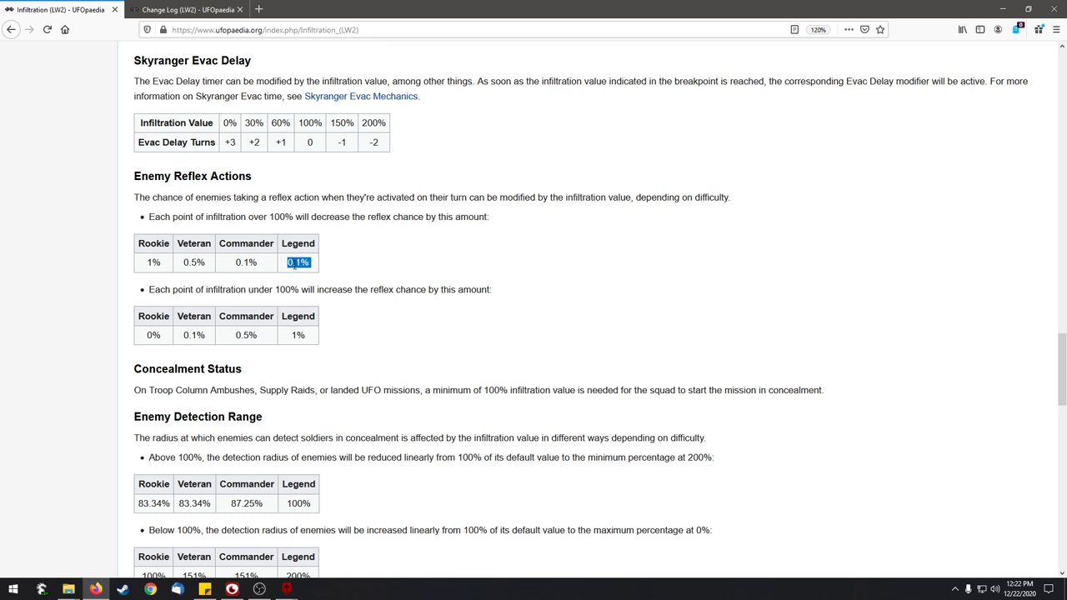
mouse_move(295, 275)
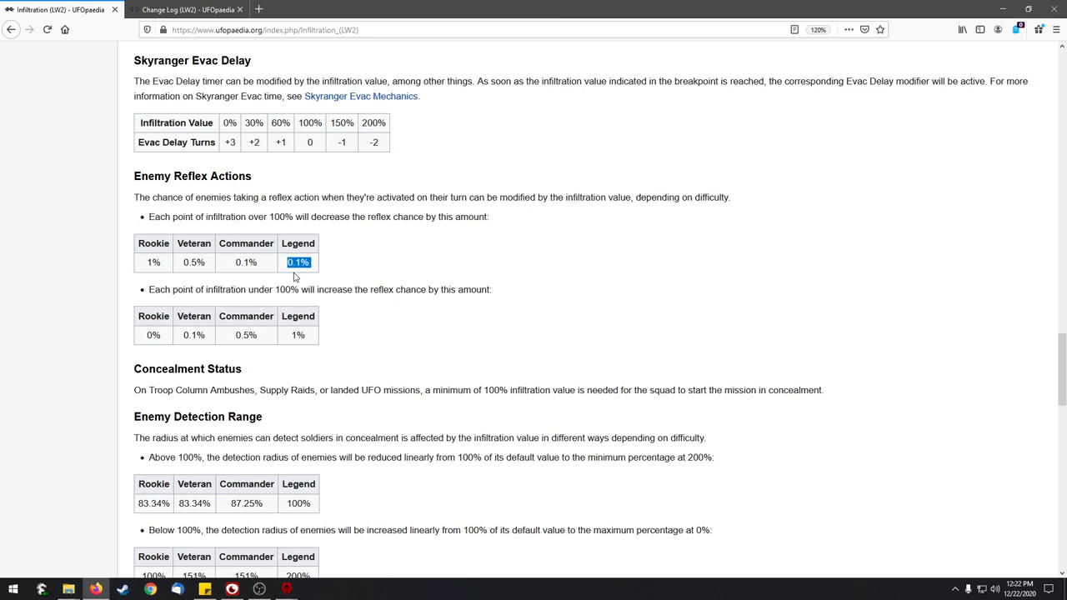
mouse_move(312, 268)
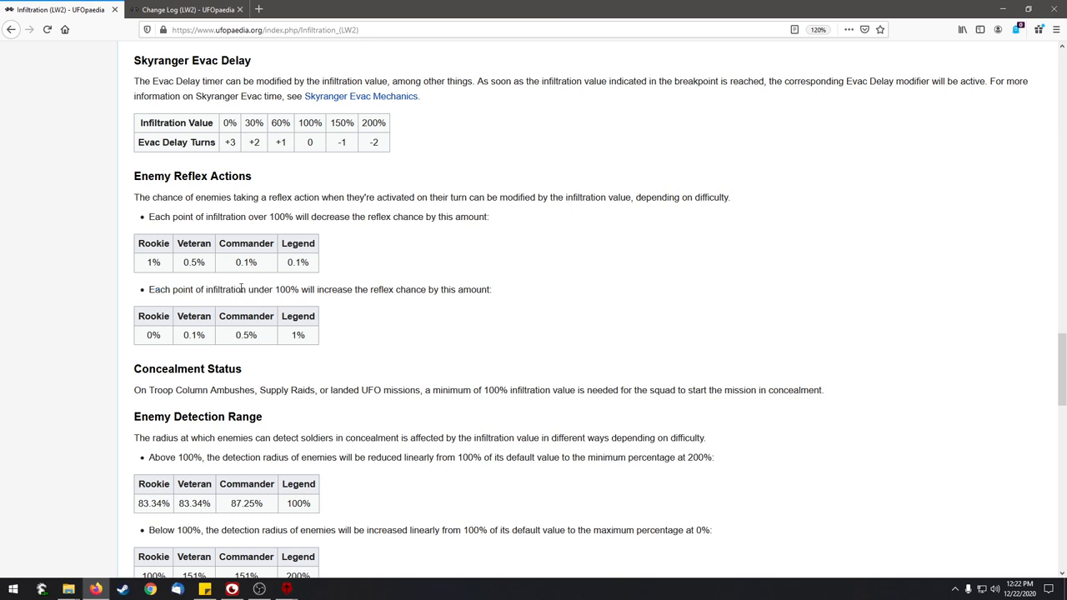
mouse_move(314, 292)
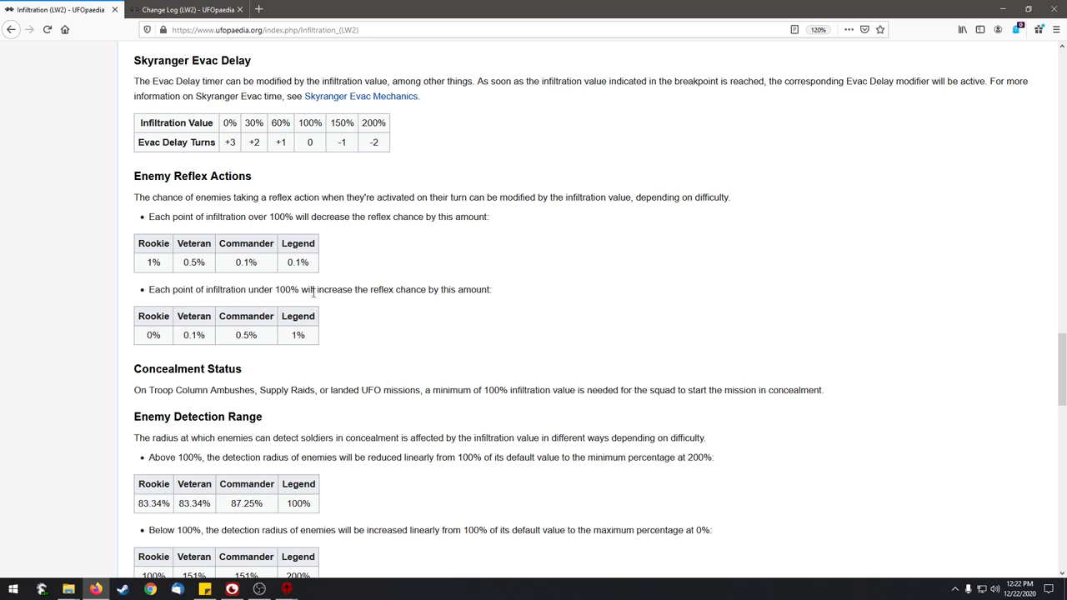
mouse_move(304, 337)
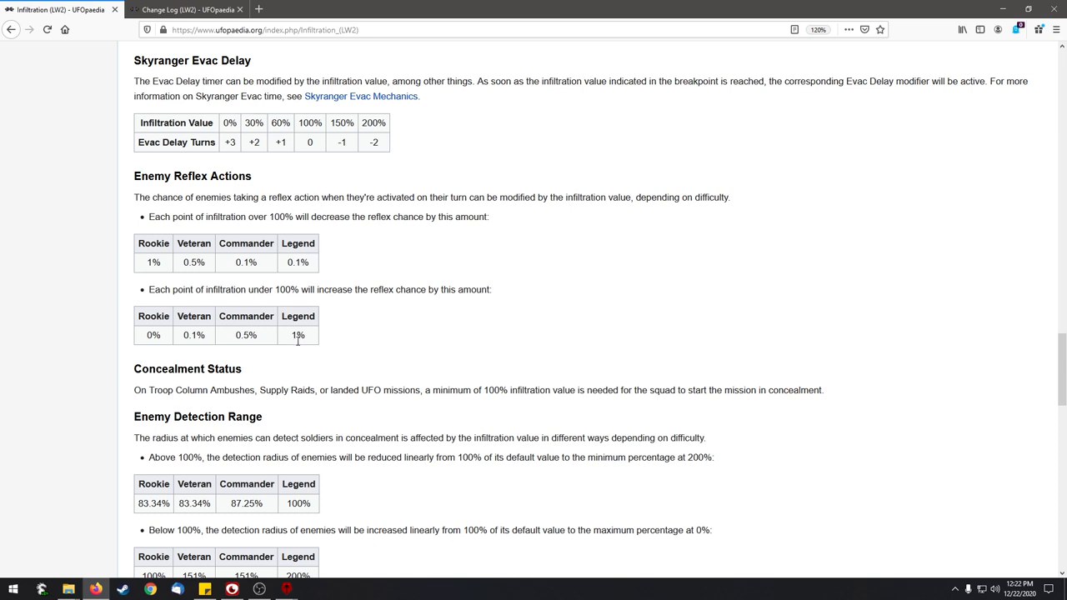
Highlight Rookie 0% through Commander below 100%, then mark the Legend 1% value.
double_click(151, 335)
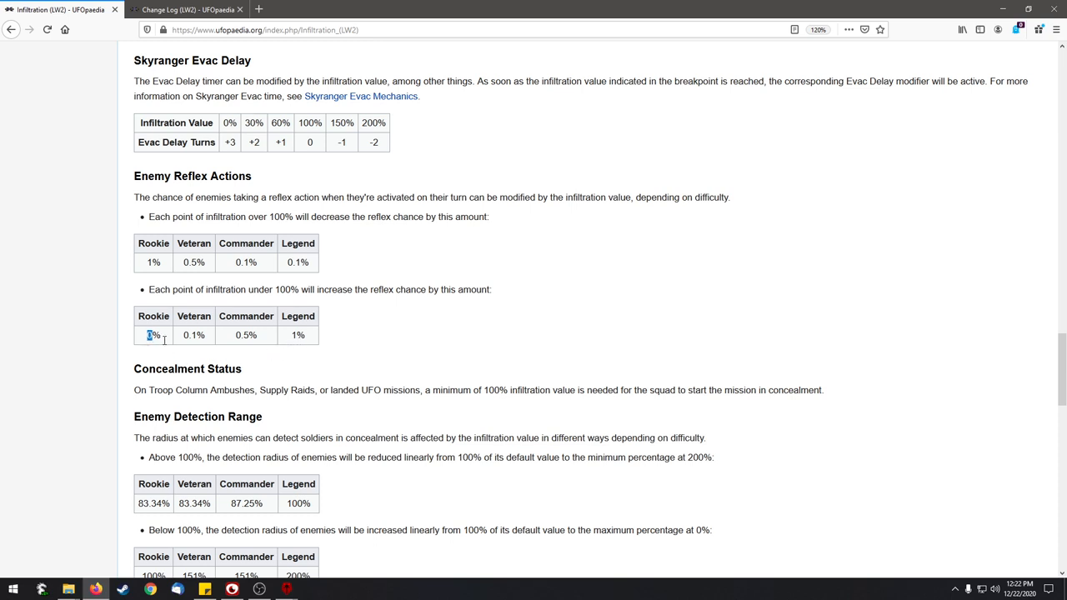
drag(154, 334, 266, 335)
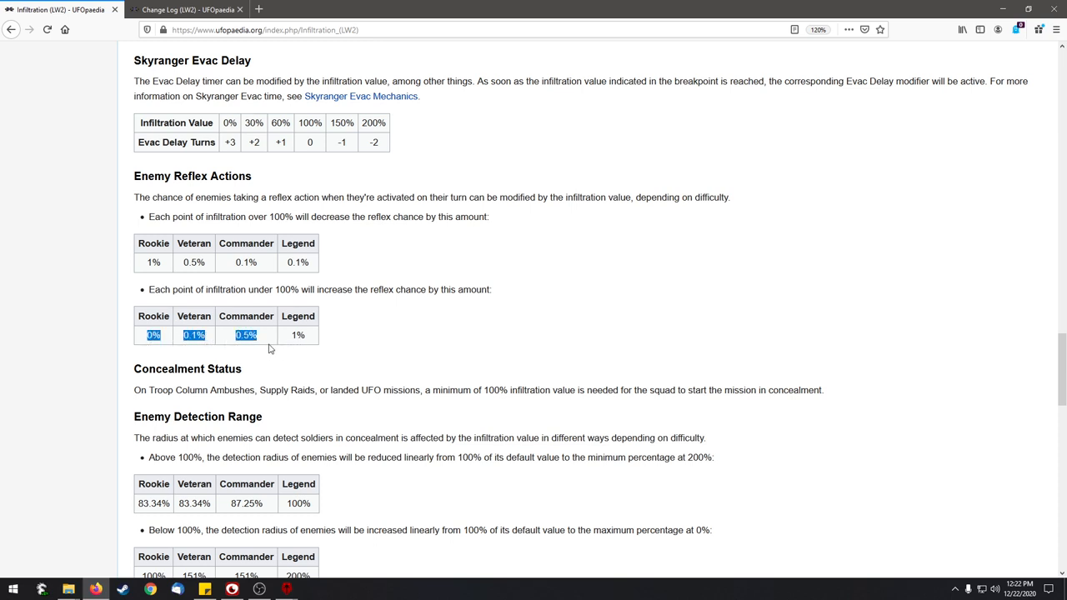
click(349, 357)
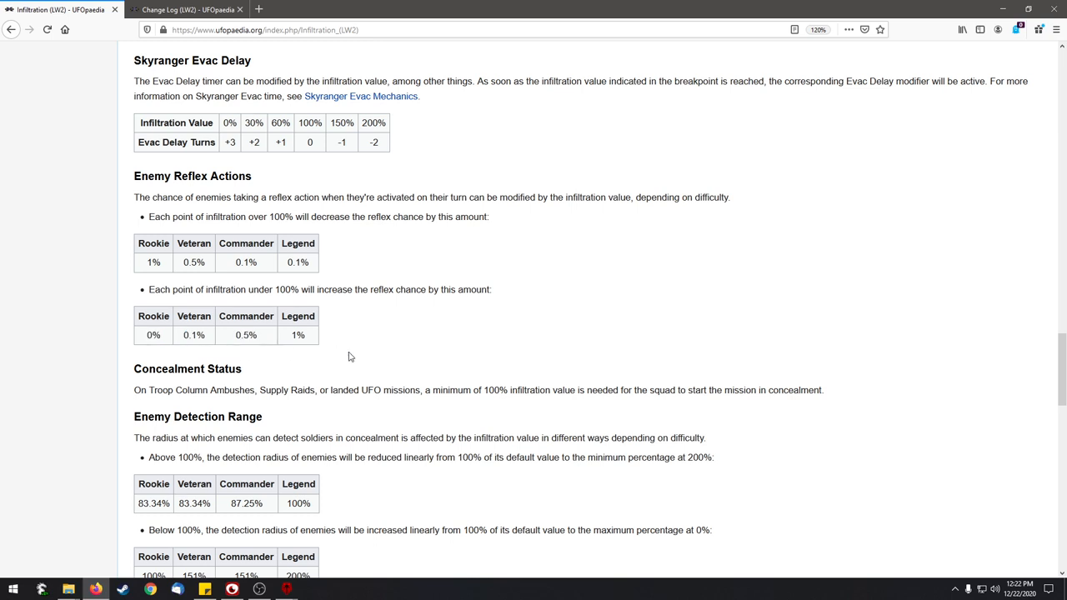
mouse_move(313, 310)
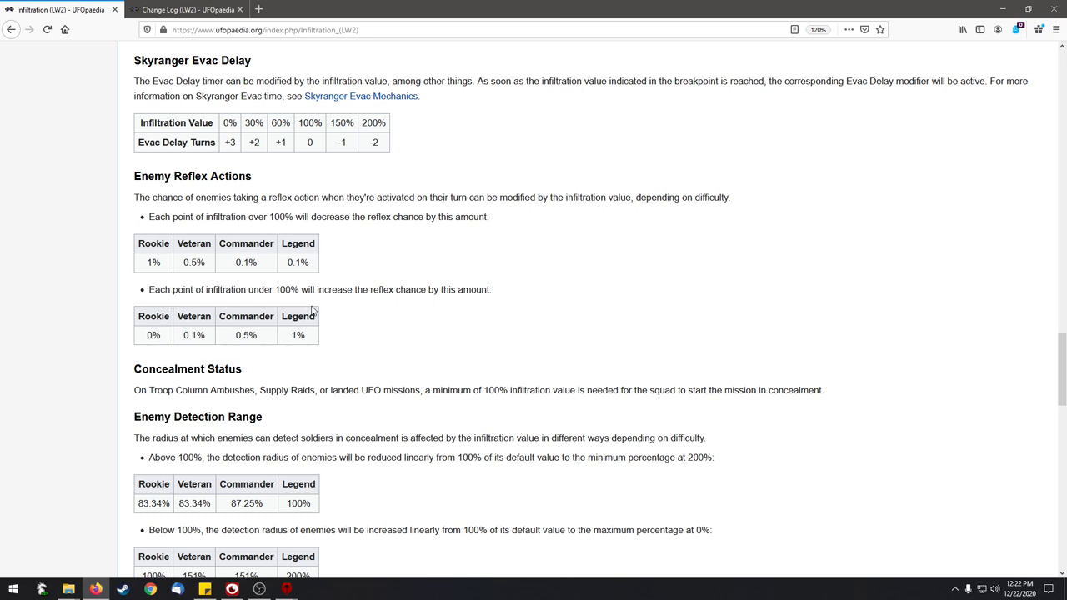
double_click(297, 335)
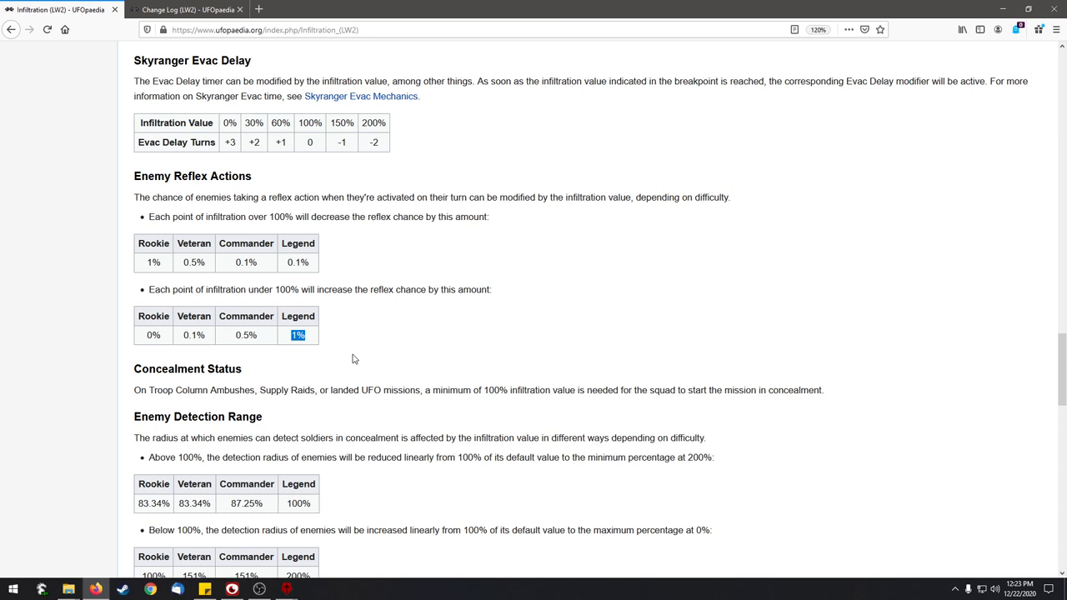
Scroll to Enemy Detection Range and mark the 200% Legend value in the below-100% table.
scroll(down, 3)
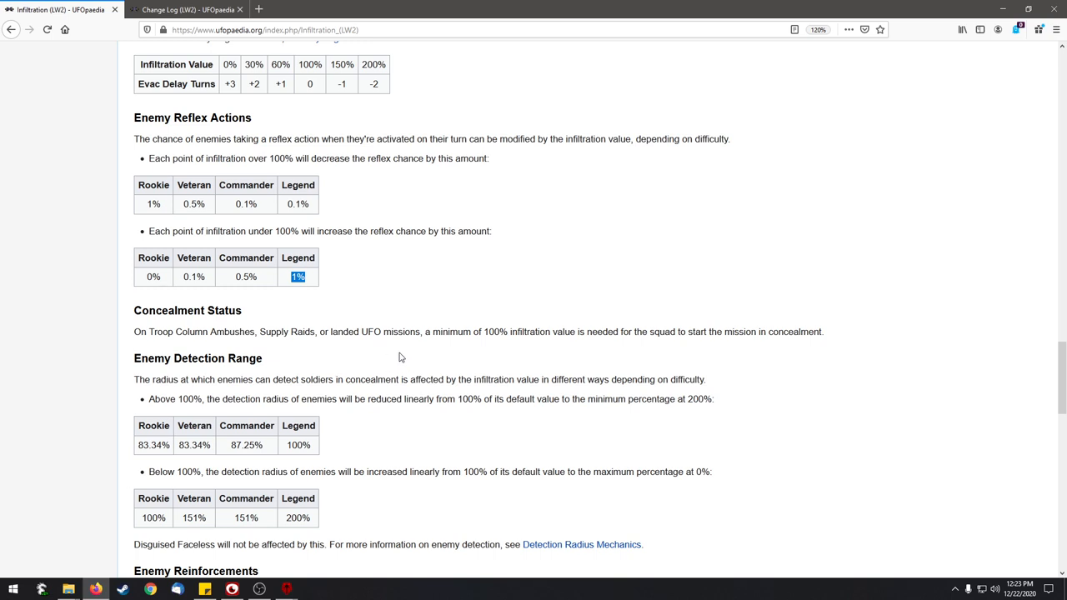
scroll(down, 3)
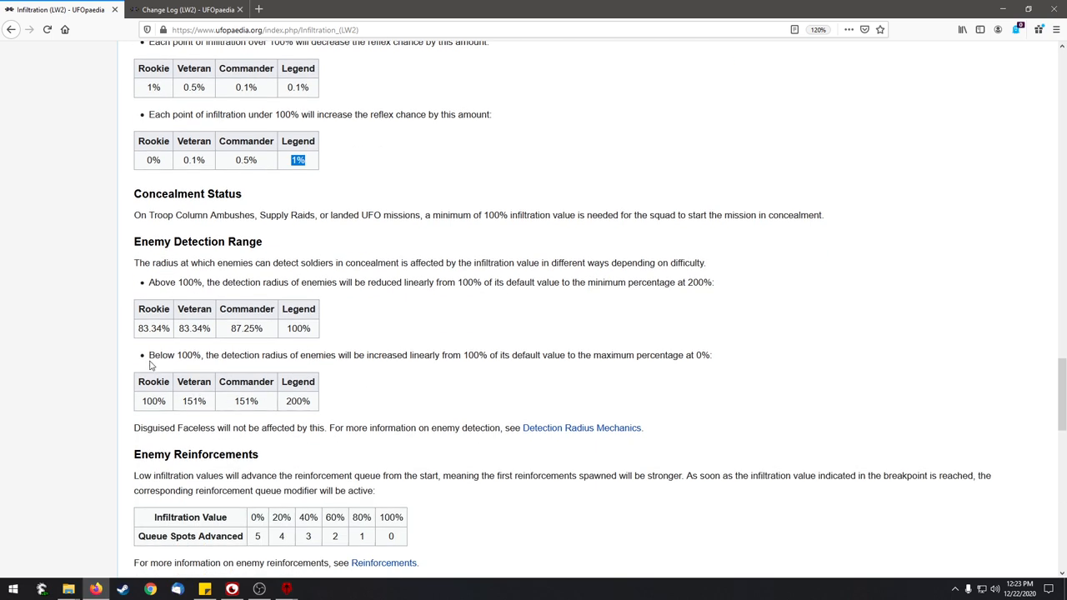
mouse_move(149, 402)
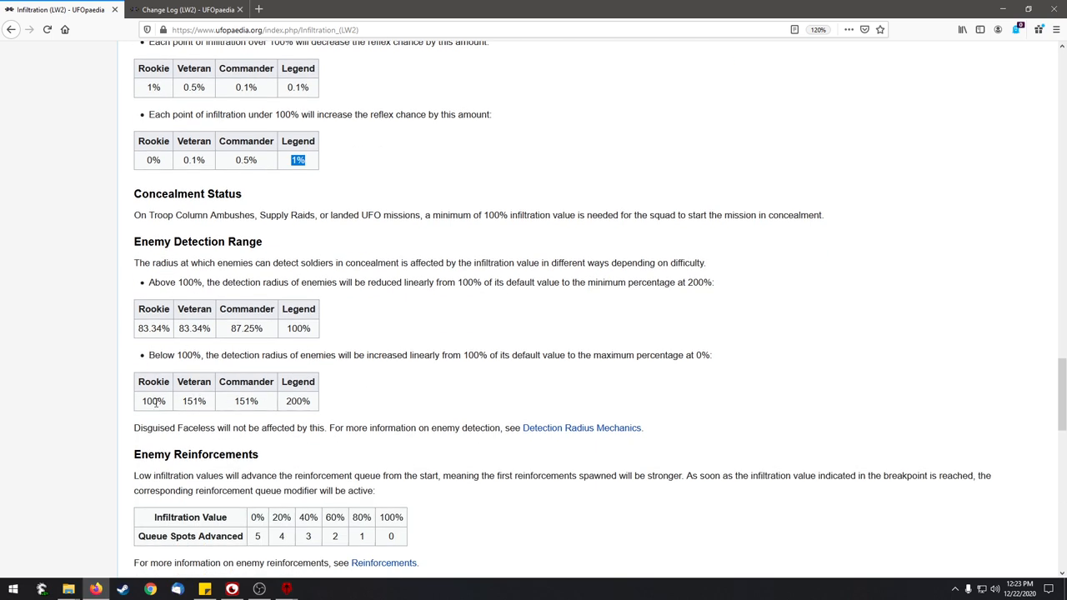
drag(176, 354, 260, 354)
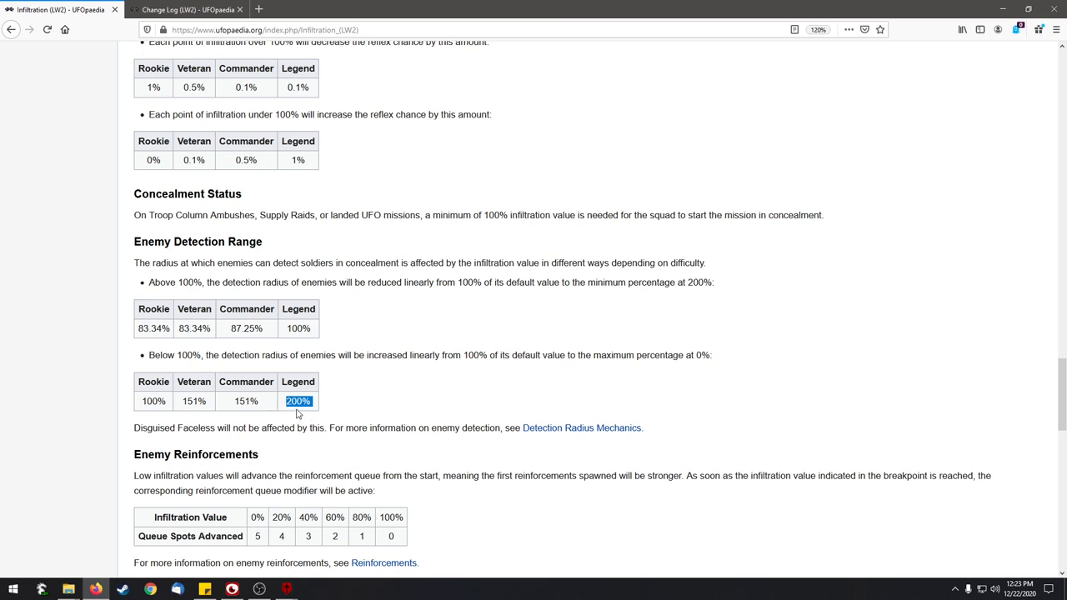
mouse_move(413, 400)
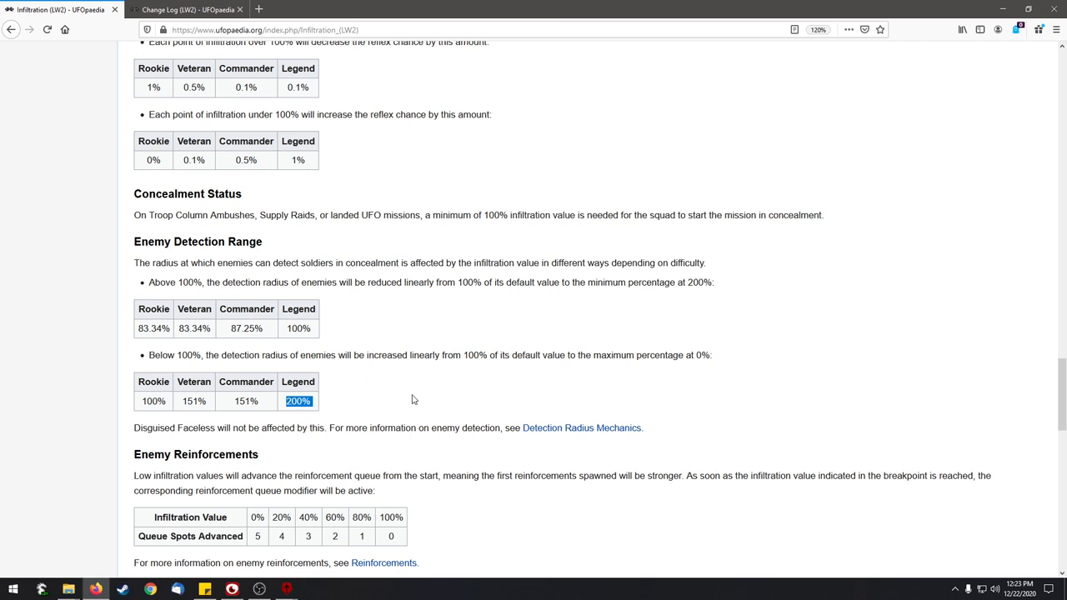
Scroll down to the Enemy Reinforcements queue table and the start of Gear Covertness.
scroll(down, 3)
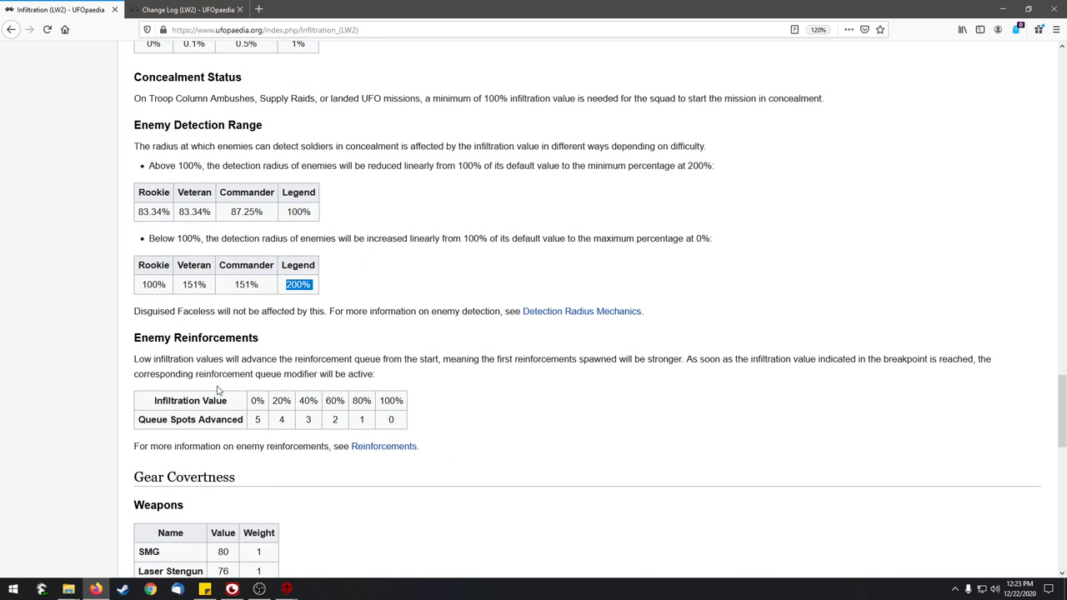
mouse_move(417, 360)
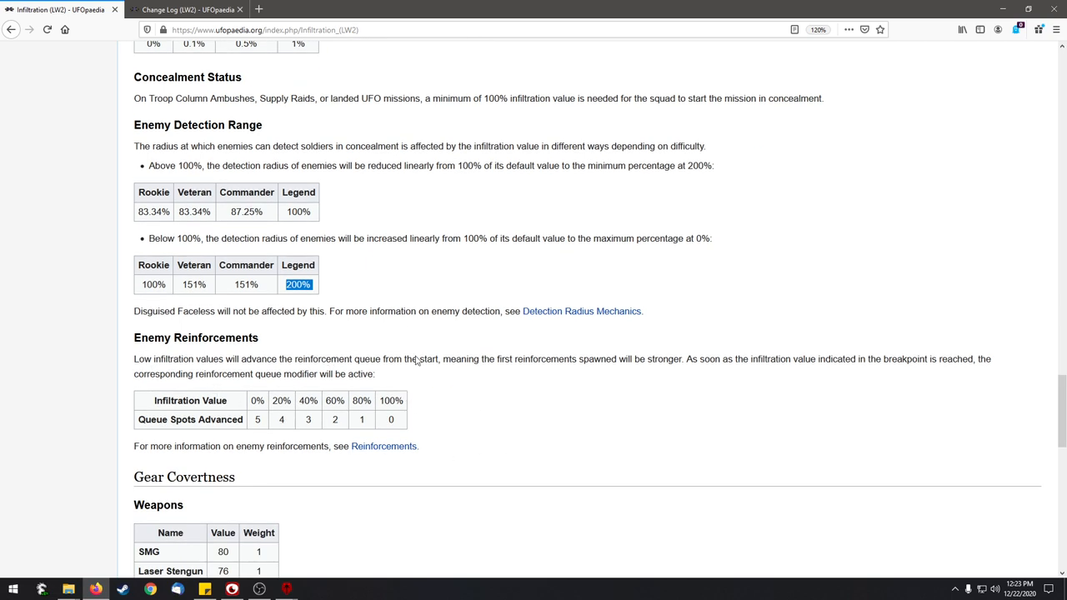
mouse_move(203, 415)
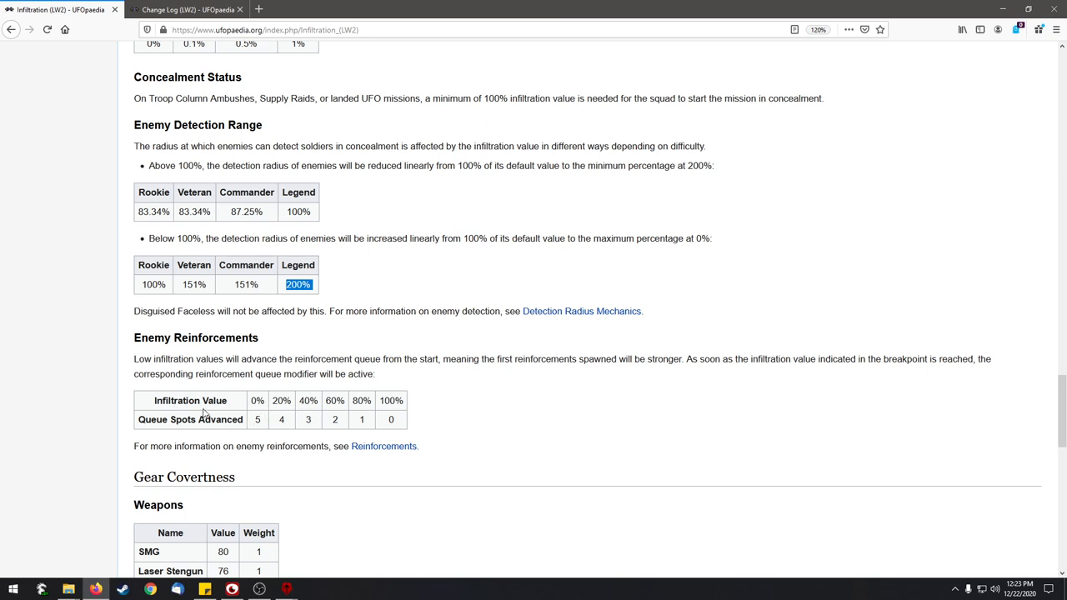
mouse_move(325, 430)
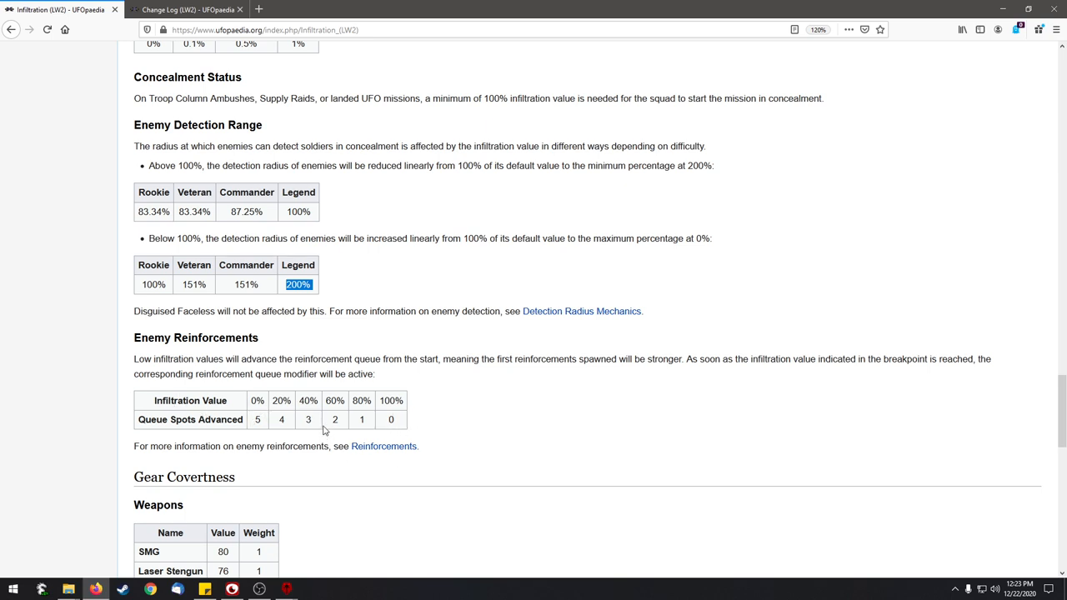
mouse_move(380, 437)
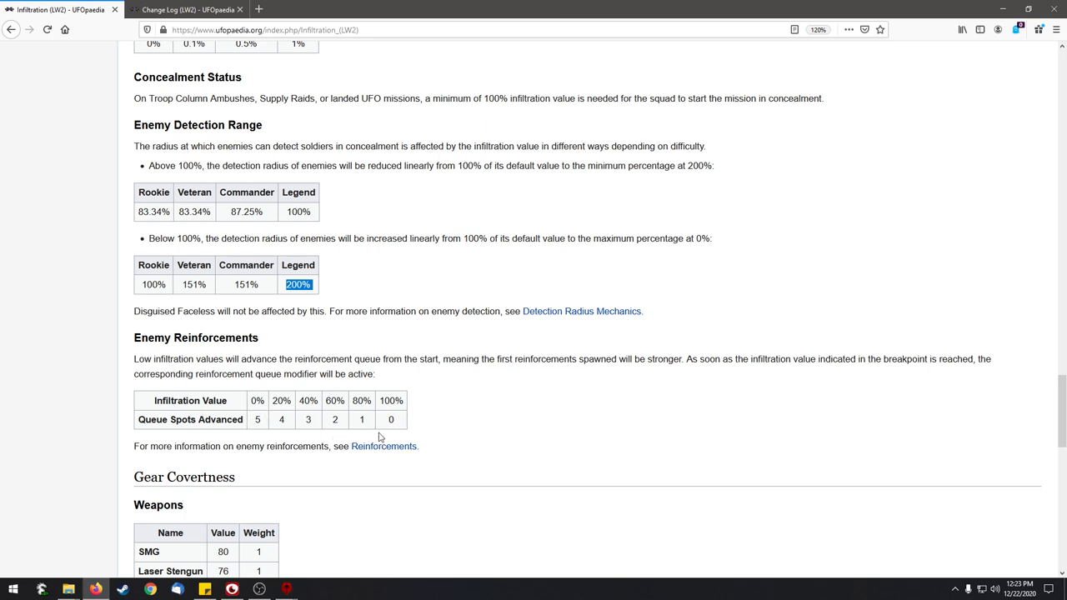
mouse_move(262, 421)
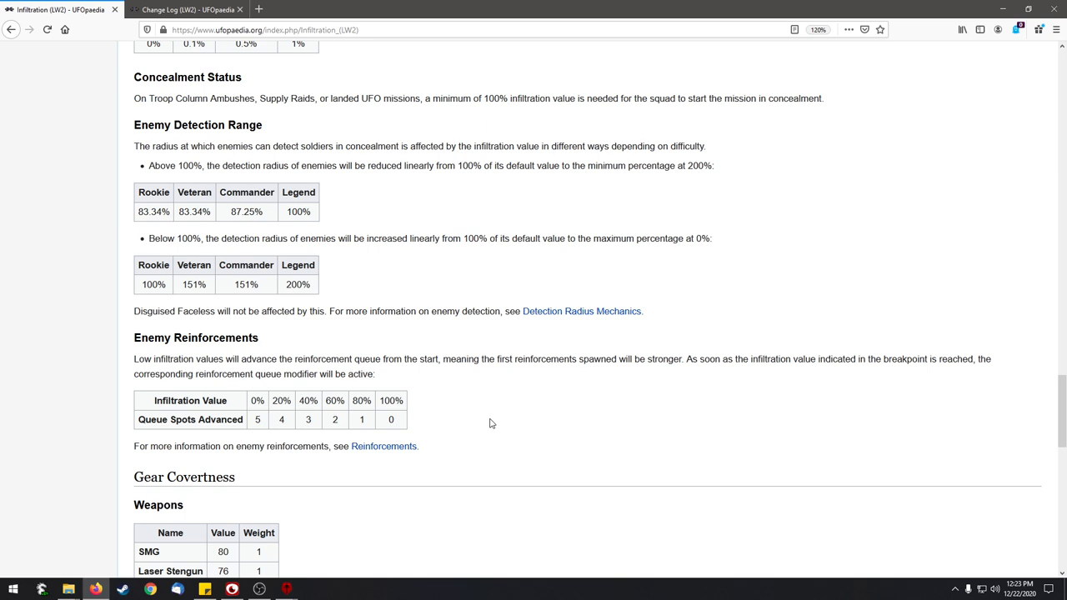
mouse_move(285, 421)
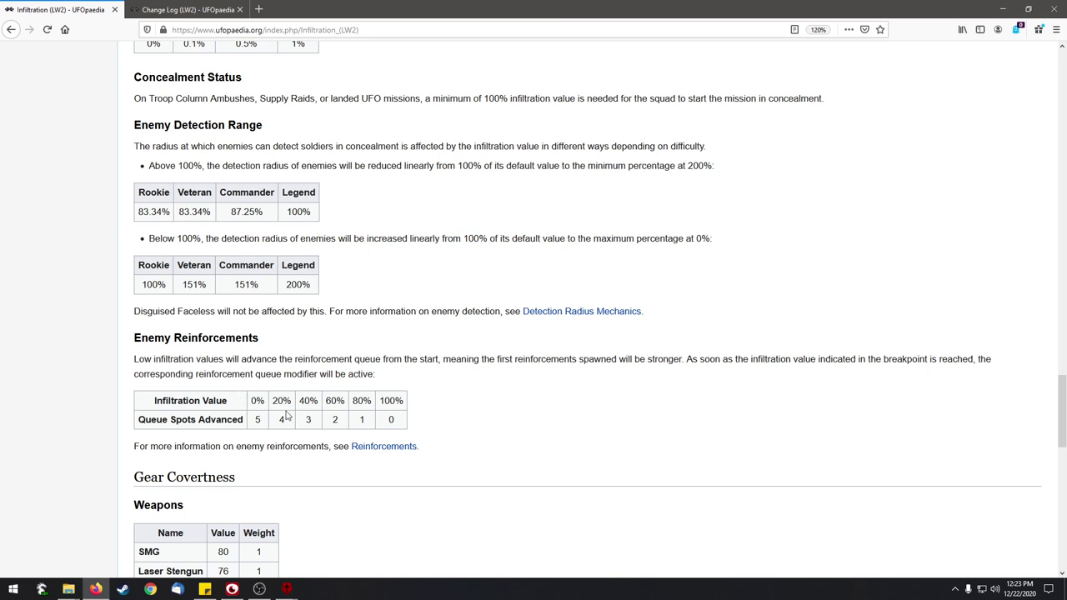
mouse_move(459, 439)
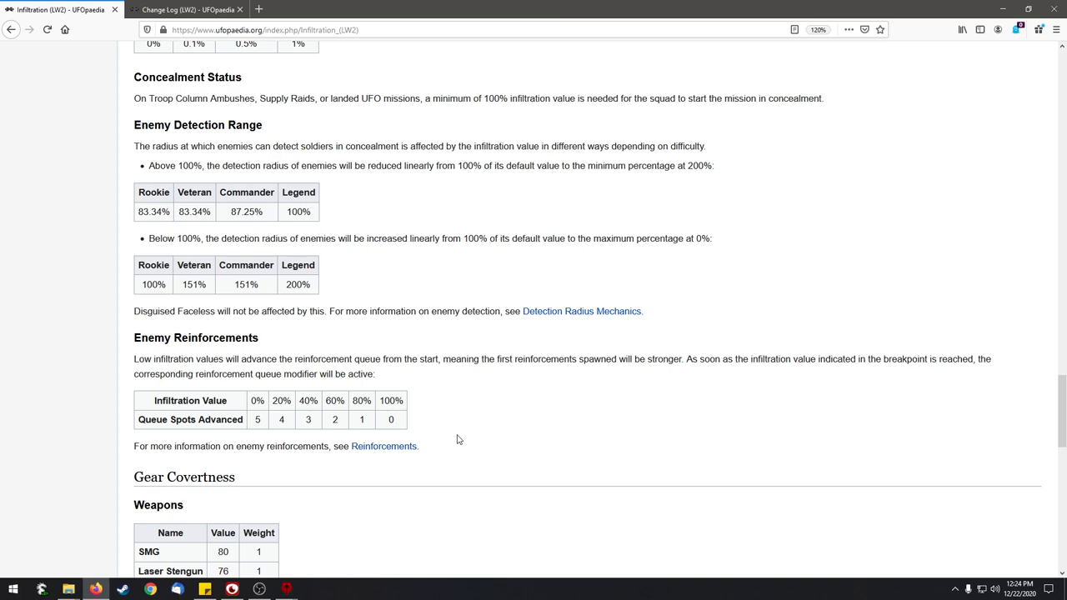
mouse_move(478, 466)
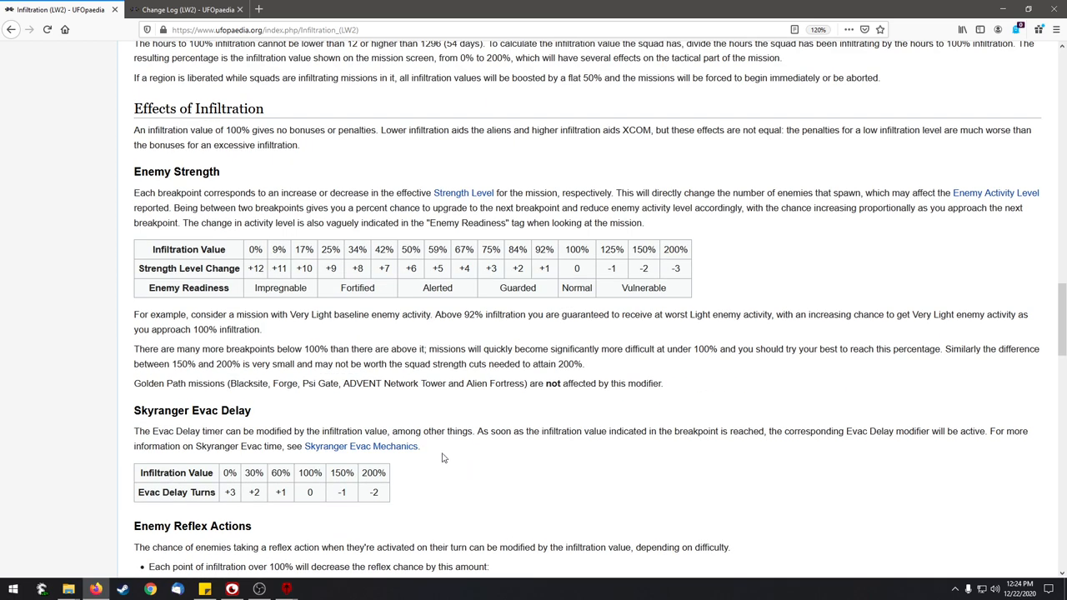
mouse_move(567, 262)
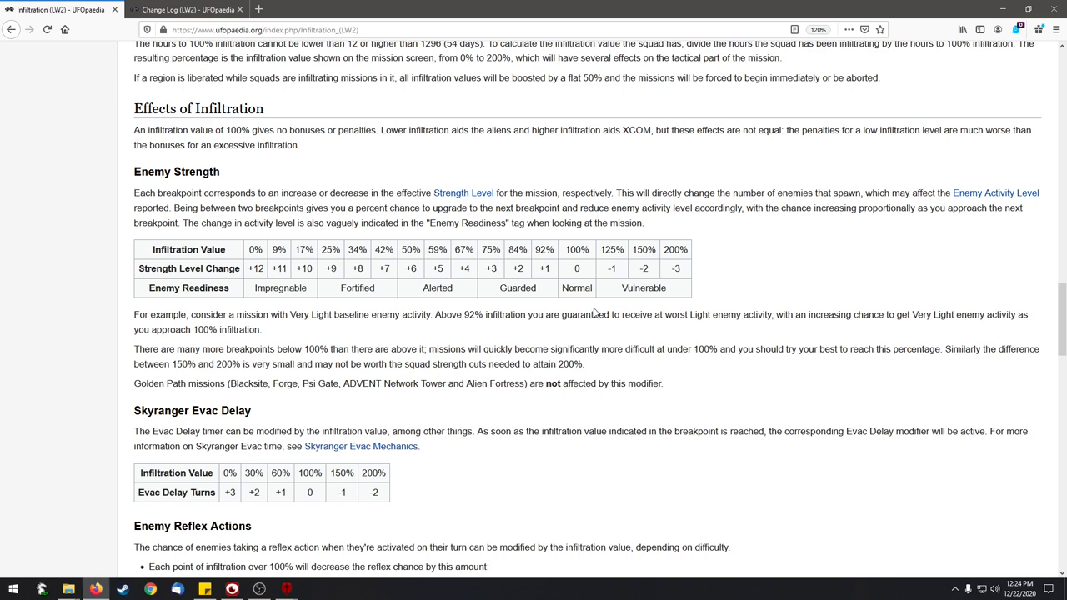
Scroll to the Gear Covertness weapons table and mark the SMG covertness value of 80.
scroll(down, 3)
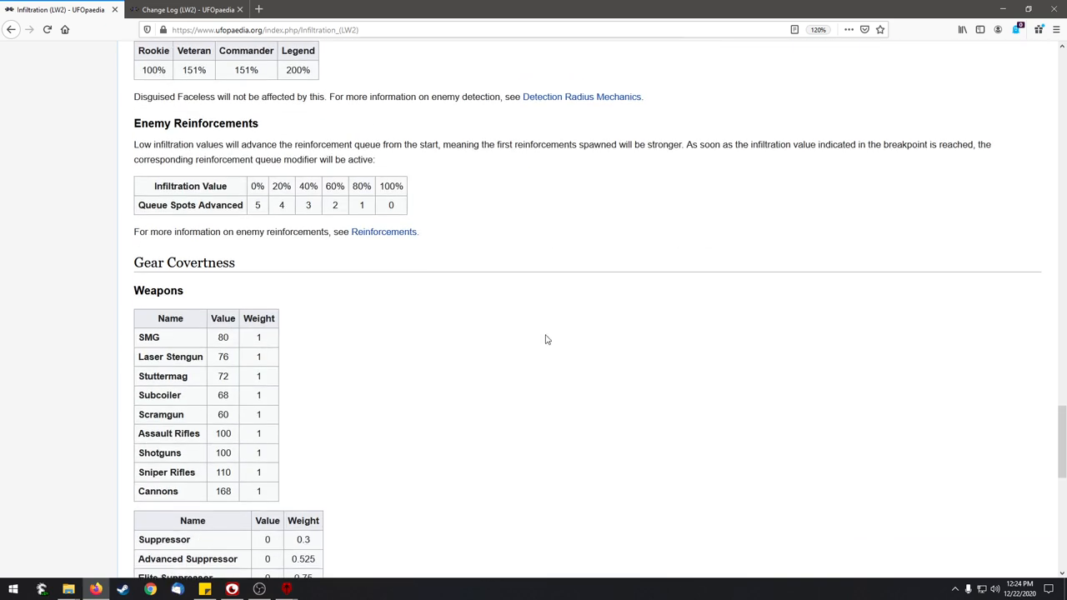
scroll(down, 3)
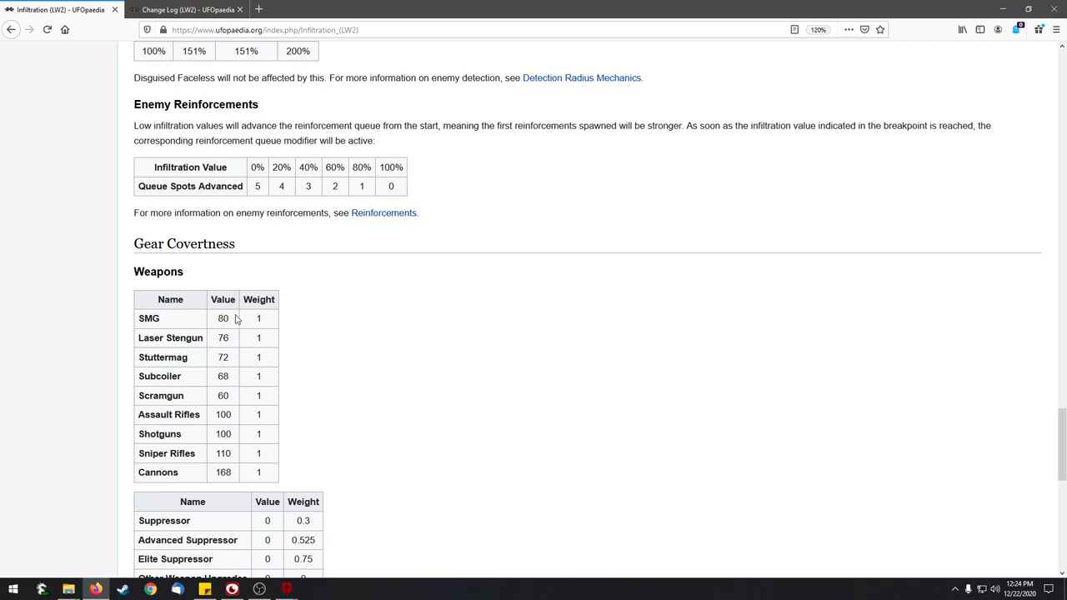
mouse_move(241, 321)
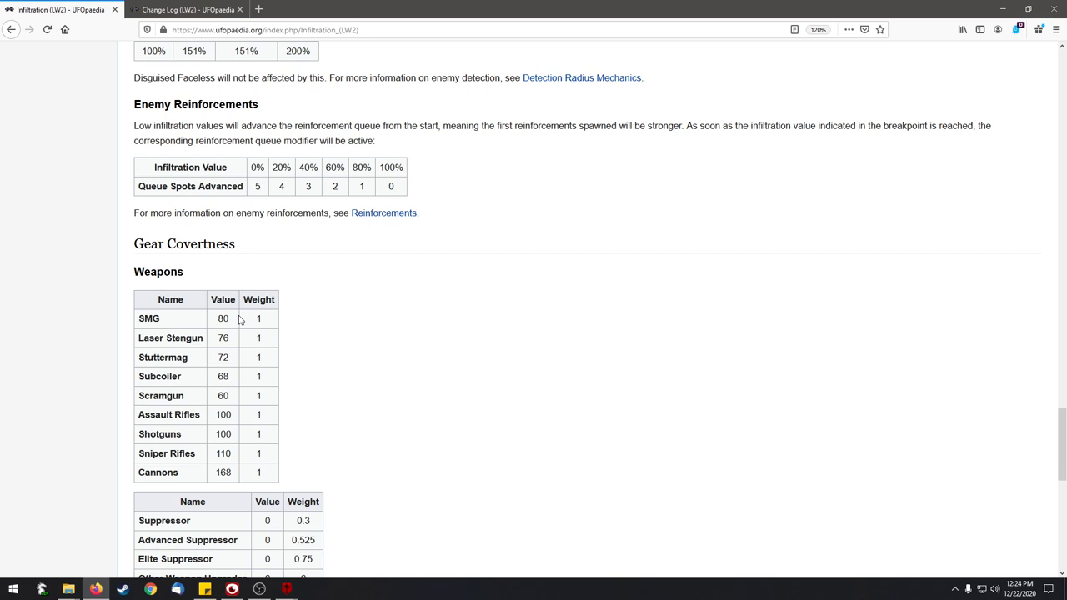
mouse_move(246, 320)
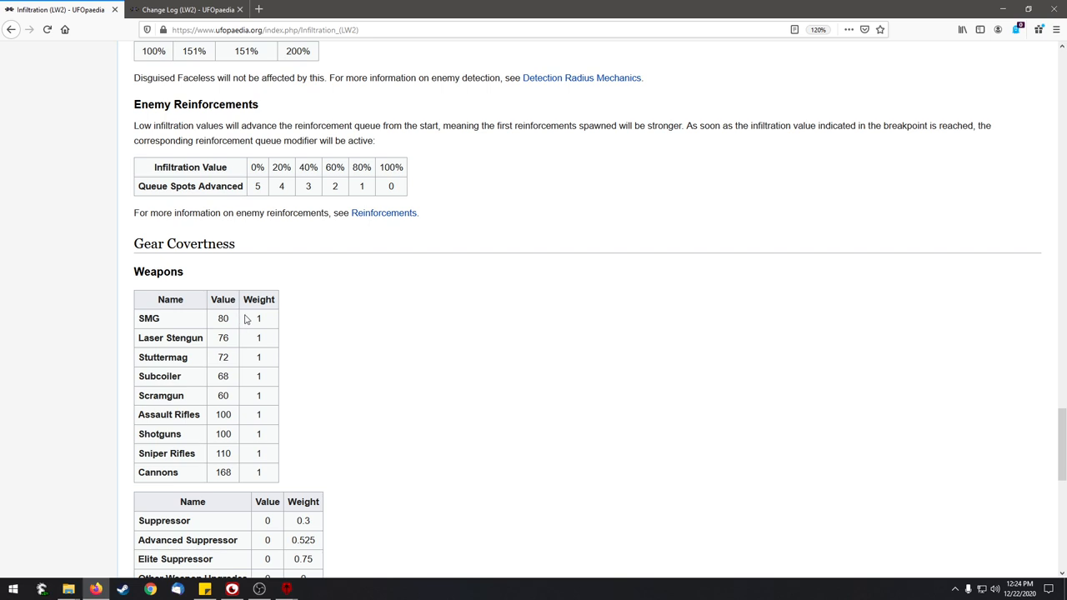
scroll(down, 3)
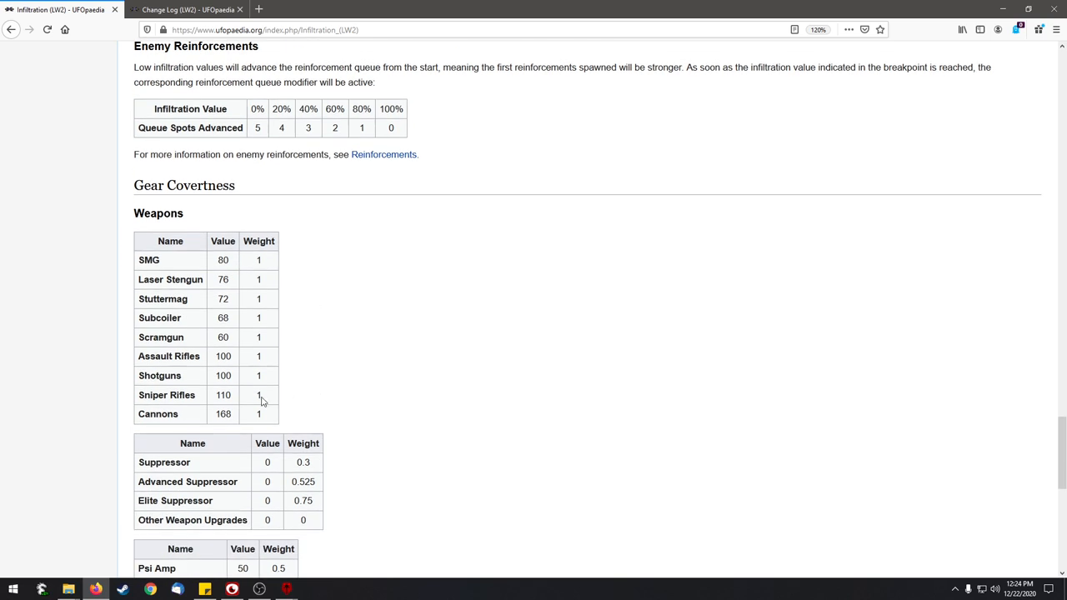
double_click(222, 356)
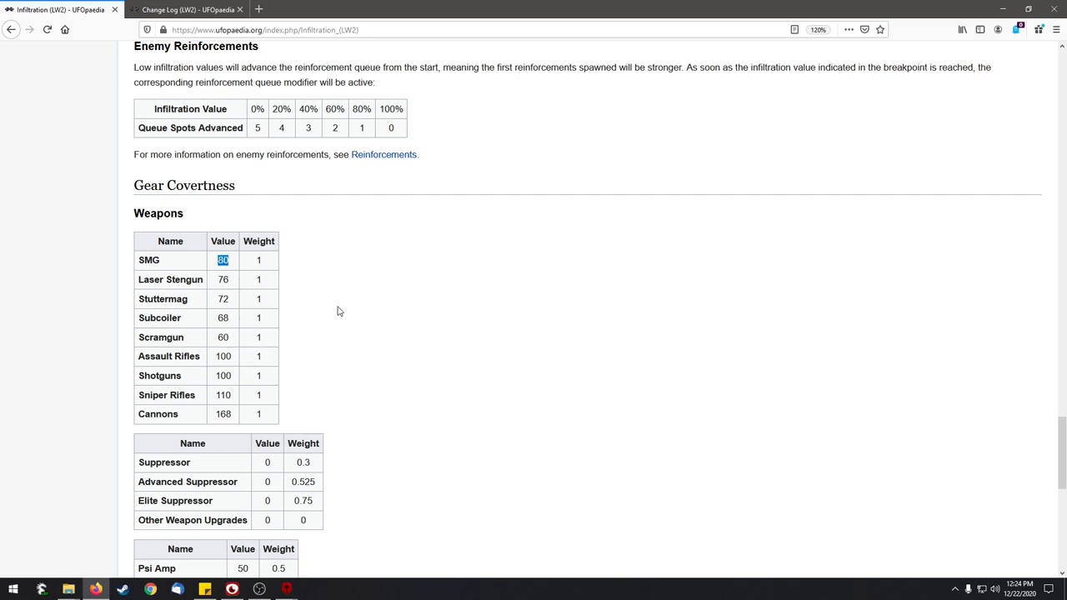
Scroll past the weapon upgrade and secondary tables toward the Armor covertness values.
scroll(down, 3)
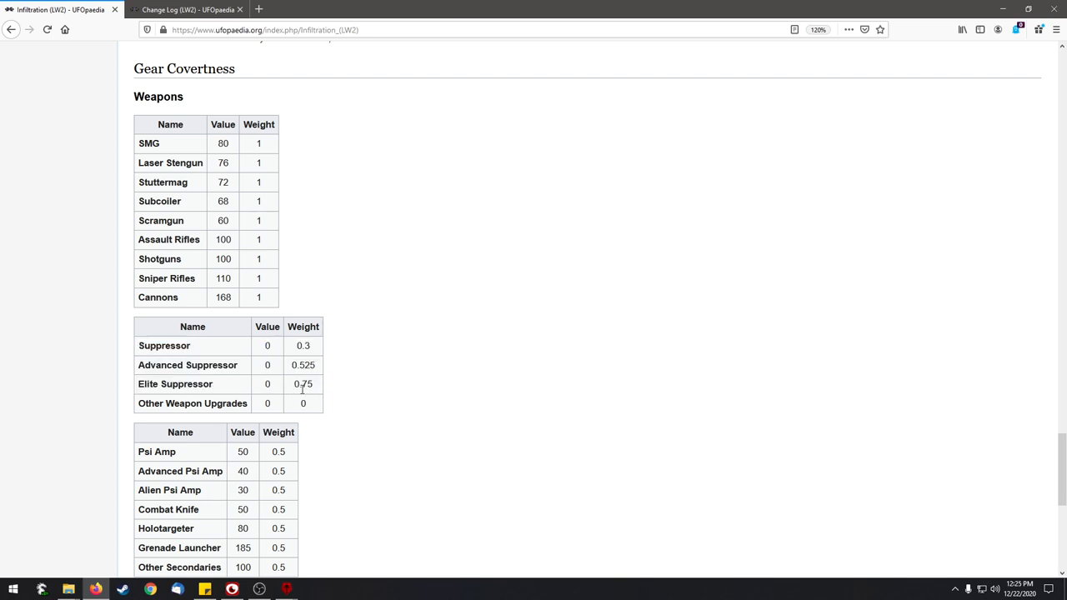
mouse_move(167, 328)
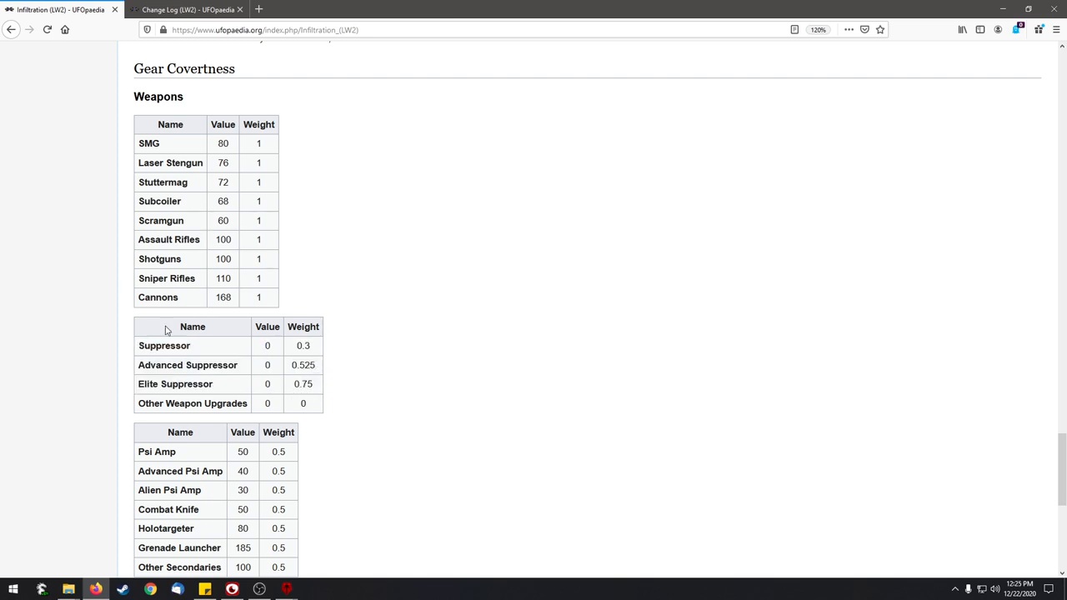
mouse_move(165, 309)
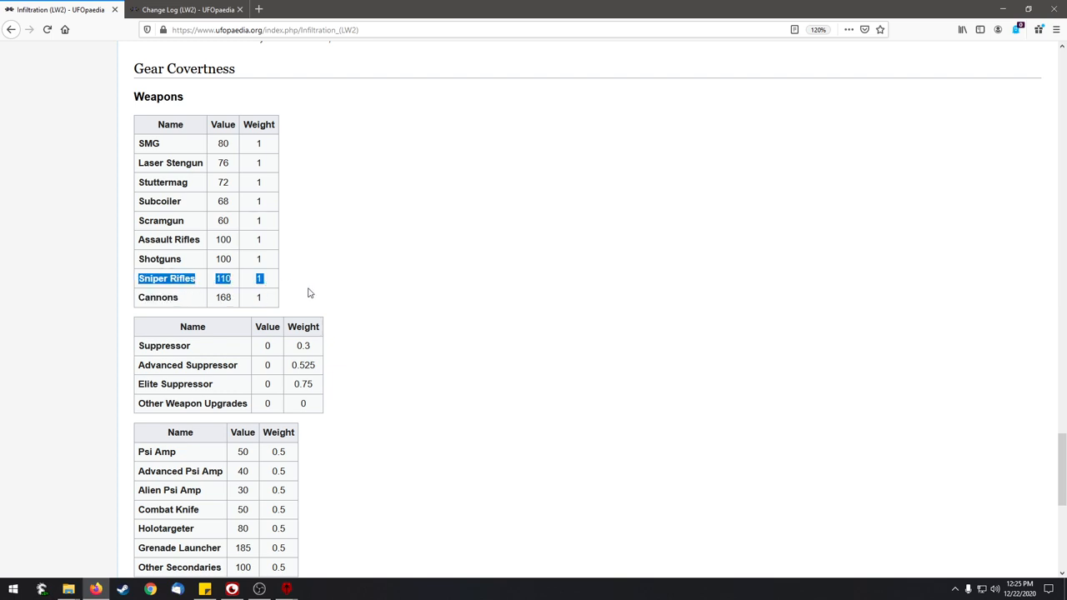
mouse_move(232, 294)
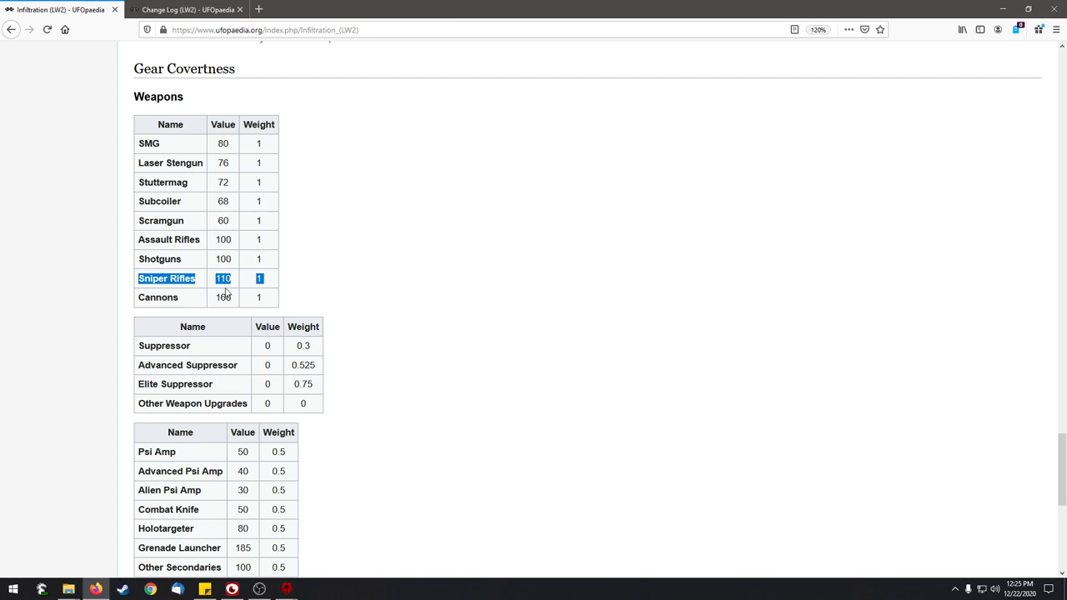
mouse_move(233, 290)
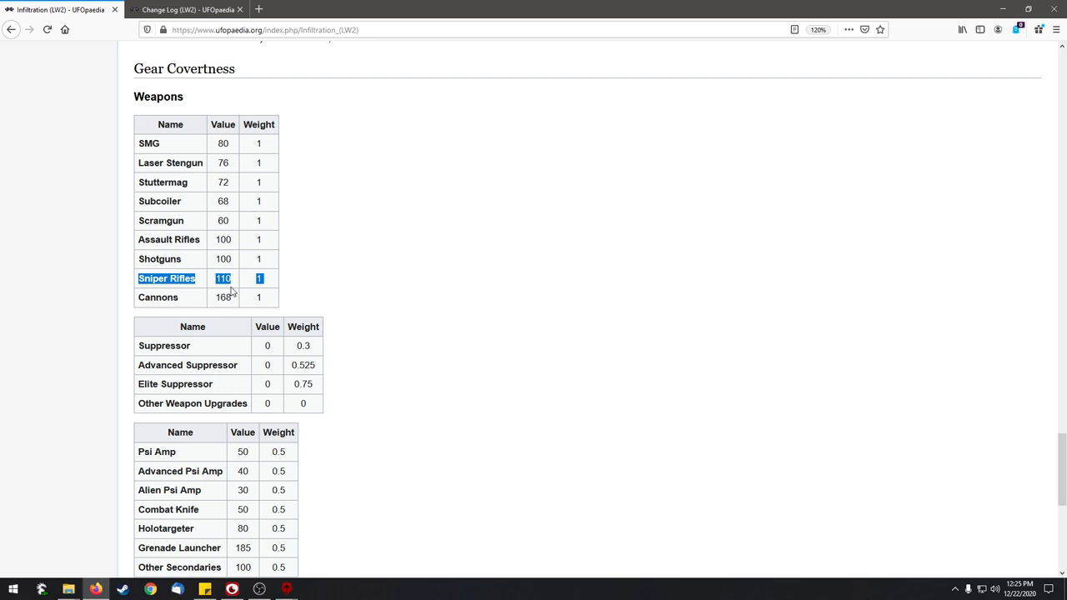
mouse_move(226, 297)
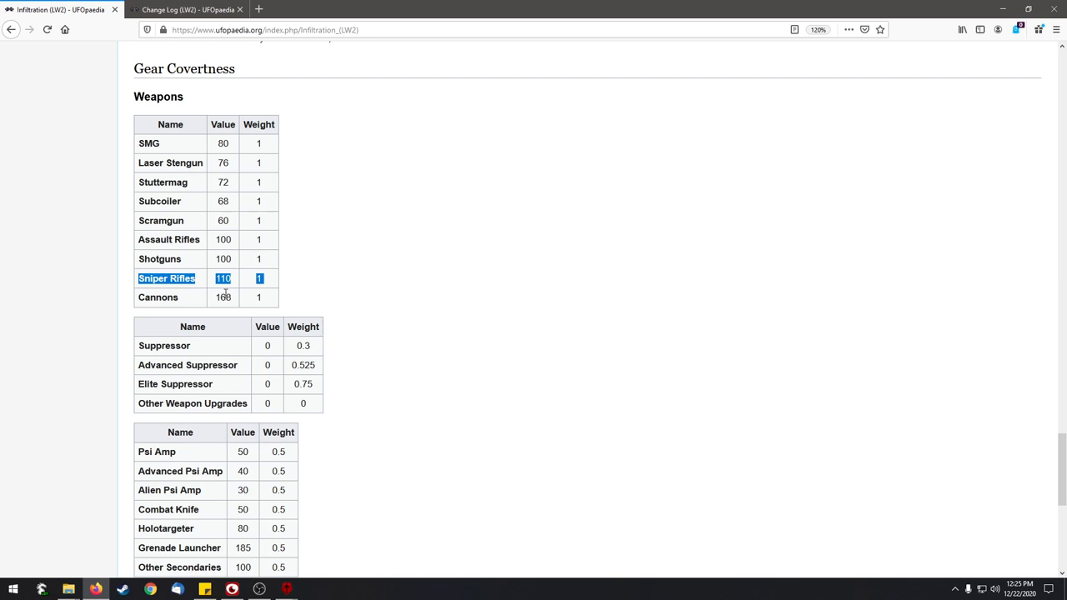
mouse_move(289, 322)
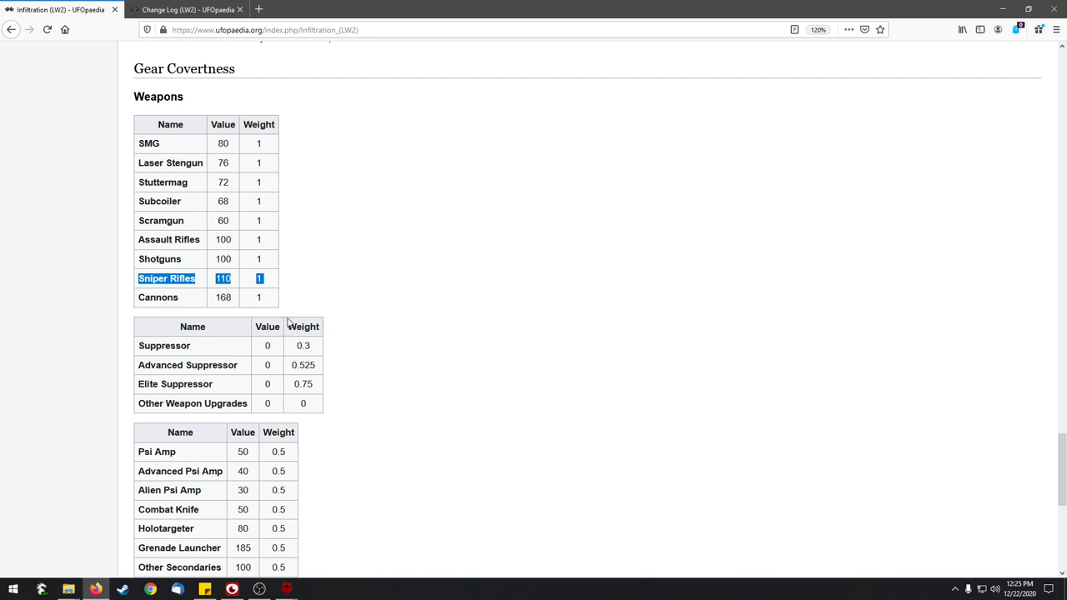
scroll(down, 3)
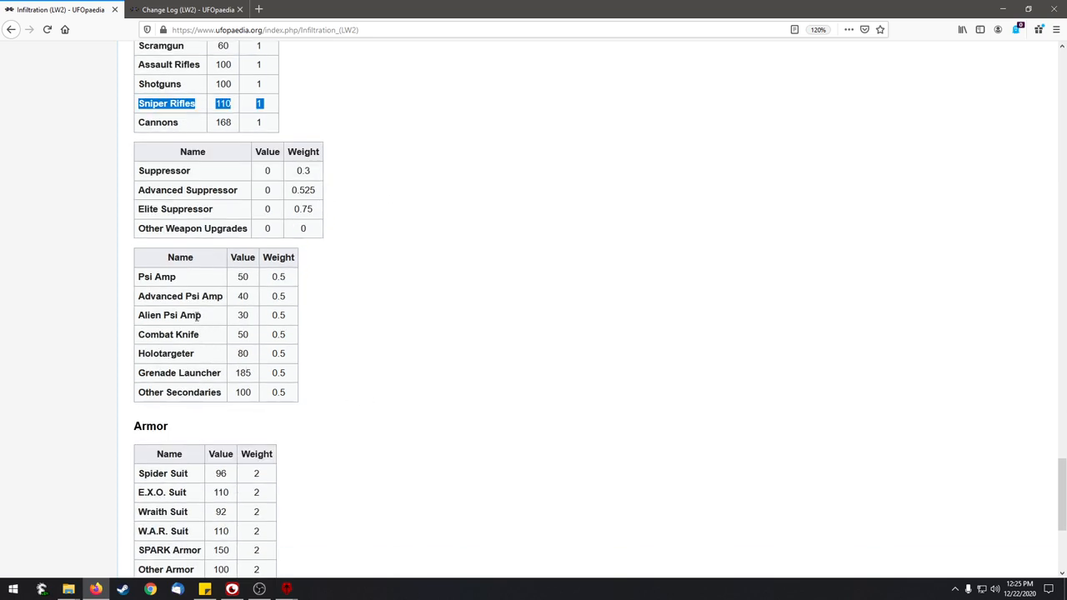
mouse_move(207, 374)
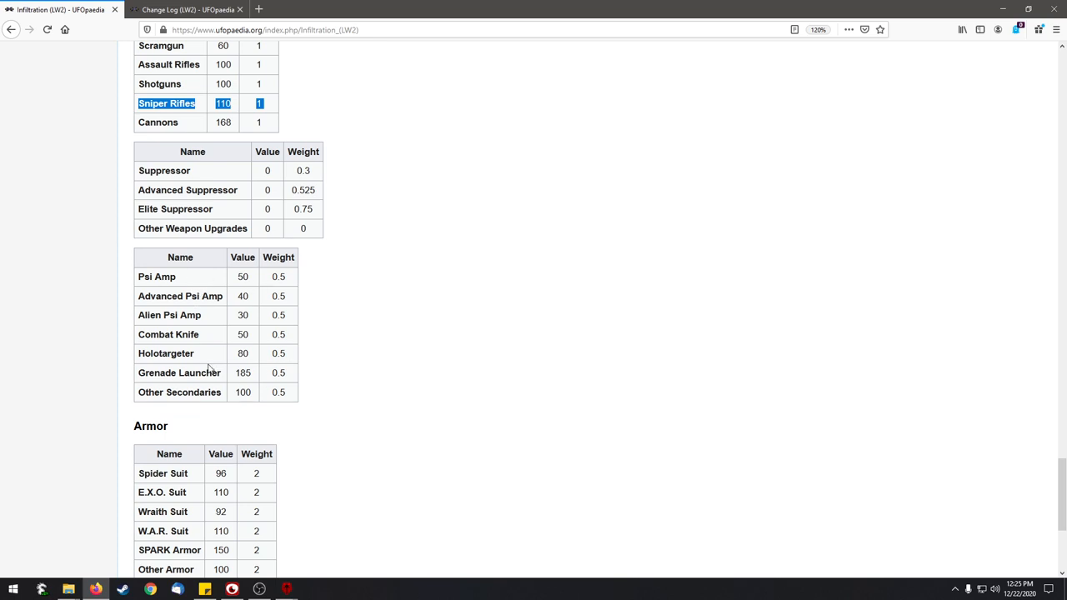
mouse_move(206, 369)
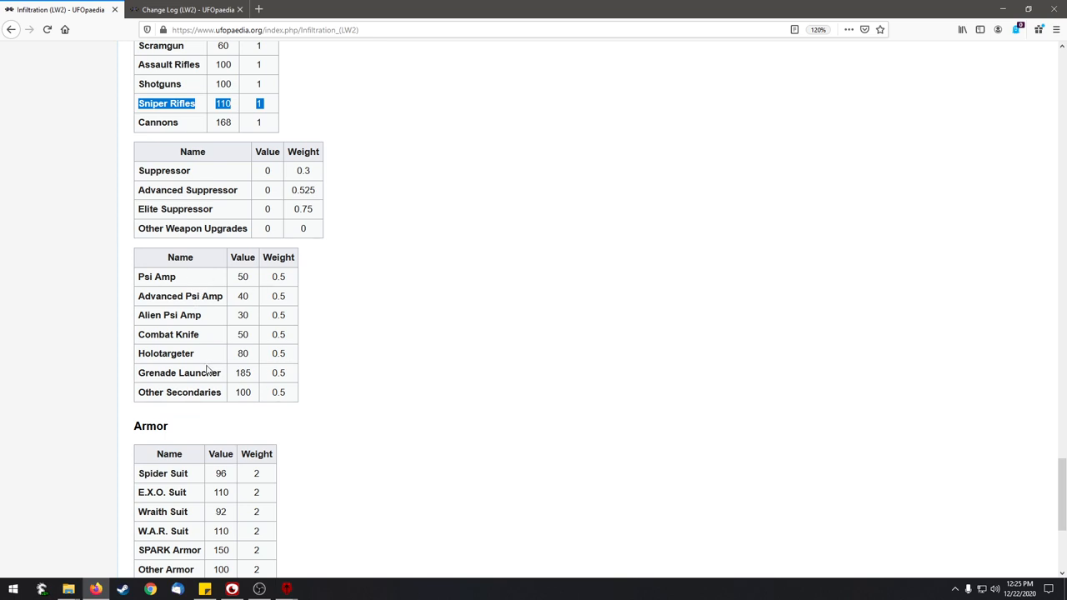
Scroll down through the Armor table to the Equipment covertness values, Medikits and Plating.
scroll(down, 3)
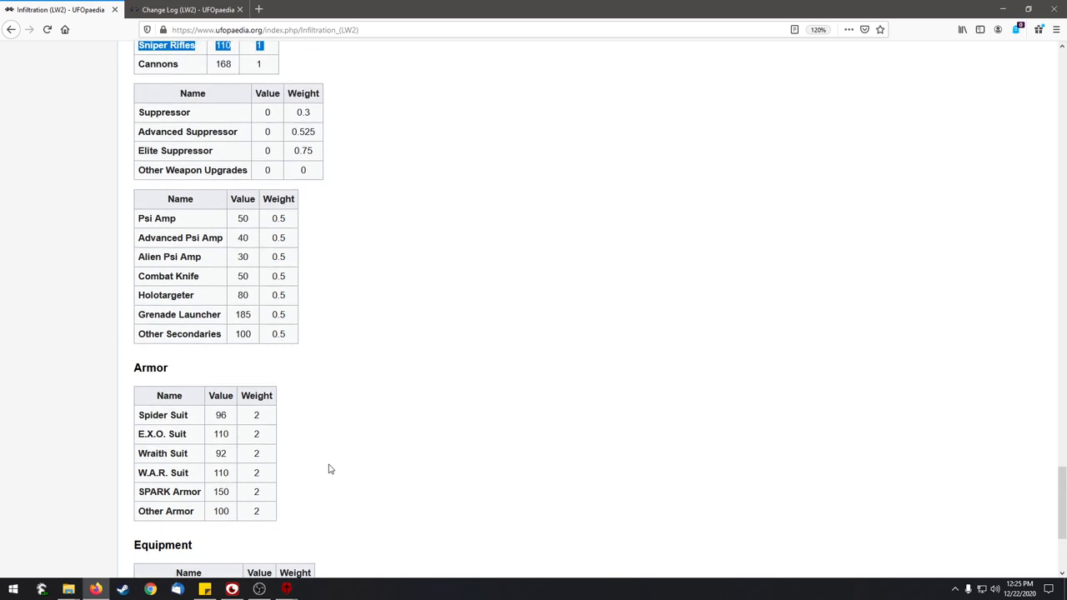
mouse_move(234, 454)
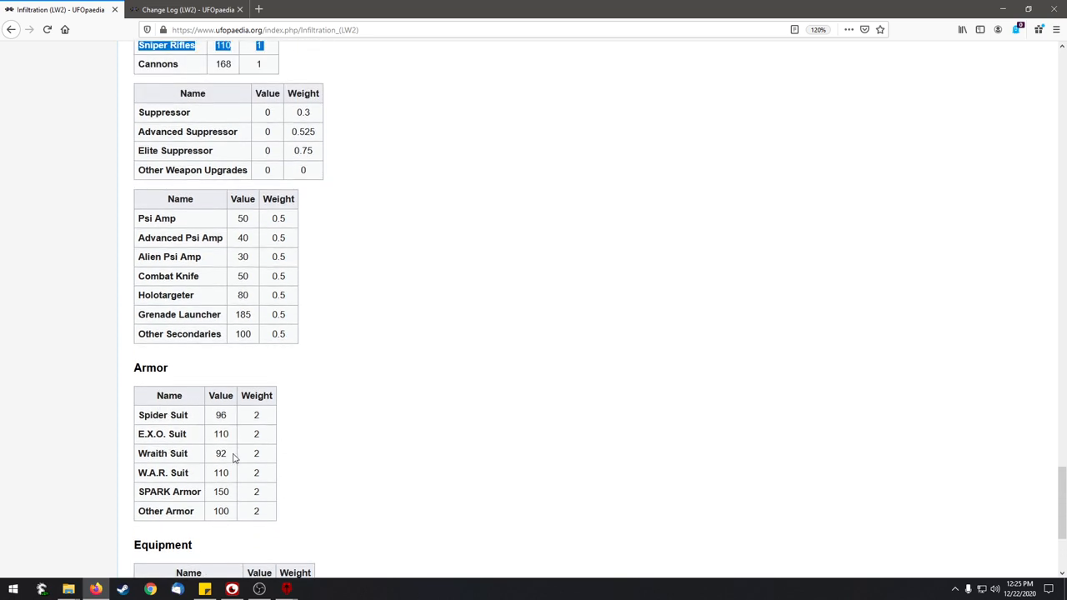
mouse_move(311, 454)
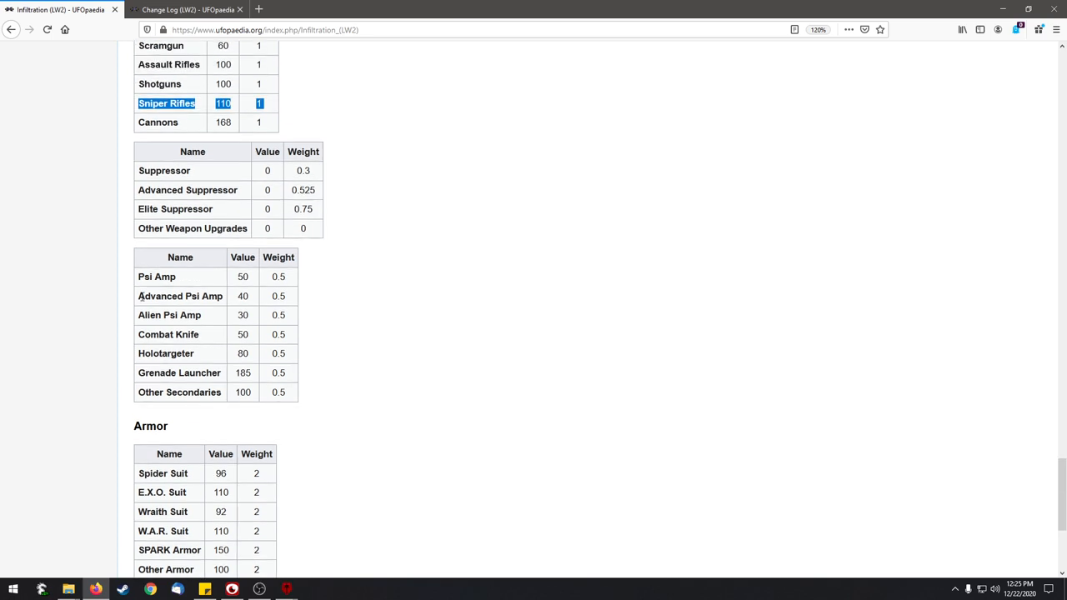
scroll(down, 3)
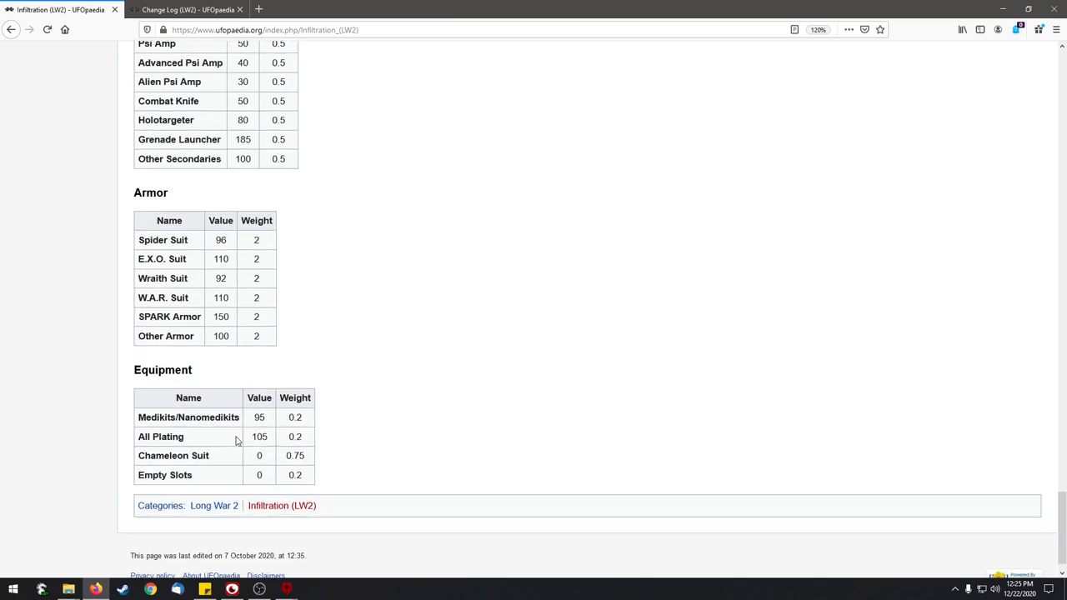
mouse_move(278, 445)
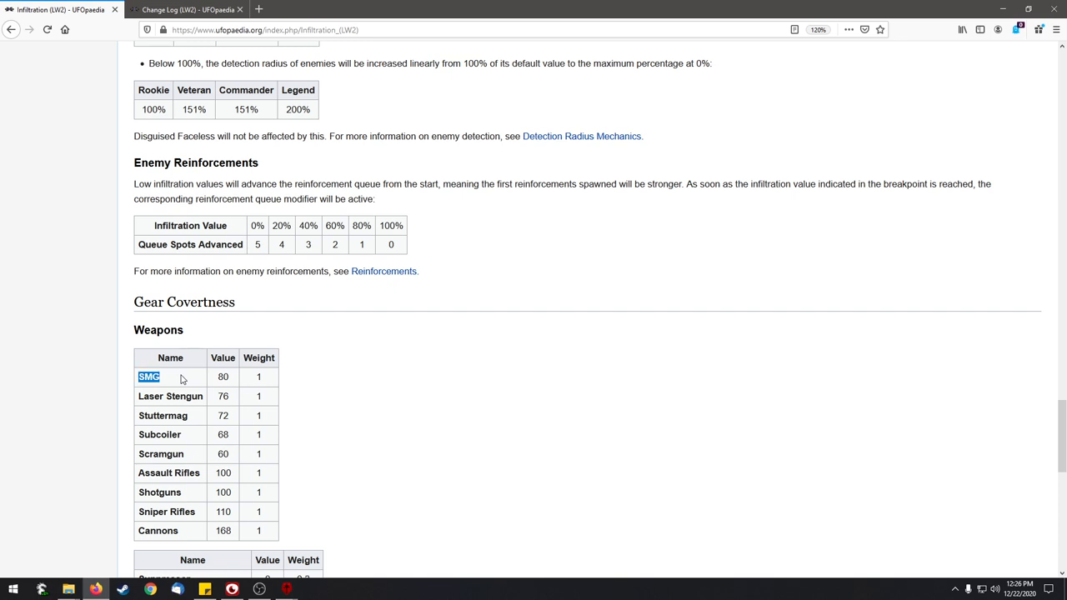
mouse_move(190, 378)
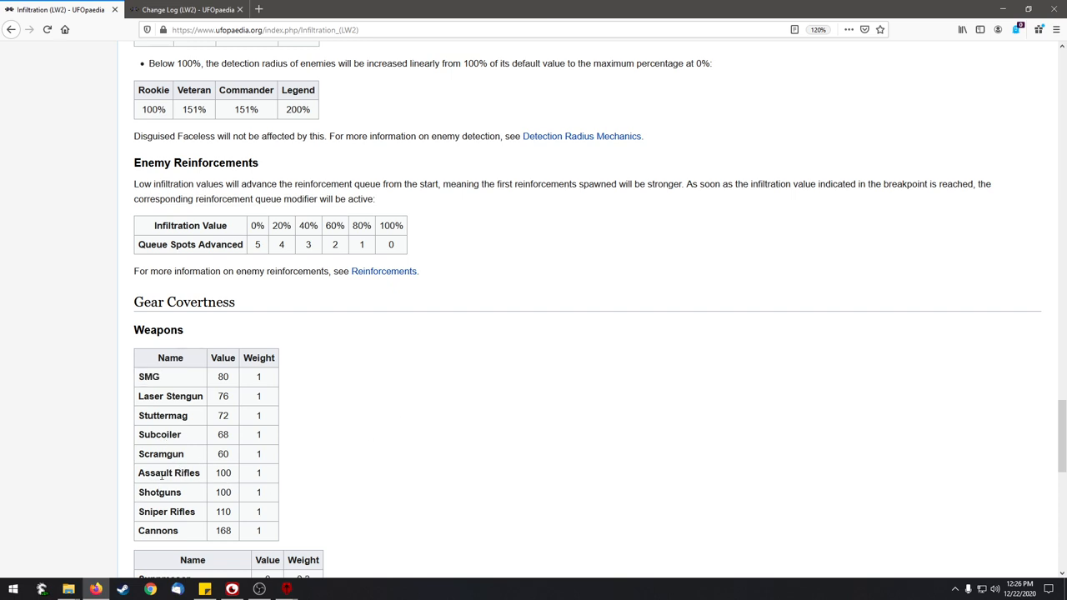
Highlight Assault Rifles (value 100), then scroll through upgrades and secondaries to the Armor table.
double_click(168, 473)
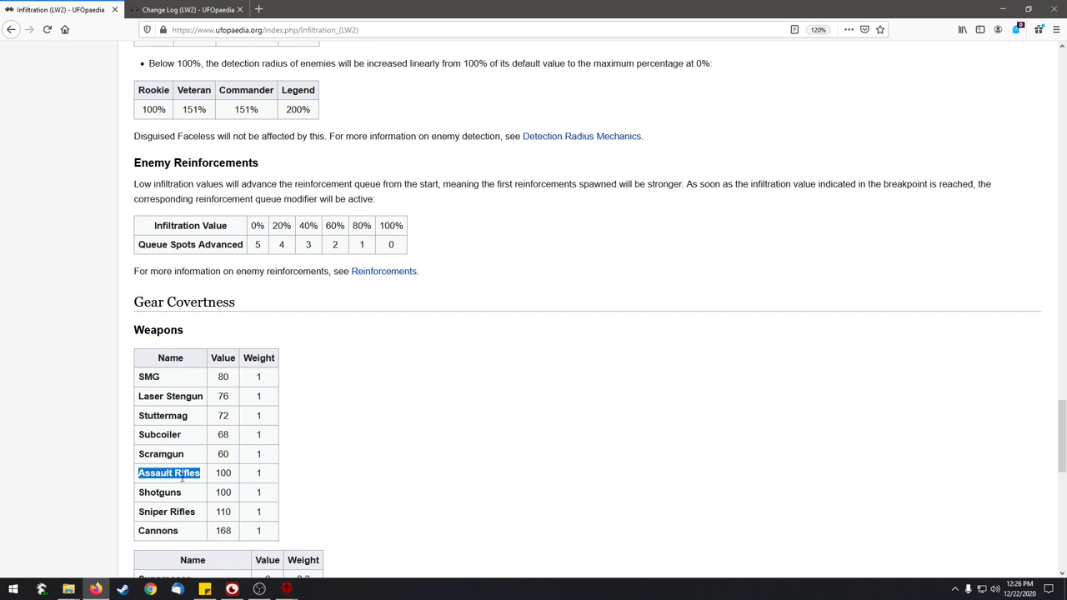
mouse_move(191, 469)
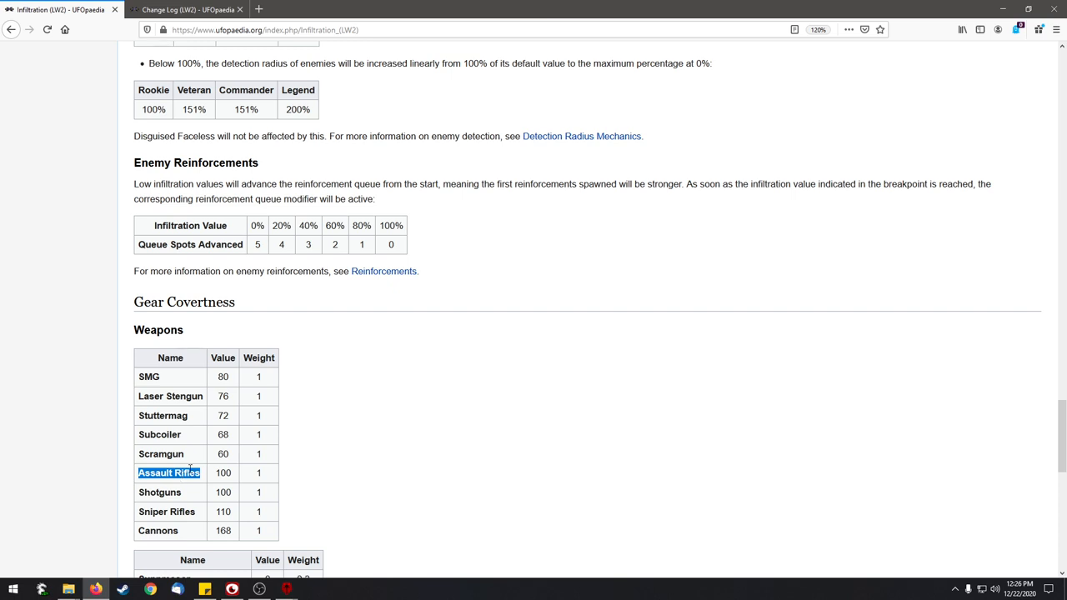
mouse_move(187, 485)
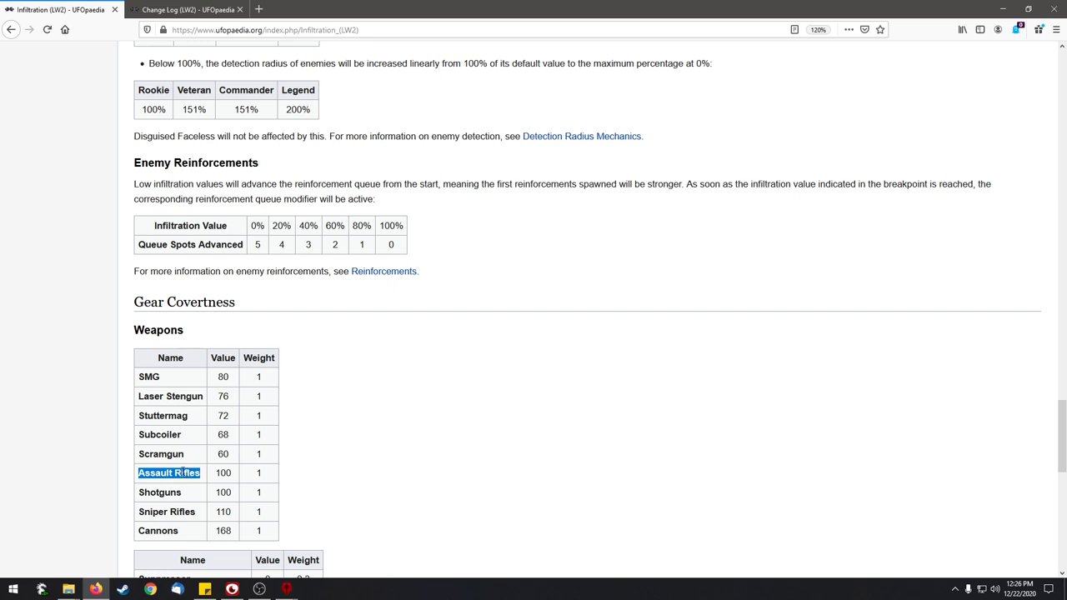
scroll(down, 3)
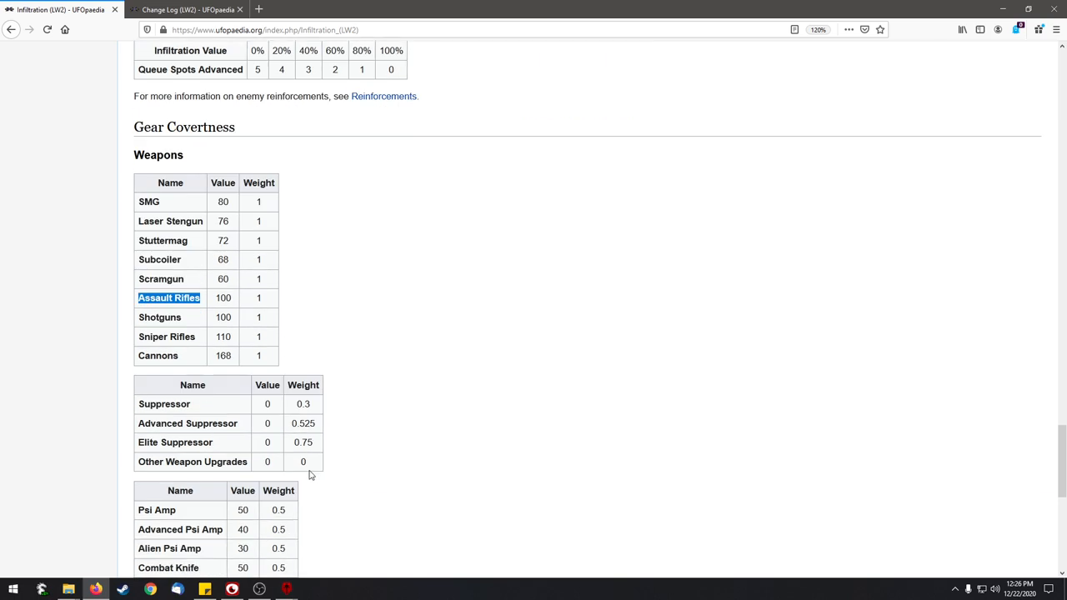
mouse_move(301, 474)
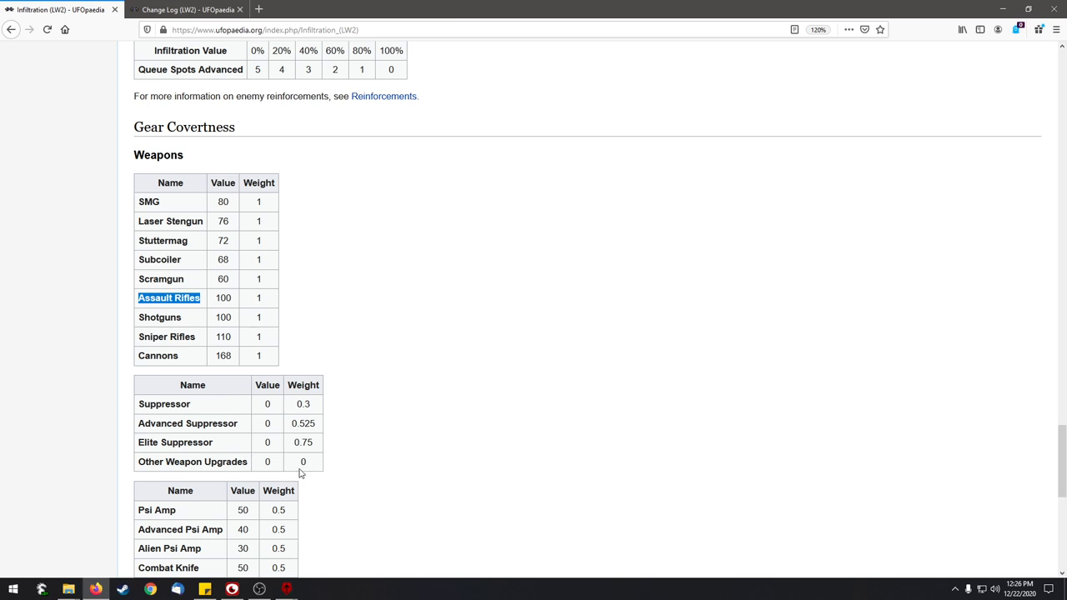
scroll(up, 3)
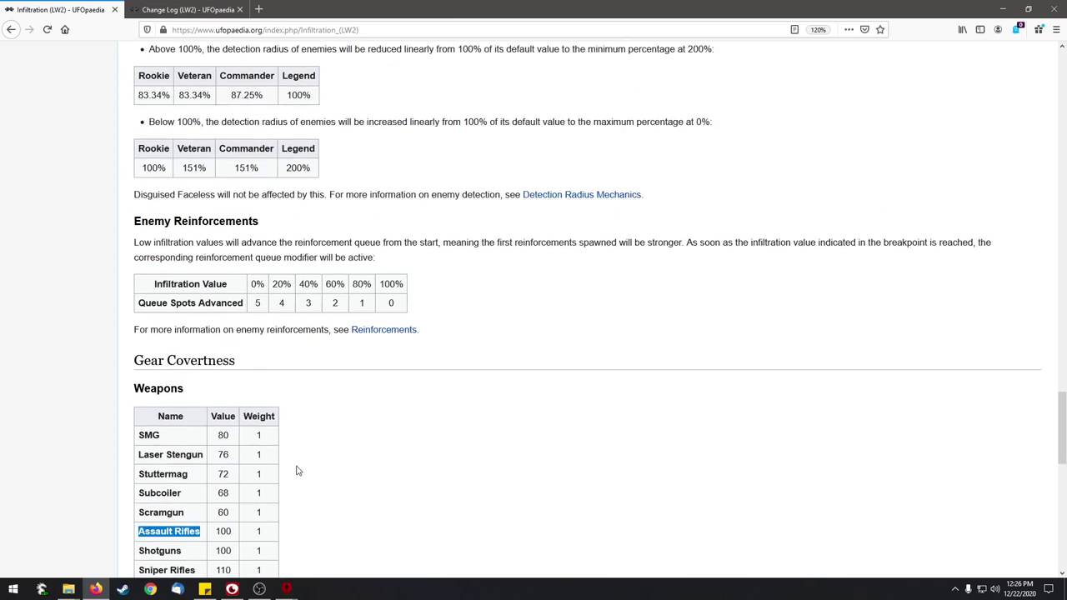
scroll(up, 3)
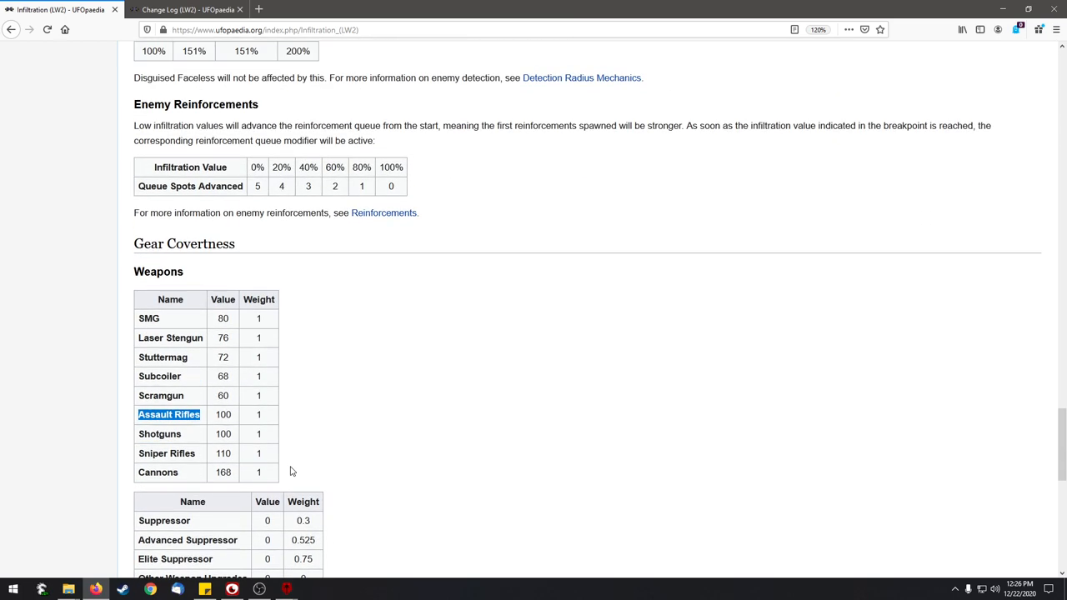
mouse_move(227, 453)
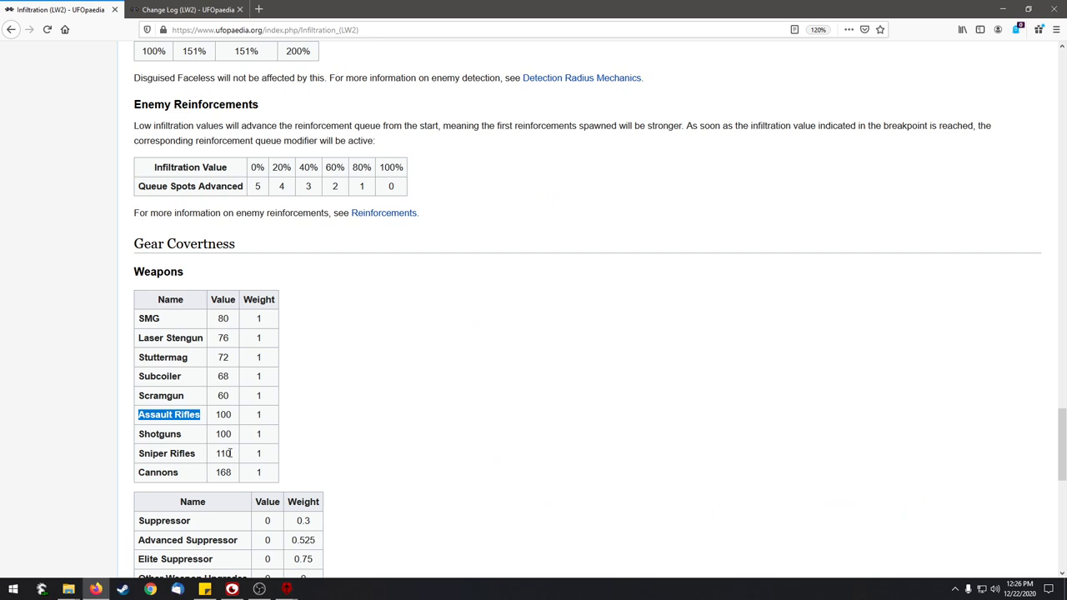
scroll(down, 3)
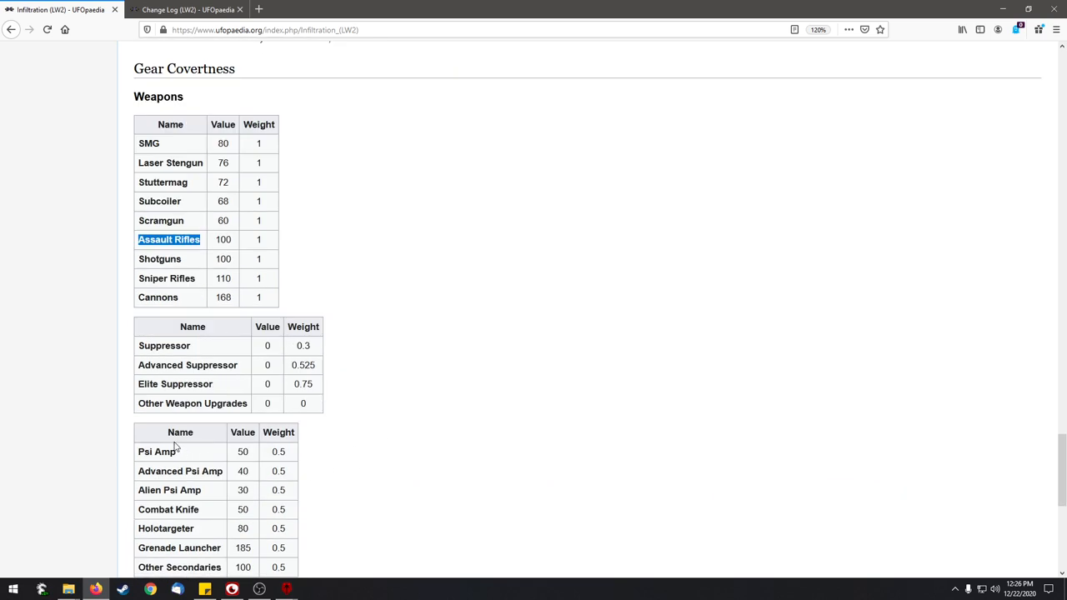
scroll(down, 3)
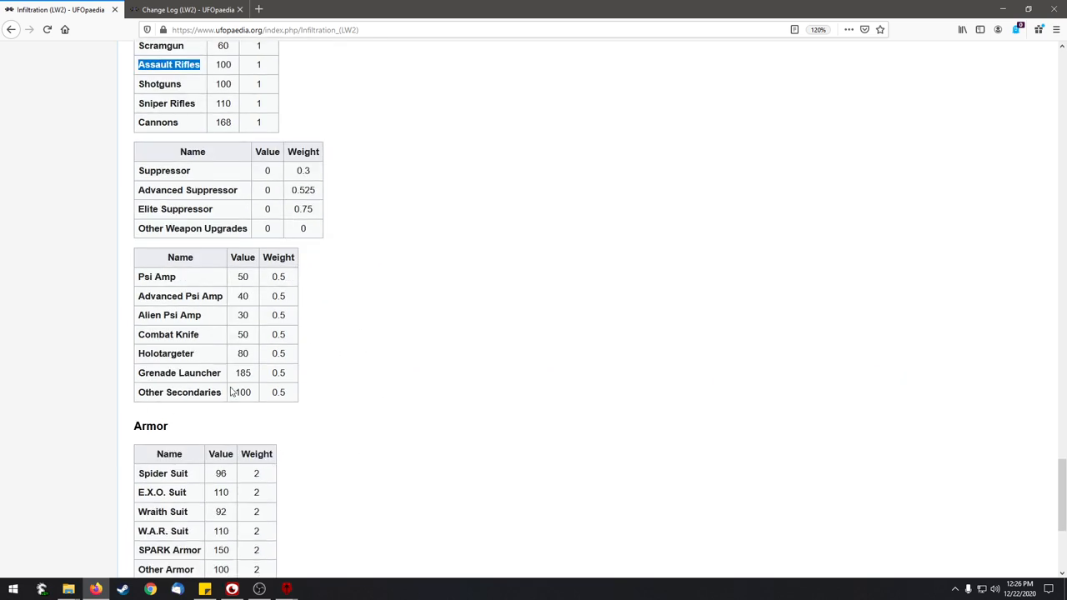
mouse_move(470, 408)
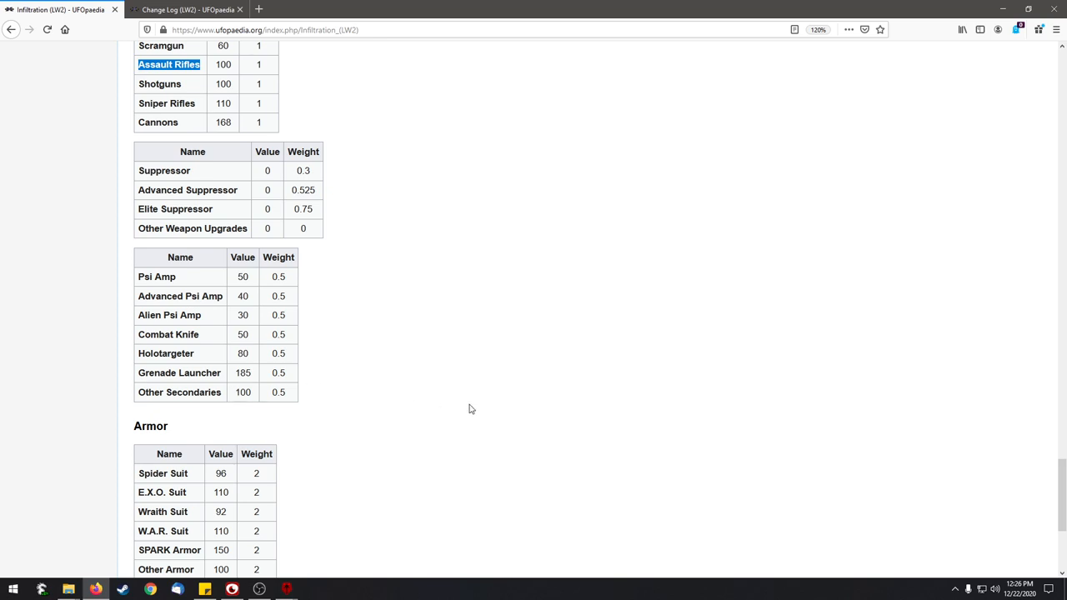
Scroll back up to the Effects of Infiltration heading and its Enemy Strength table.
scroll(down, 3)
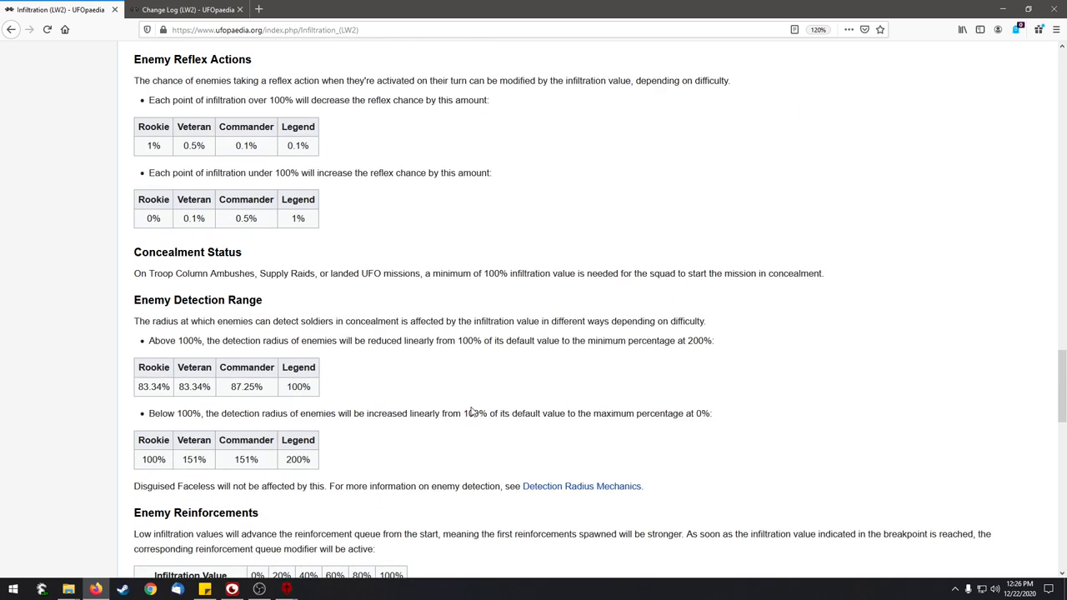
mouse_move(452, 405)
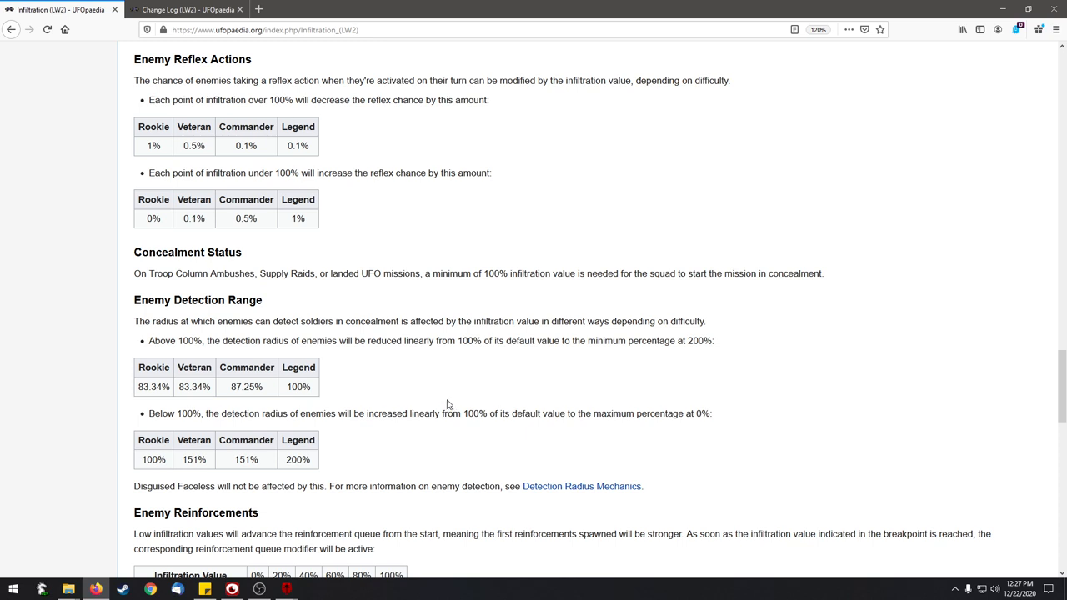
mouse_move(446, 404)
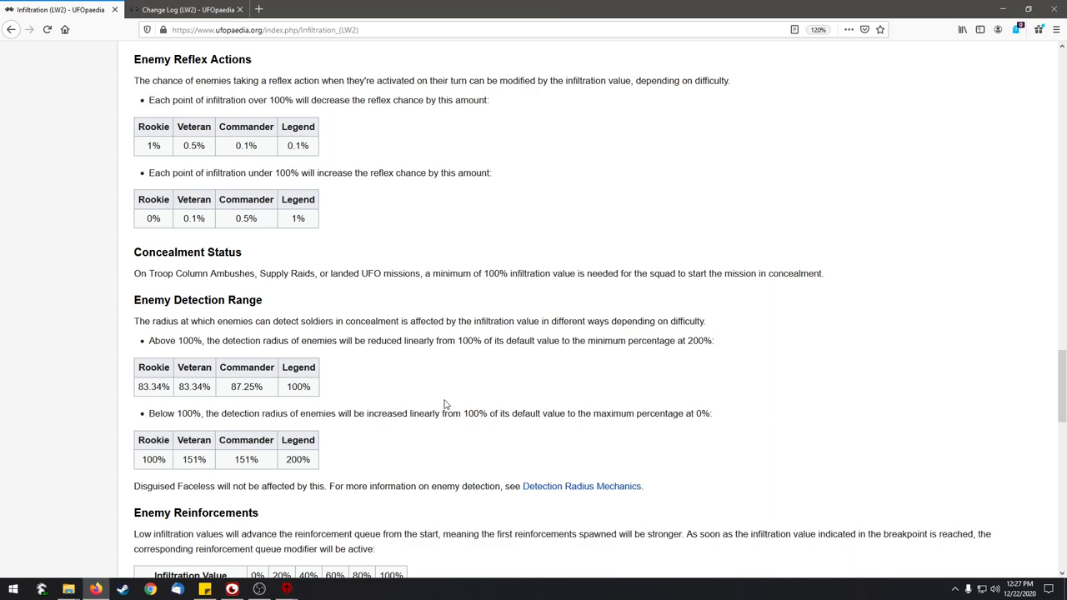
scroll(up, 3)
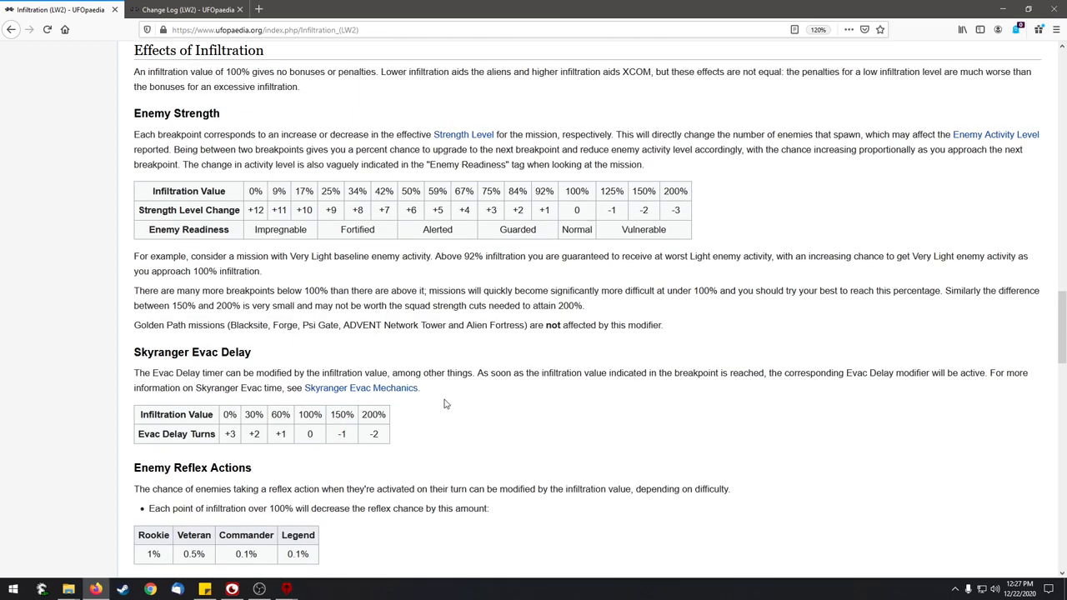
mouse_move(444, 406)
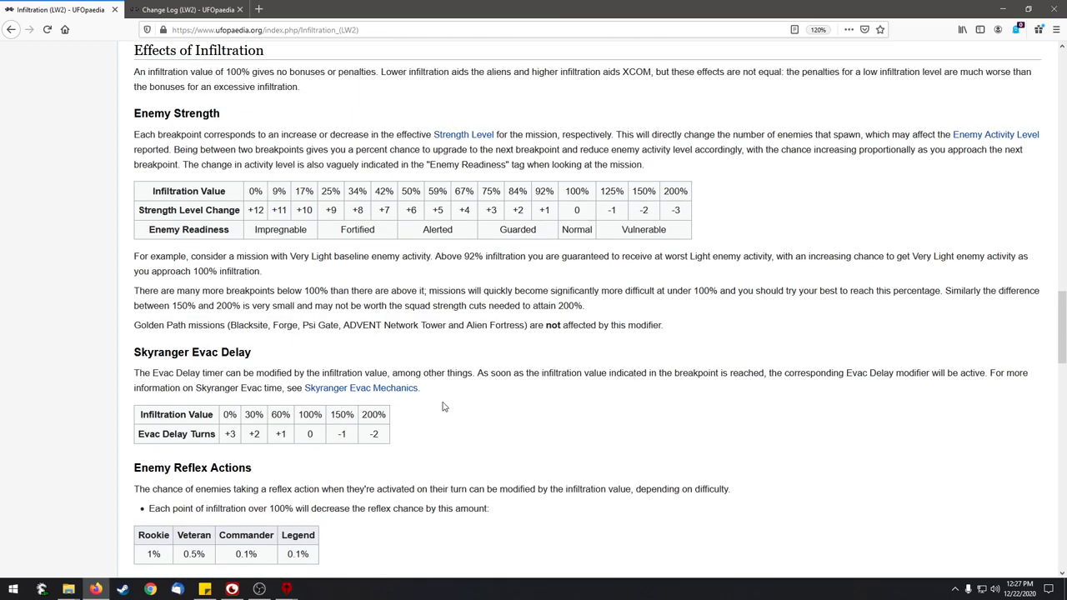
scroll(up, 3)
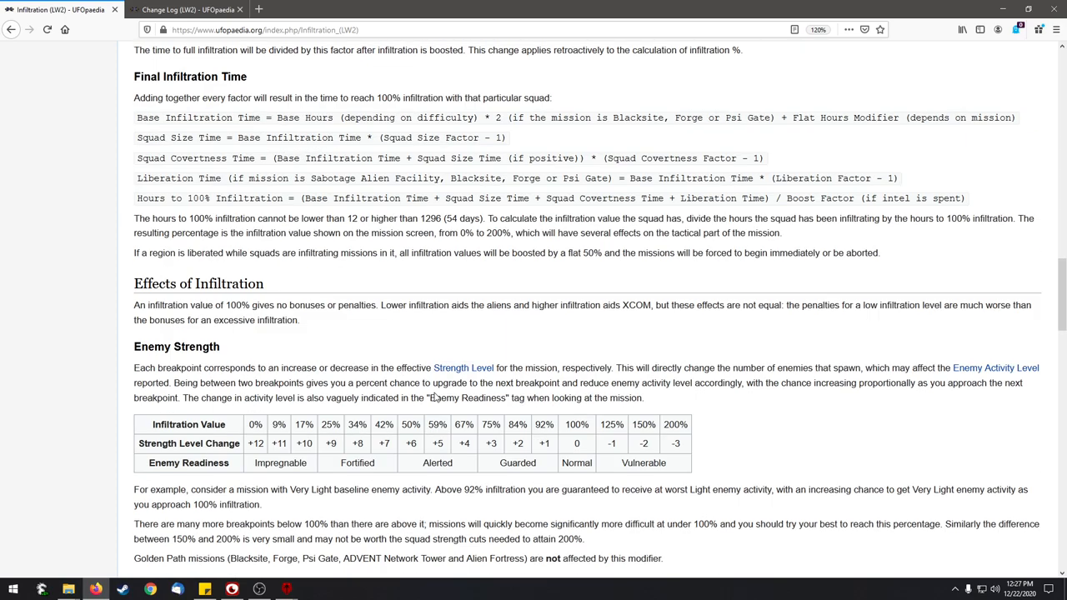
scroll(down, 3)
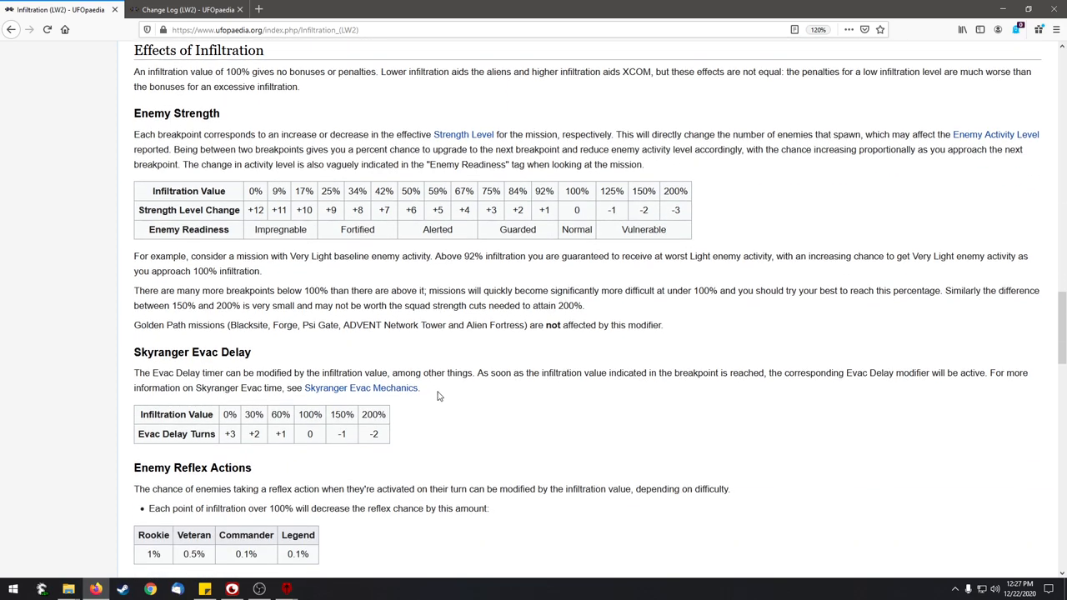